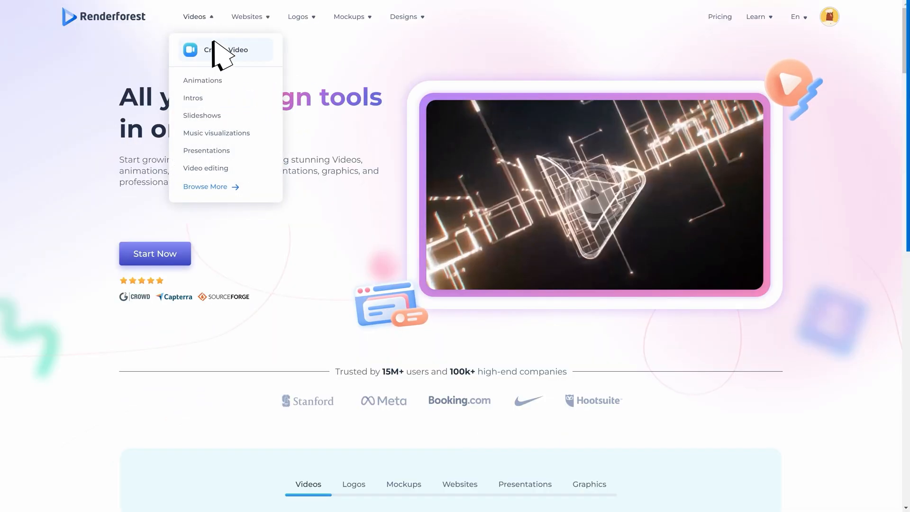
Step: Start a new video and browse down the trending template gallery
{"action": "left_click", "coordinate": [223, 51]}
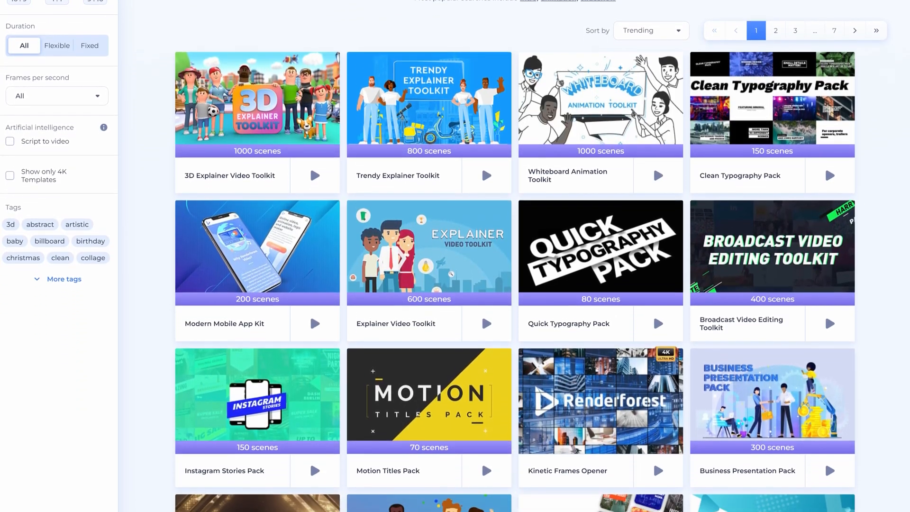
{"action": "scroll", "scroll_direction": "down", "scroll_amount": 3}
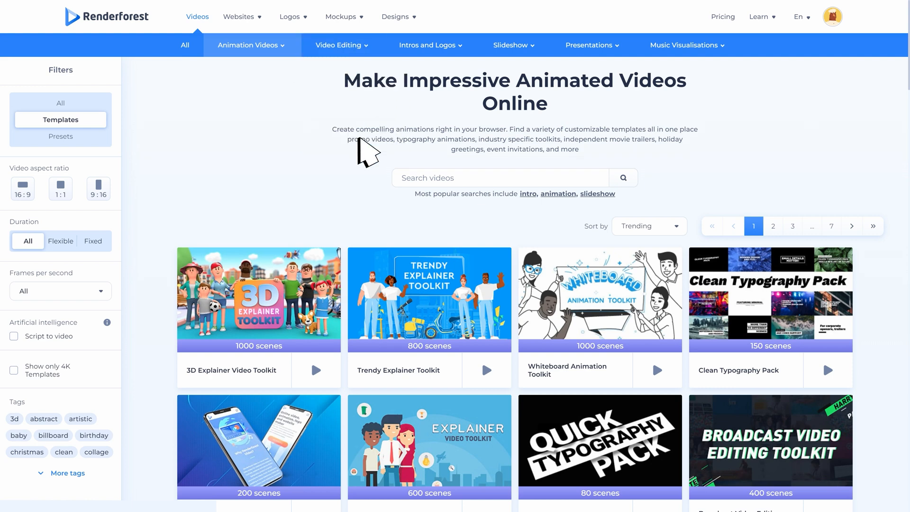
Step: Browse the Animation, Slideshow and Presentation categories, ending on Music Visualizers with photo holders
{"action": "left_click", "coordinate": [429, 44]}
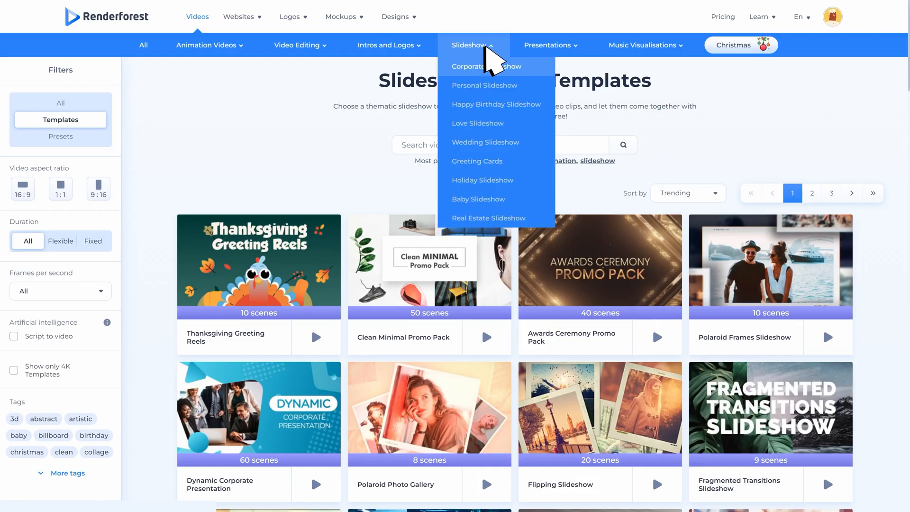
{"action": "left_click", "coordinate": [547, 46]}
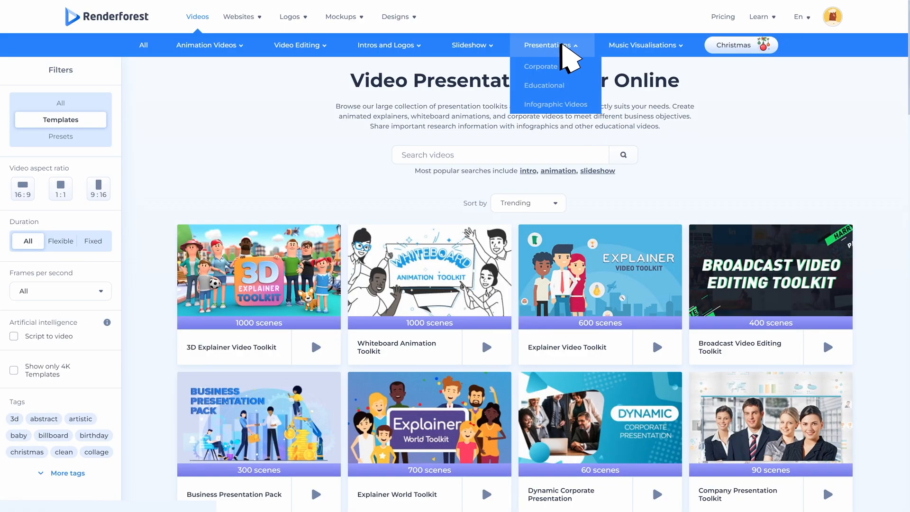
{"action": "left_click", "coordinate": [641, 44]}
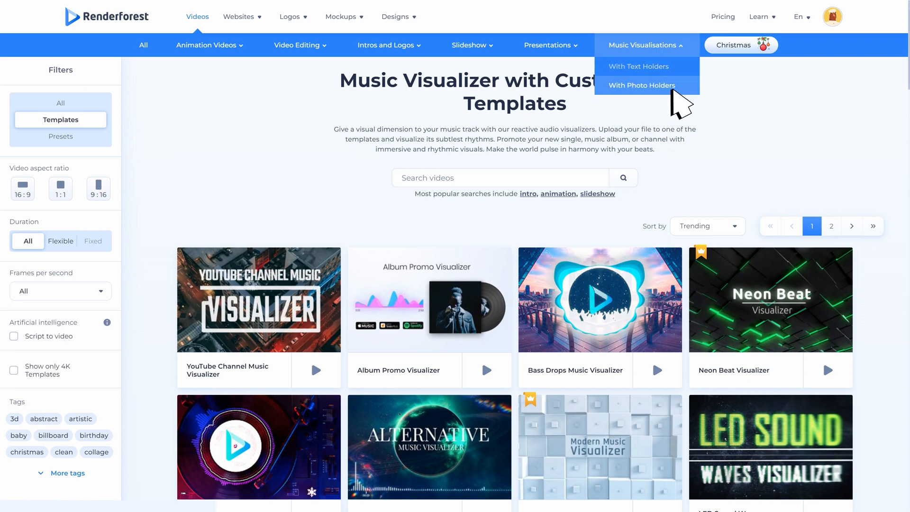
{"action": "left_click", "coordinate": [143, 45]}
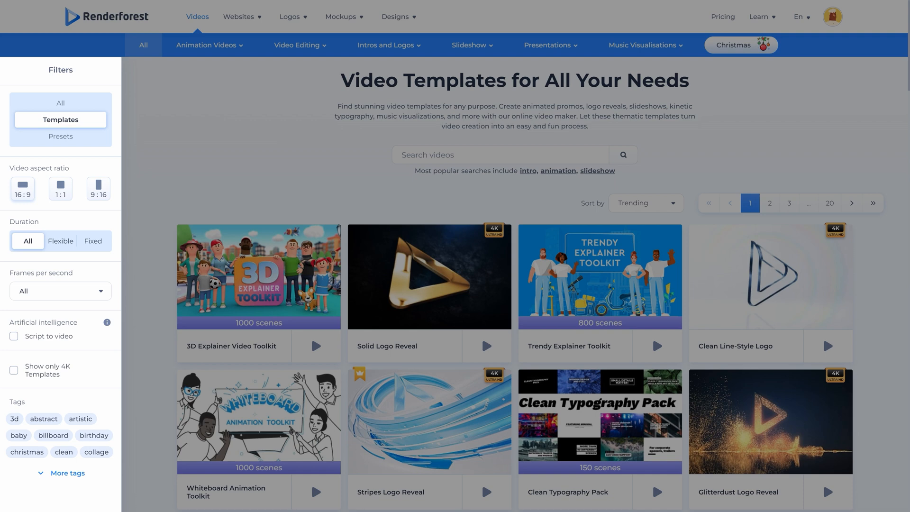
{"action": "mouse_move", "coordinate": [23, 209]}
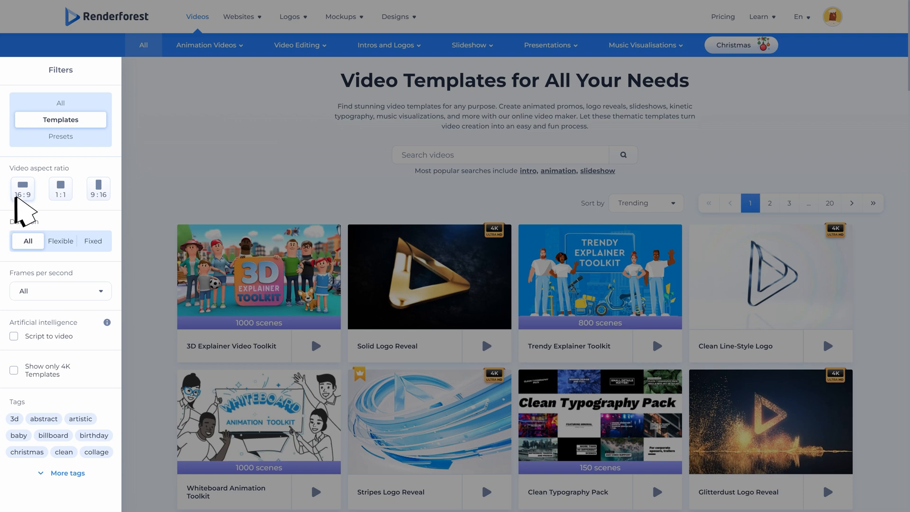
Step: Include the 16:9, 9:16 and 1:1 aspect ratios in the template filter
{"action": "left_click", "coordinate": [60, 188]}
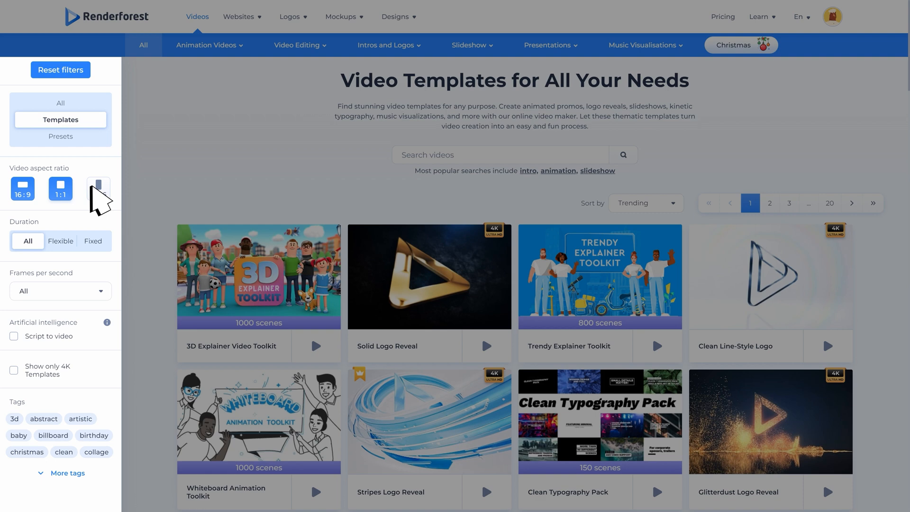
{"action": "left_click", "coordinate": [97, 188]}
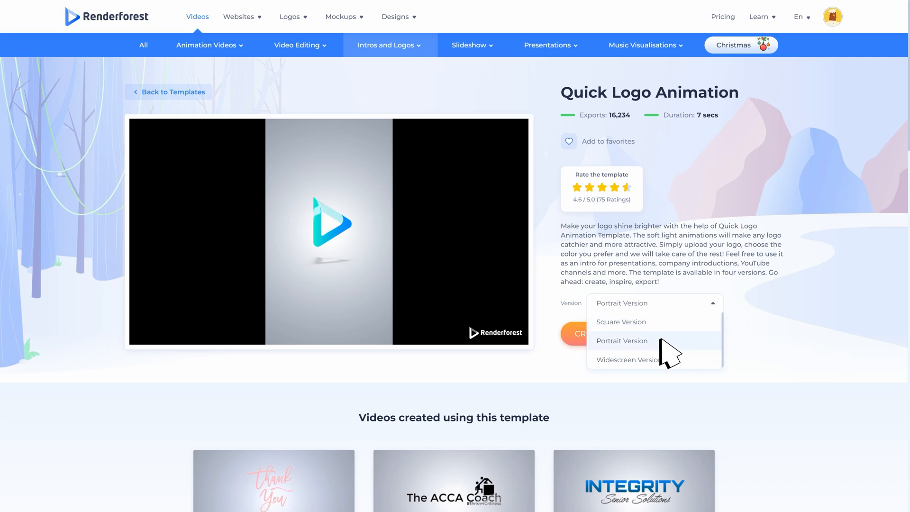
{"action": "mouse_move", "coordinate": [678, 386]}
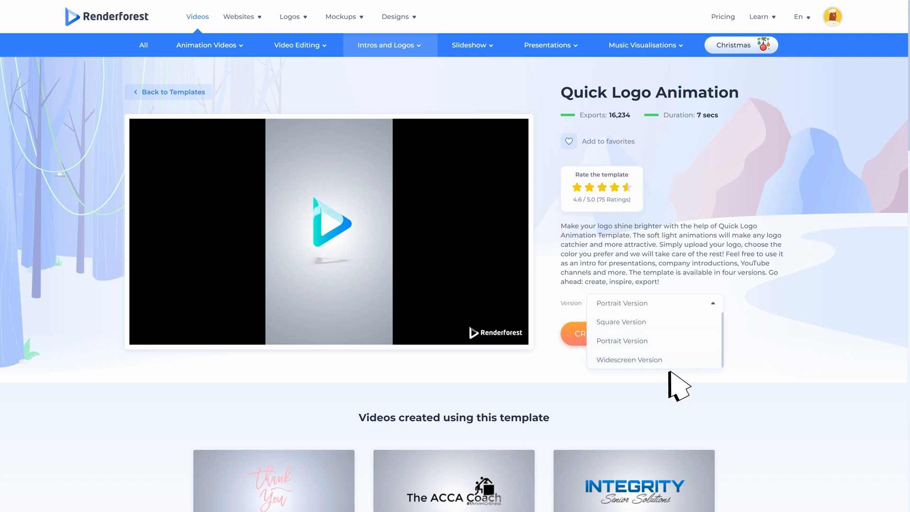
{"action": "left_click", "coordinate": [171, 92]}
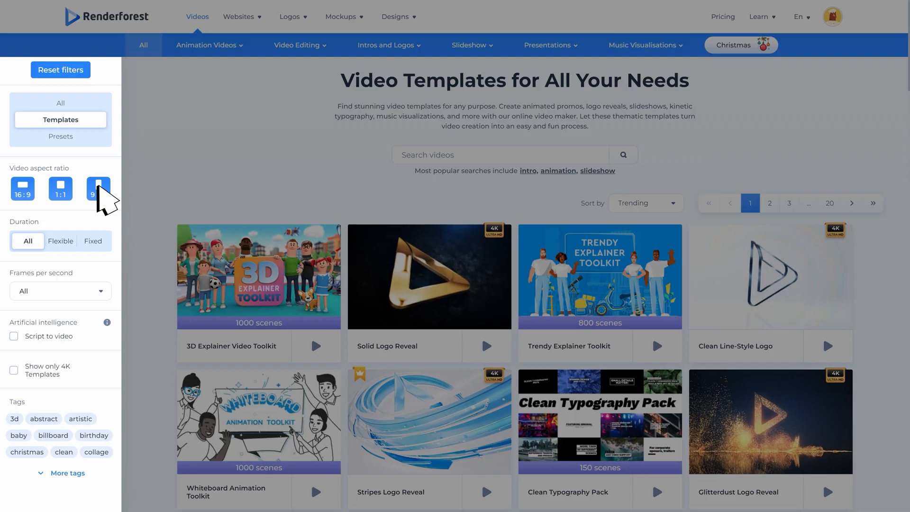
{"action": "mouse_move", "coordinate": [64, 249]}
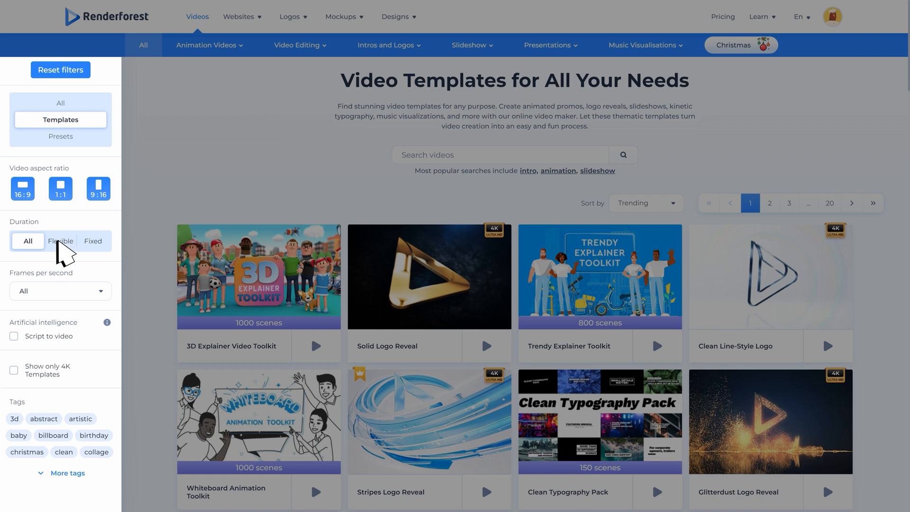
Step: Limit templates to a fixed 4–65 second duration at 30 frames per second
{"action": "left_click", "coordinate": [92, 241]}
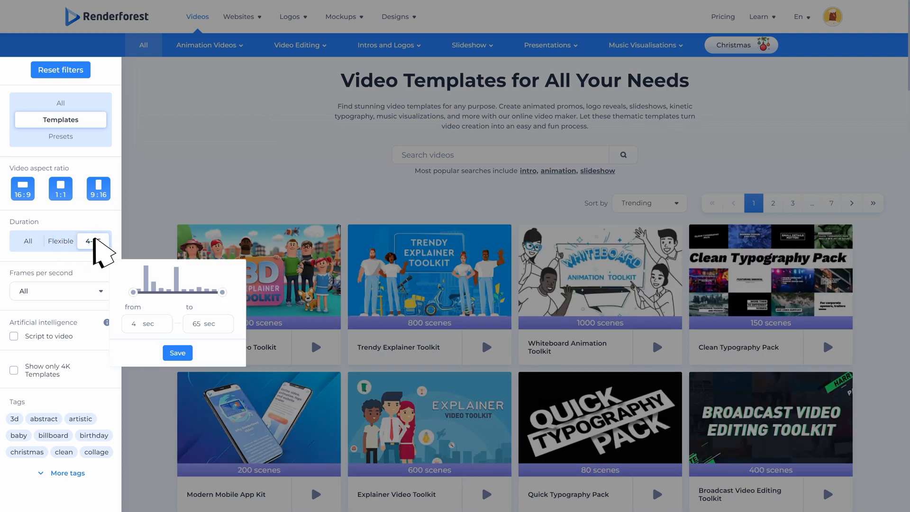
{"action": "left_click", "coordinate": [177, 353]}
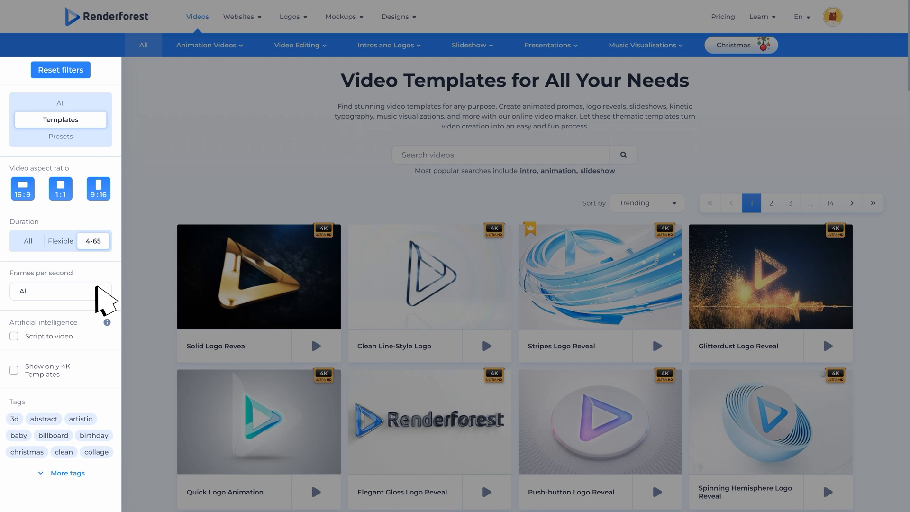
{"action": "left_click", "coordinate": [58, 291]}
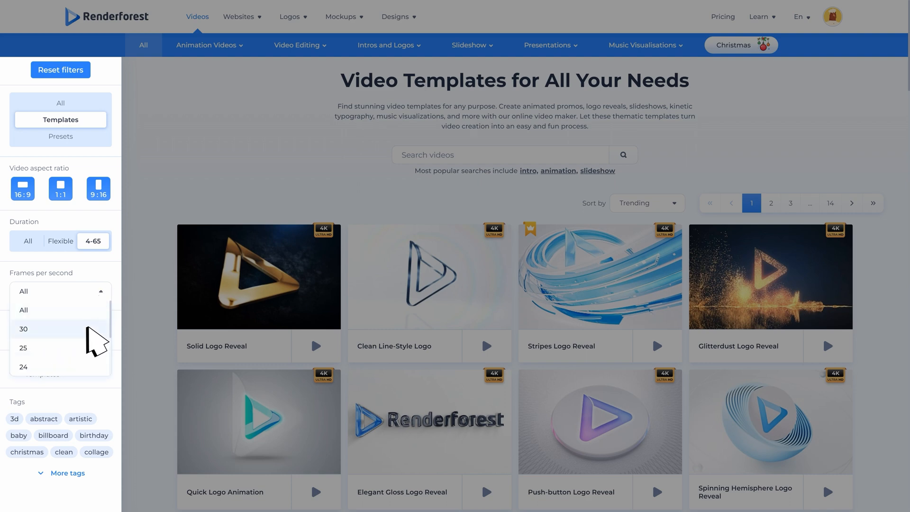
{"action": "left_click", "coordinate": [23, 329]}
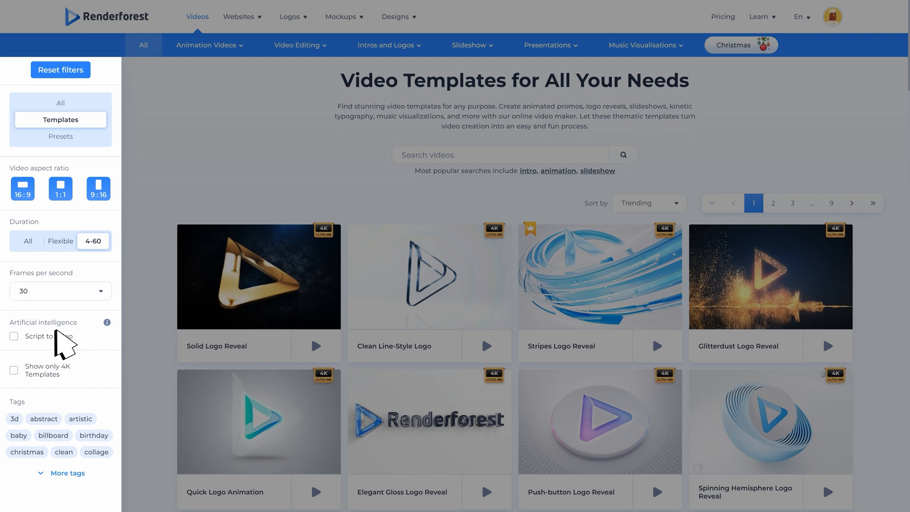
Step: Toggle the script-to-video filter off again and show only 4K templates
{"action": "left_click", "coordinate": [15, 336]}
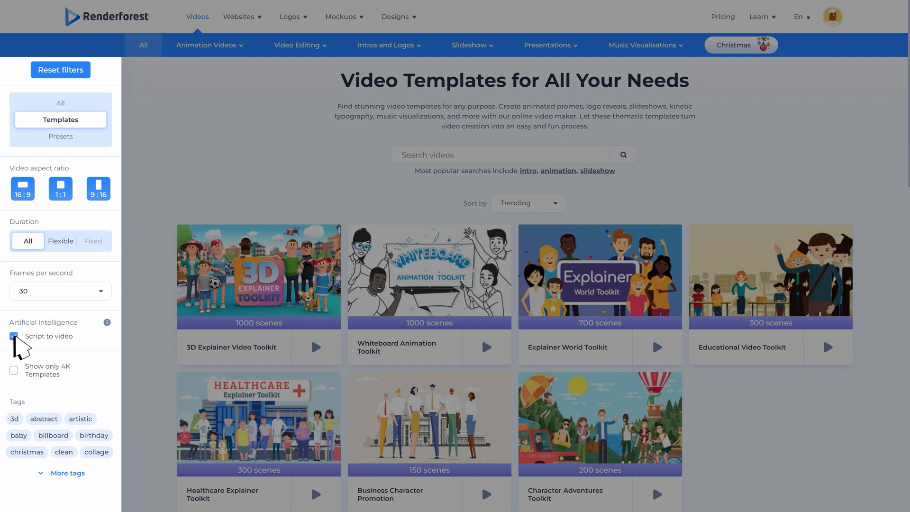
{"action": "left_click", "coordinate": [13, 336]}
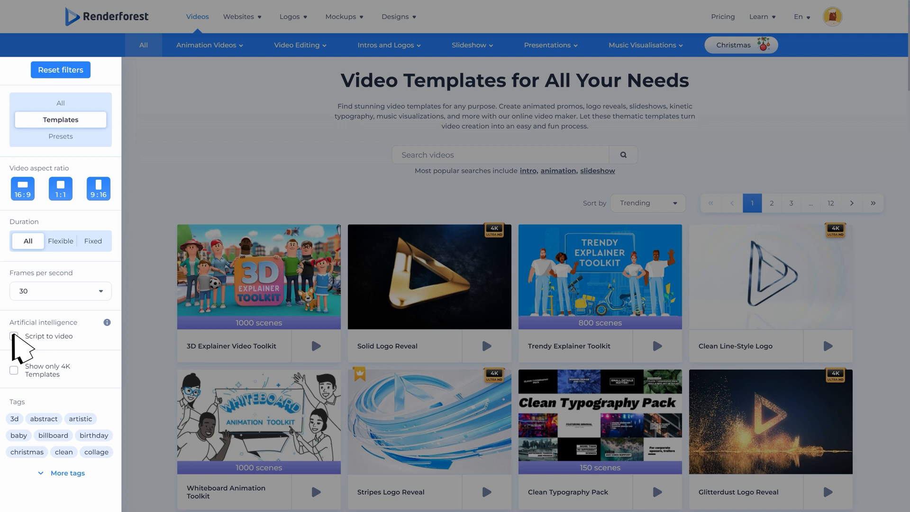
{"action": "left_click", "coordinate": [14, 371]}
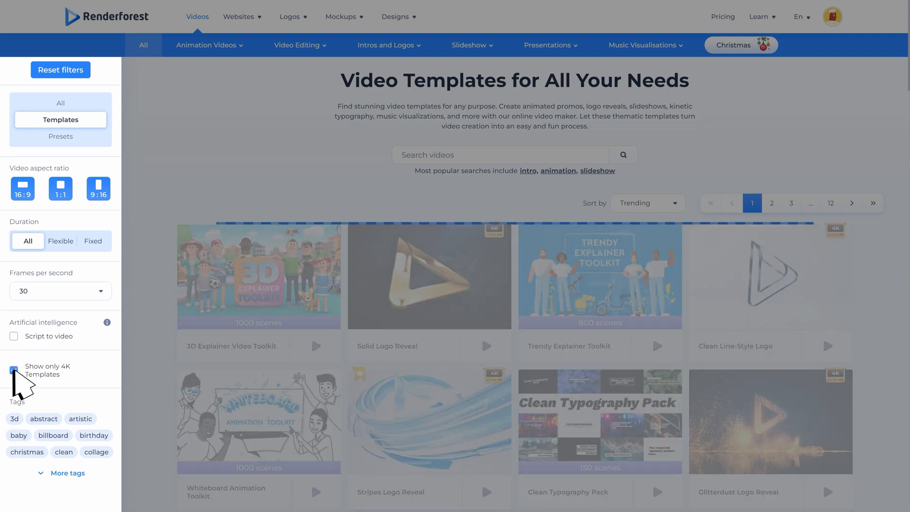
{"action": "left_click", "coordinate": [14, 370]}
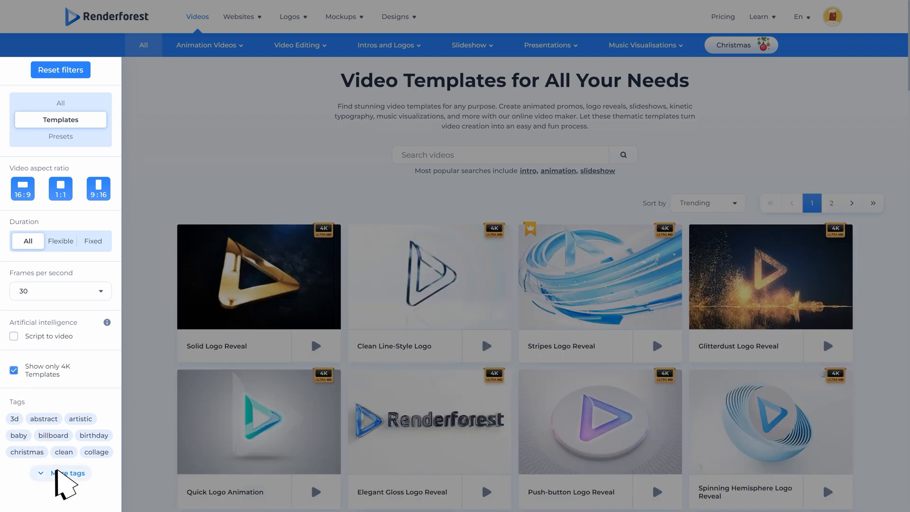
Step: Reveal the full tag list and the Sort by options
{"action": "left_click", "coordinate": [68, 472]}
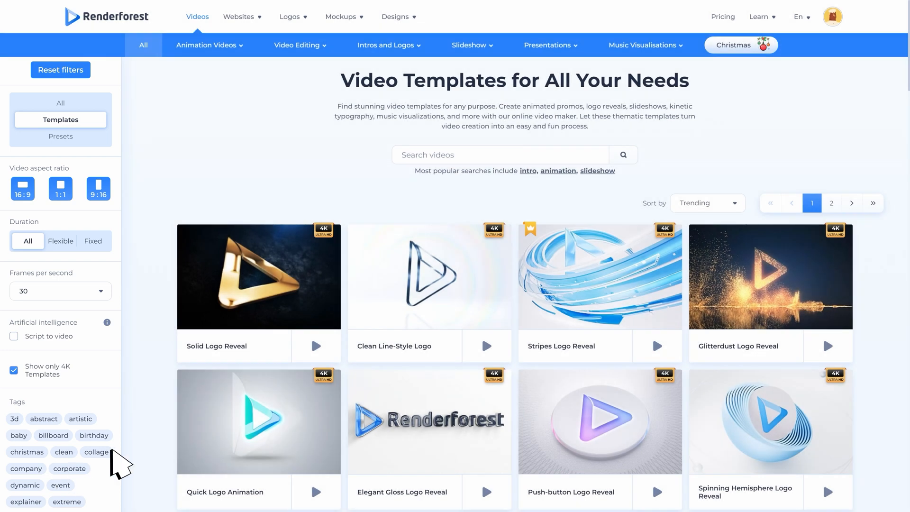
{"action": "left_click", "coordinate": [706, 203]}
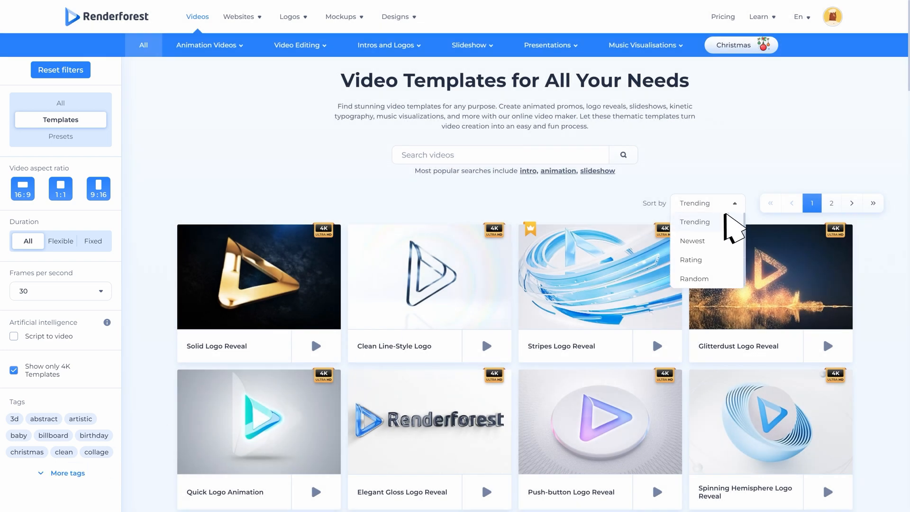
{"action": "mouse_move", "coordinate": [730, 244]}
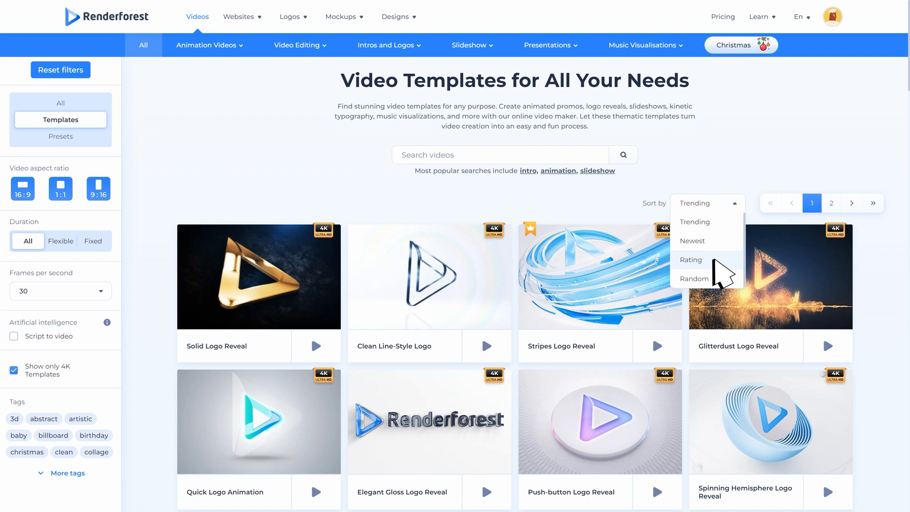
{"action": "mouse_move", "coordinate": [719, 290]}
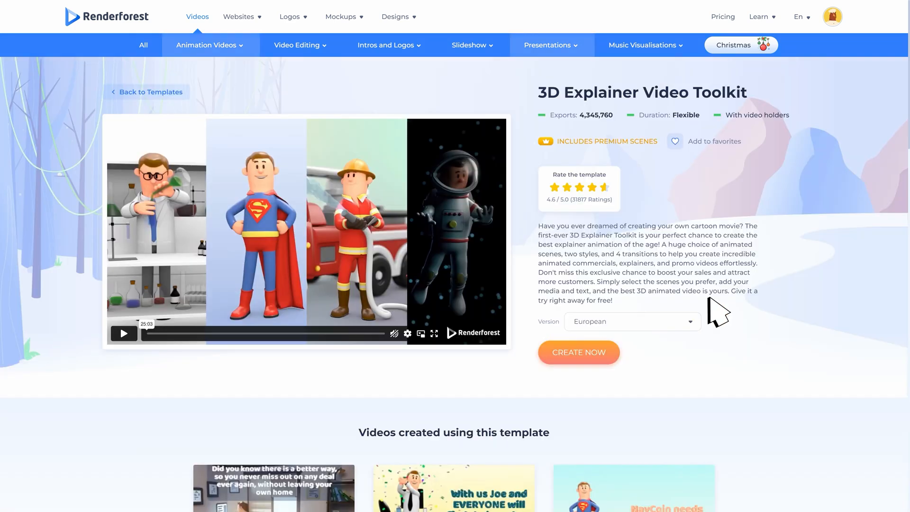
{"action": "mouse_move", "coordinate": [123, 332]}
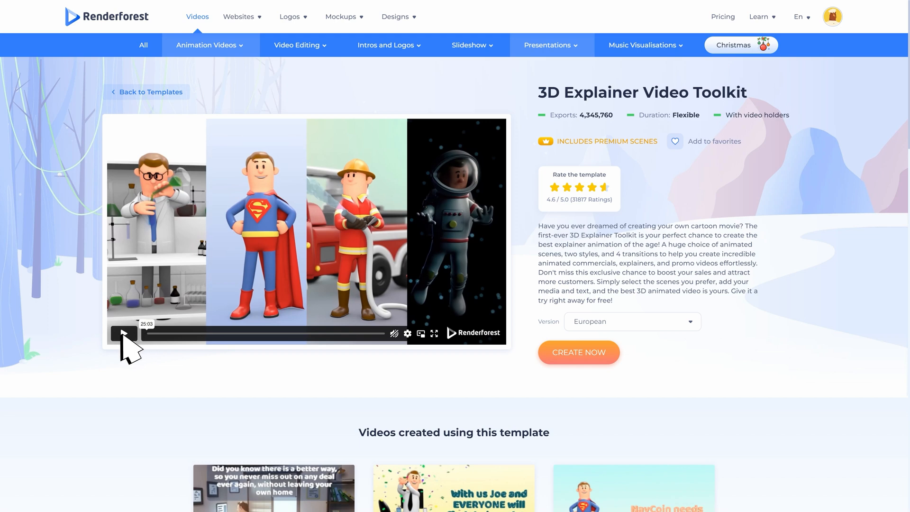
Step: Play the 3D Explainer Video Toolkit preview and add it to favorites
{"action": "left_click", "coordinate": [123, 333]}
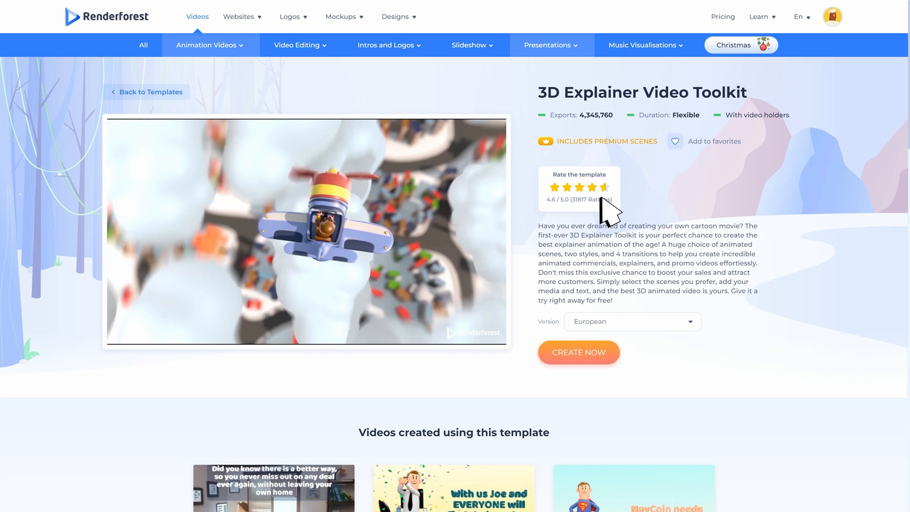
{"action": "mouse_move", "coordinate": [684, 150]}
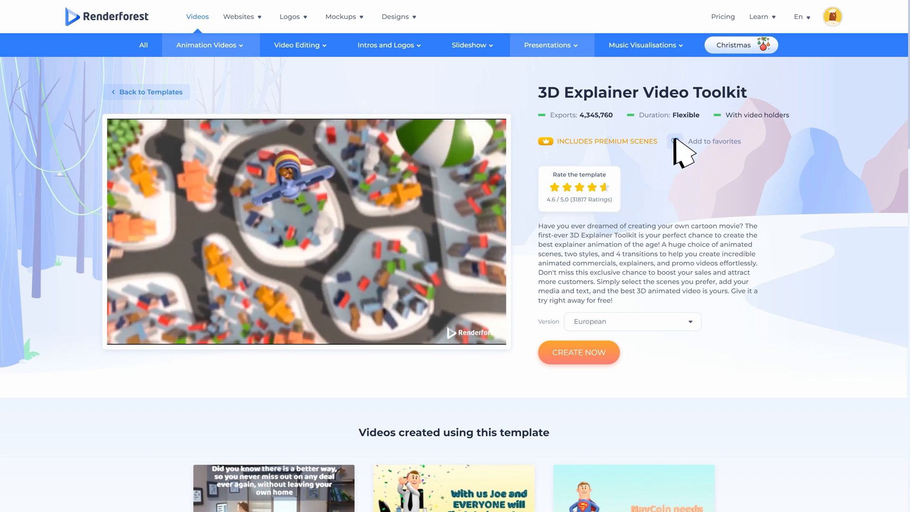
{"action": "left_click", "coordinate": [673, 141]}
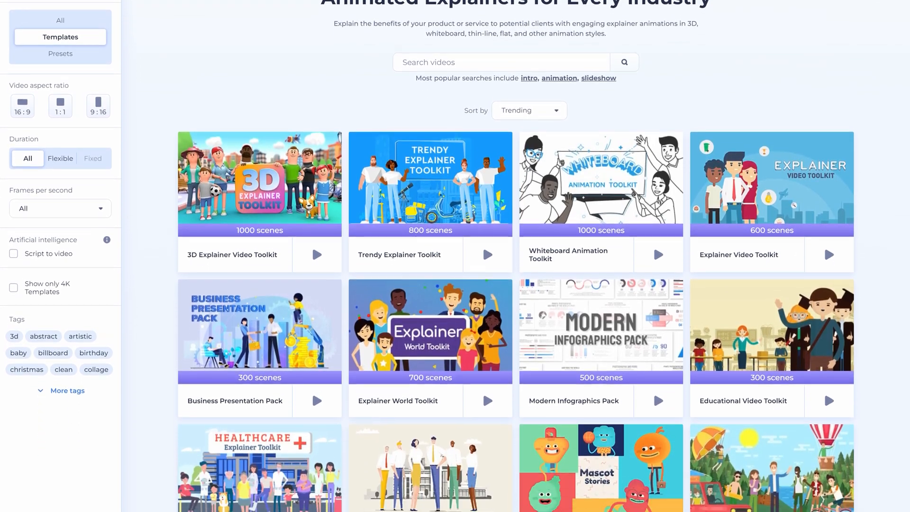
Step: Browse the female and male character scenes, then leave the scene library
{"action": "scroll", "scroll_direction": "down", "scroll_amount": 3}
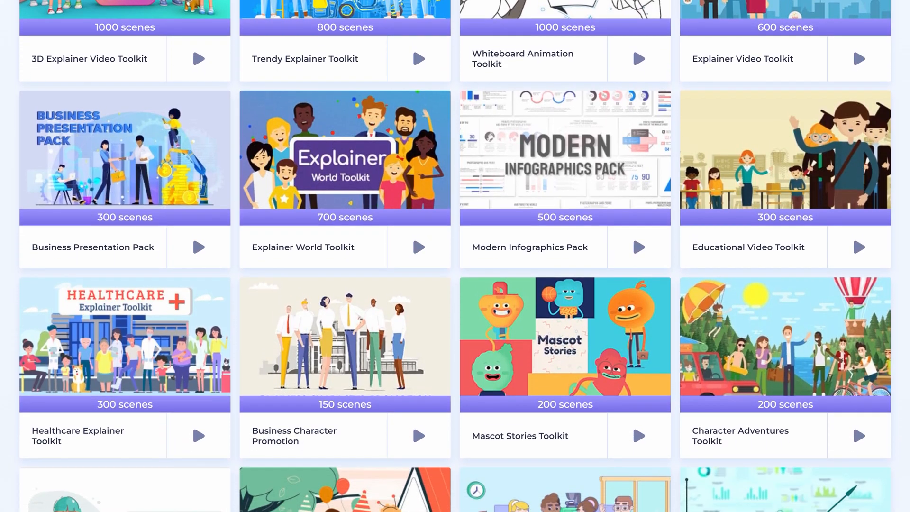
{"action": "scroll", "scroll_direction": "down", "scroll_amount": 3}
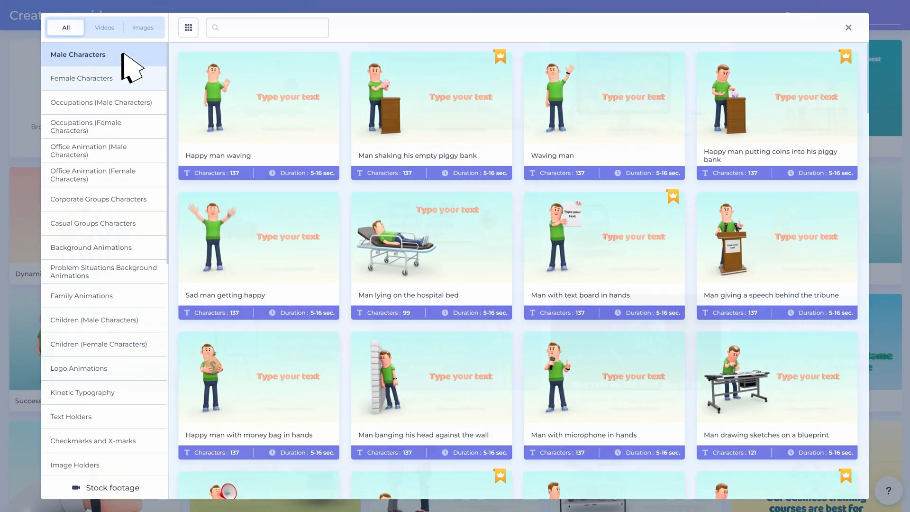
{"action": "left_click", "coordinate": [82, 79]}
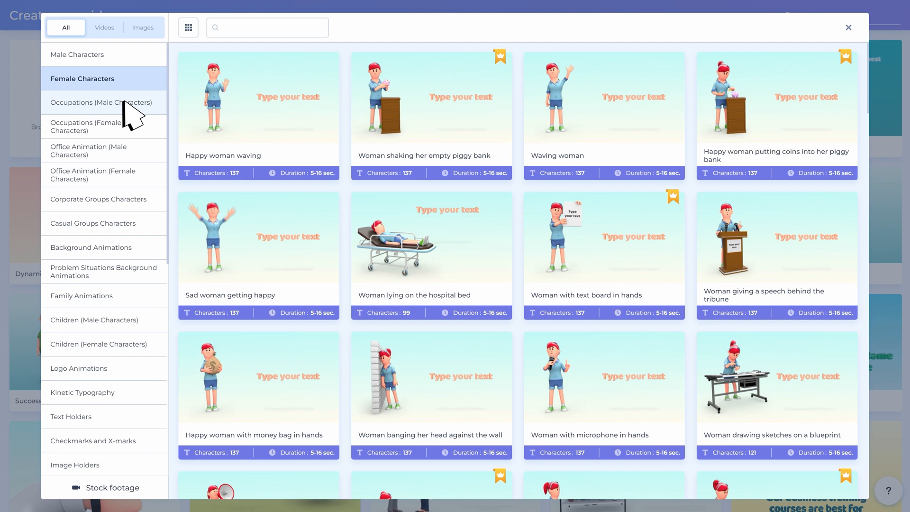
{"action": "left_click", "coordinate": [103, 103]}
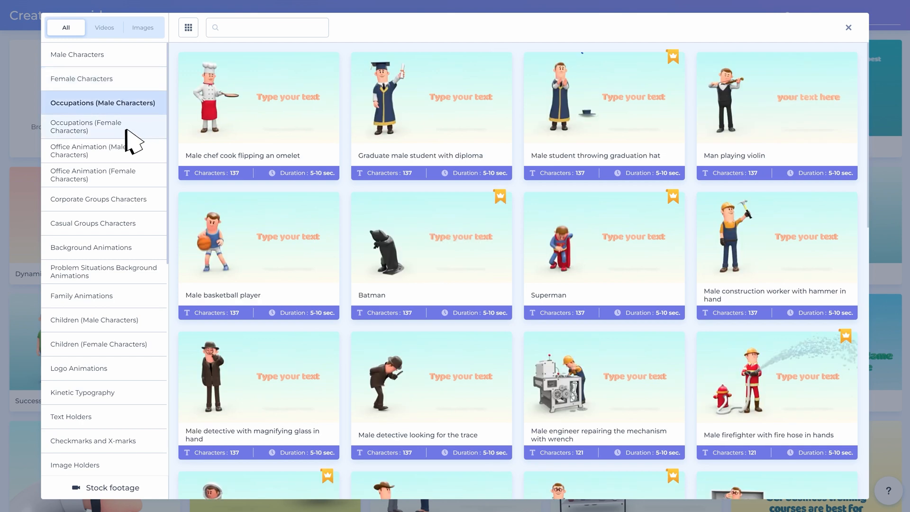
{"action": "left_click", "coordinate": [847, 27]}
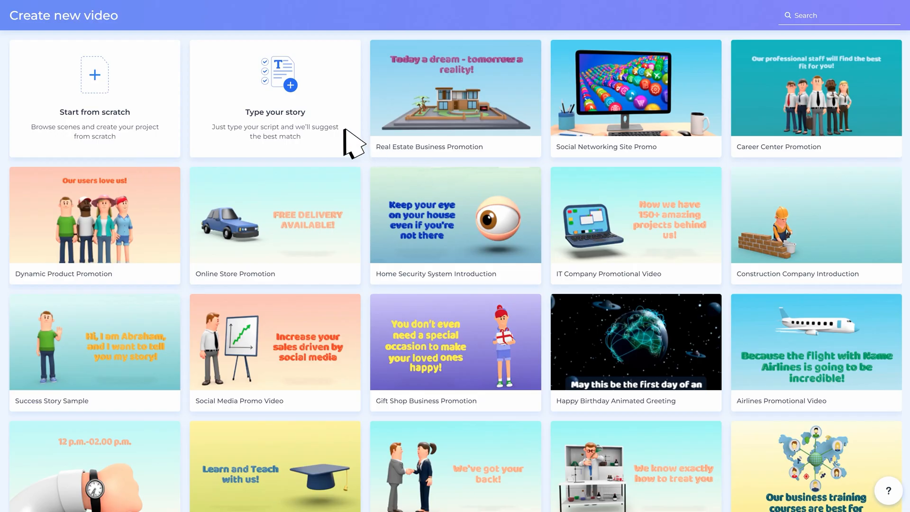
Step: Generate a project from the written script 'car, mar'
{"action": "left_click", "coordinate": [275, 99]}
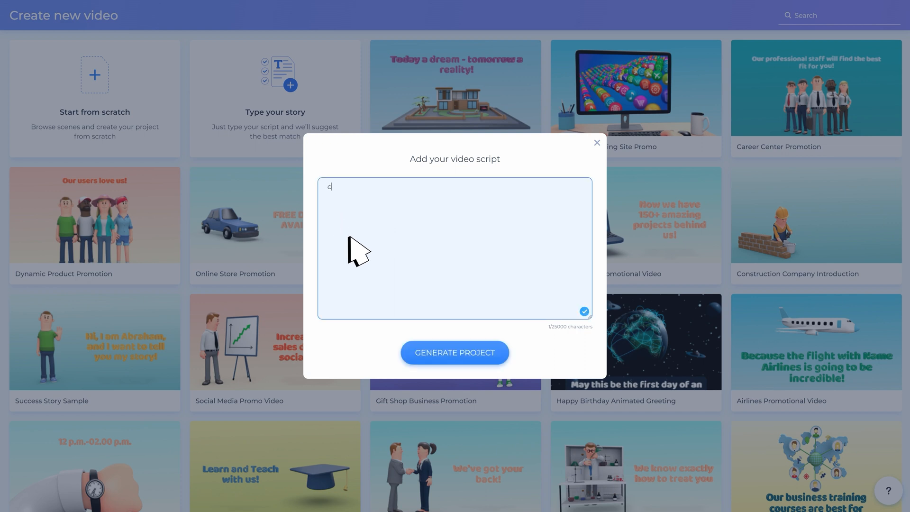
{"action": "type", "text": "car, mar"}
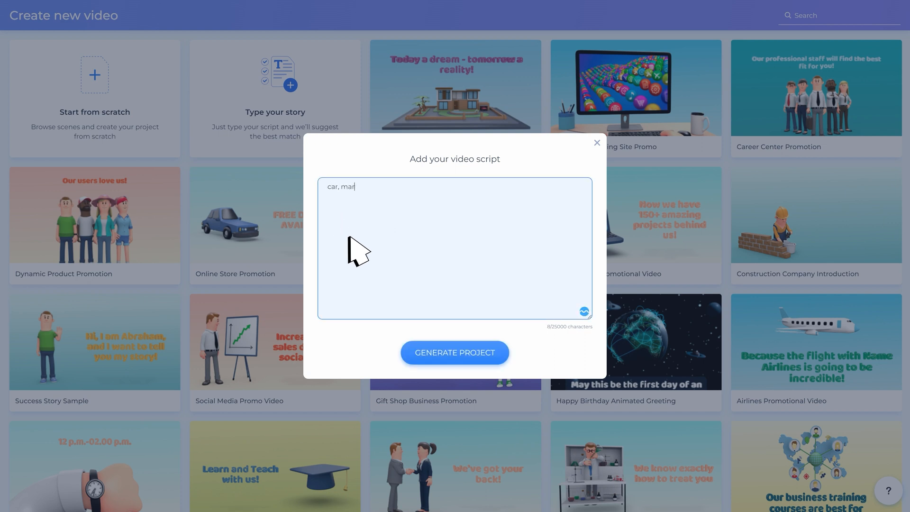
{"action": "left_click", "coordinate": [454, 353]}
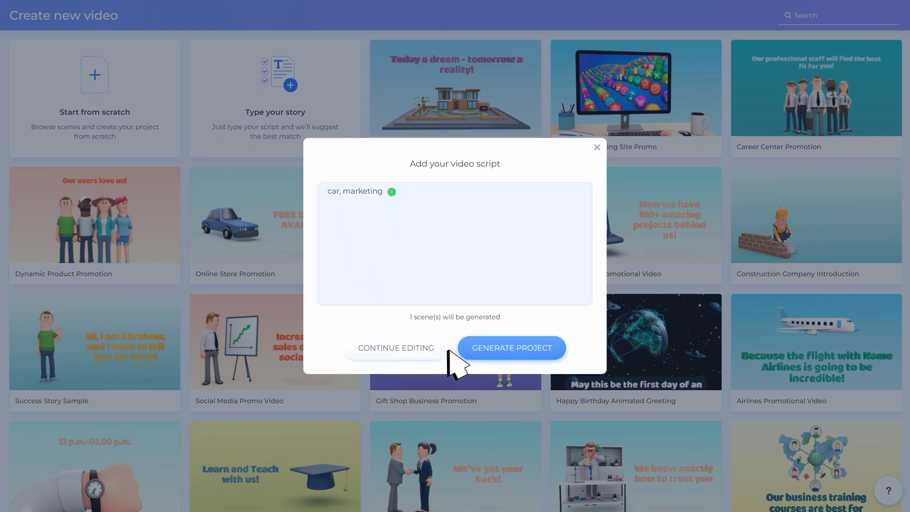
{"action": "left_click", "coordinate": [510, 347]}
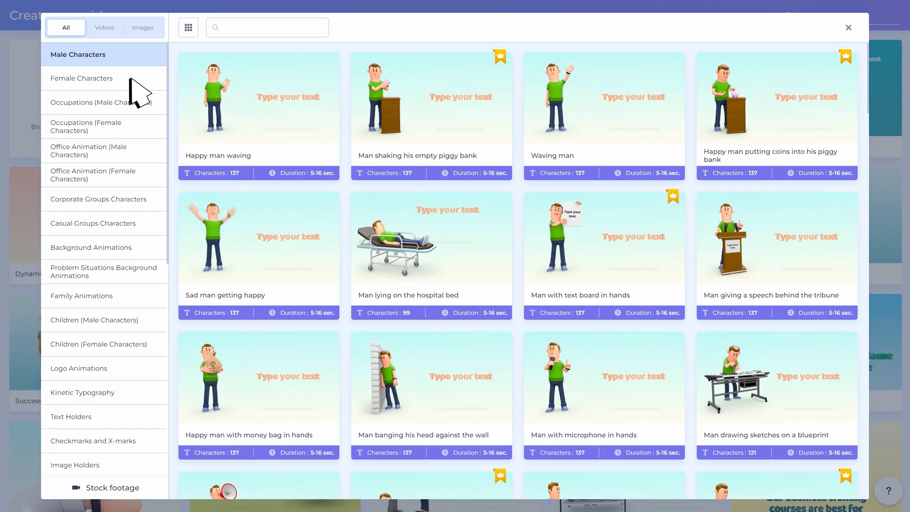
Step: Select the male money-counting office scene and the crying boy scene, then switch to image-based categories
{"action": "left_click", "coordinate": [104, 151]}
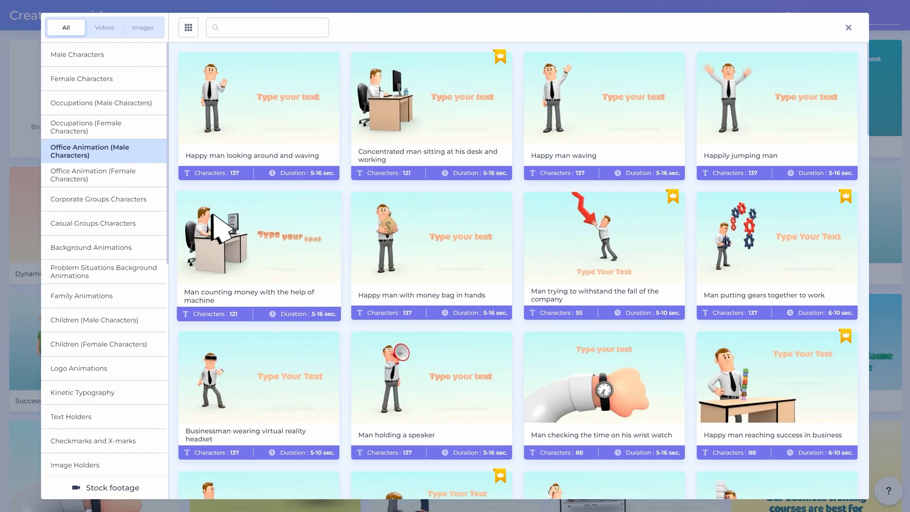
{"action": "left_click", "coordinate": [79, 369]}
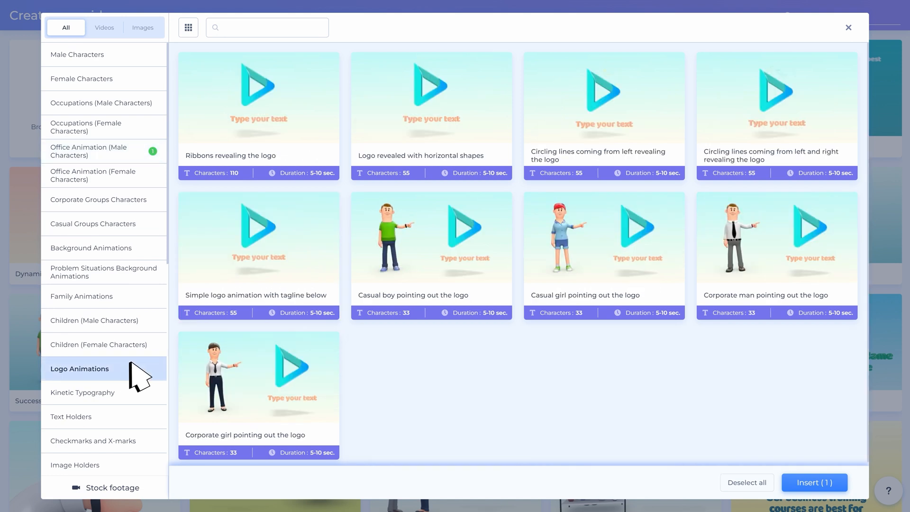
{"action": "left_click", "coordinate": [96, 320]}
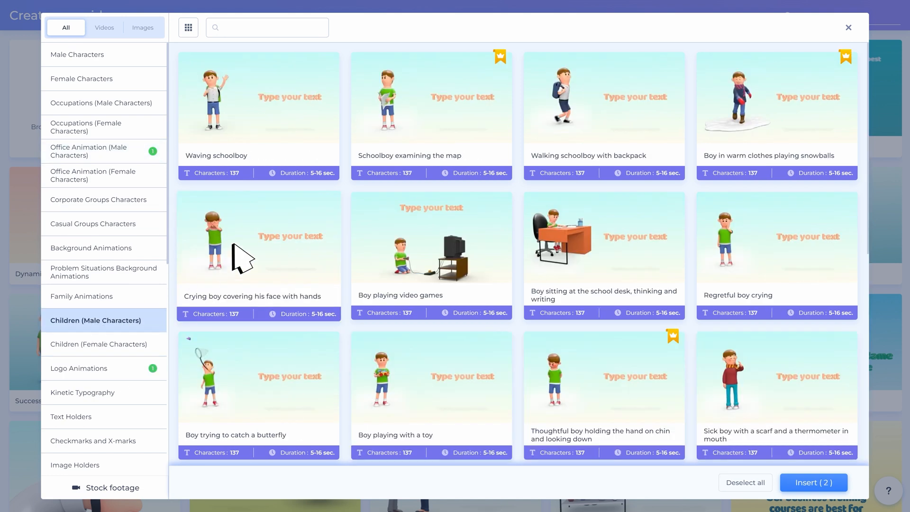
{"action": "left_click", "coordinate": [258, 250]}
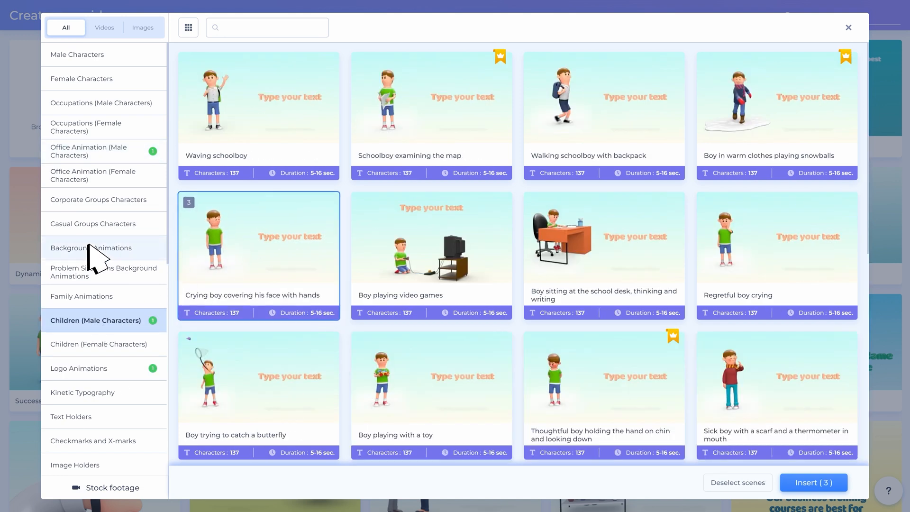
{"action": "left_click", "coordinate": [142, 28]}
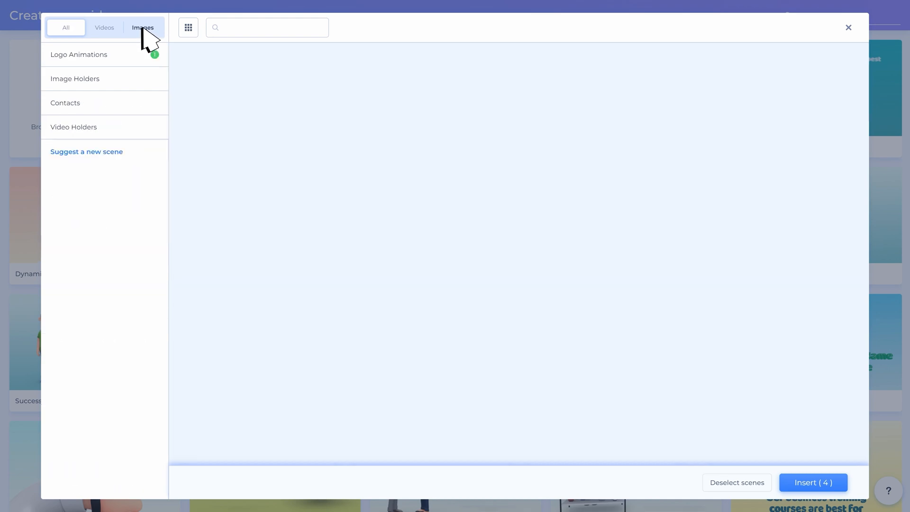
{"action": "left_click", "coordinate": [812, 482]}
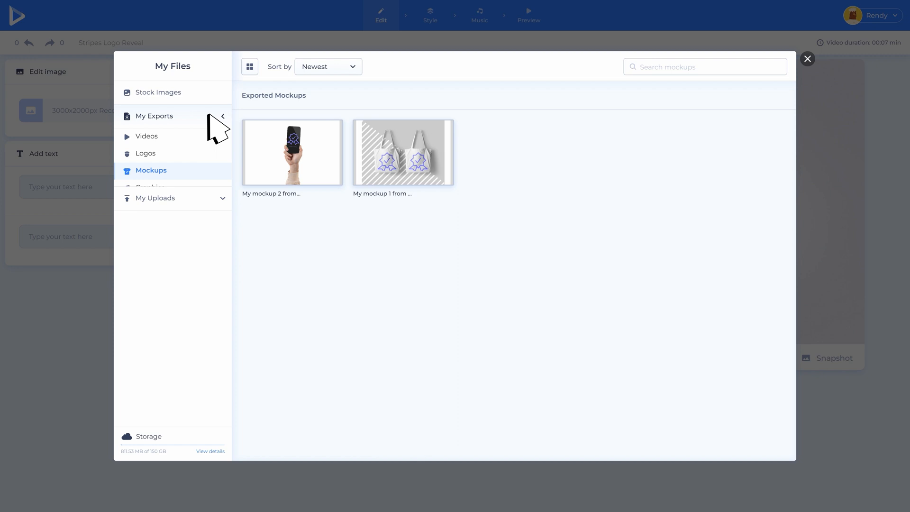
Step: View the exported logos, close My Files and go to the project's Color step
{"action": "left_click", "coordinate": [146, 154]}
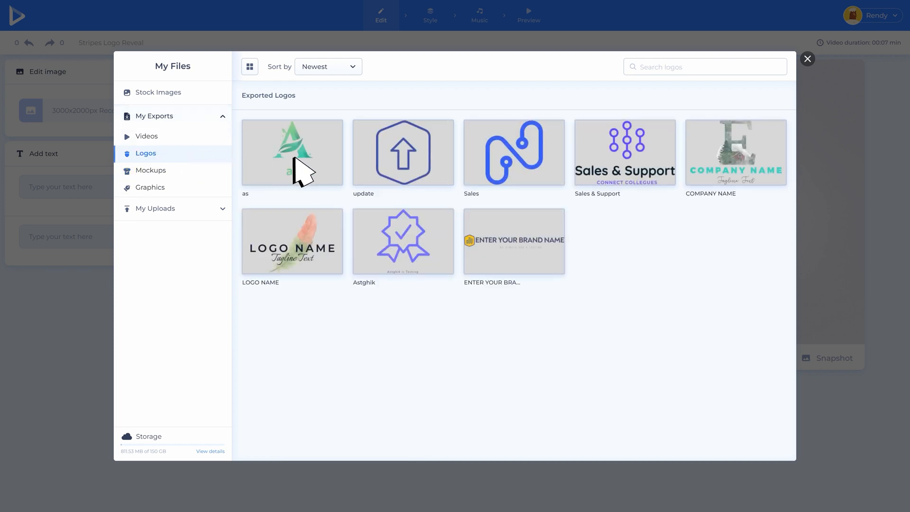
{"action": "left_click", "coordinate": [806, 59]}
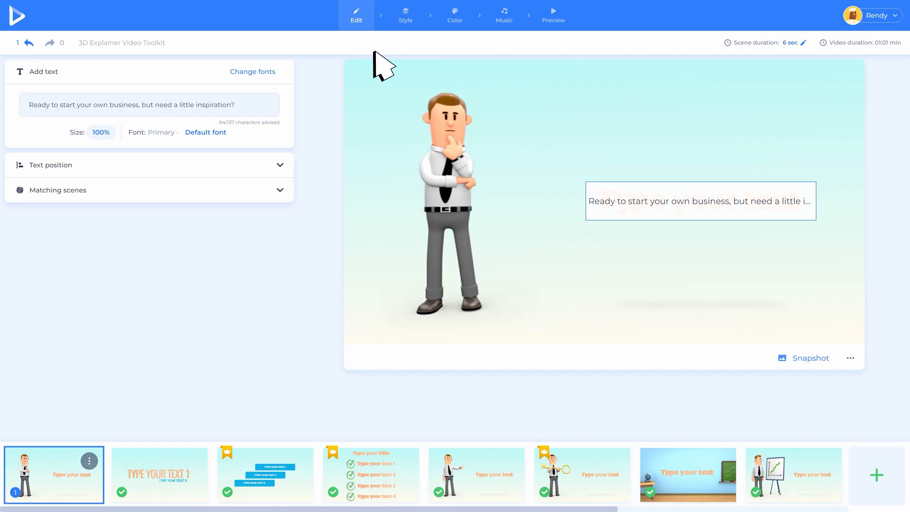
{"action": "mouse_move", "coordinate": [395, 52]}
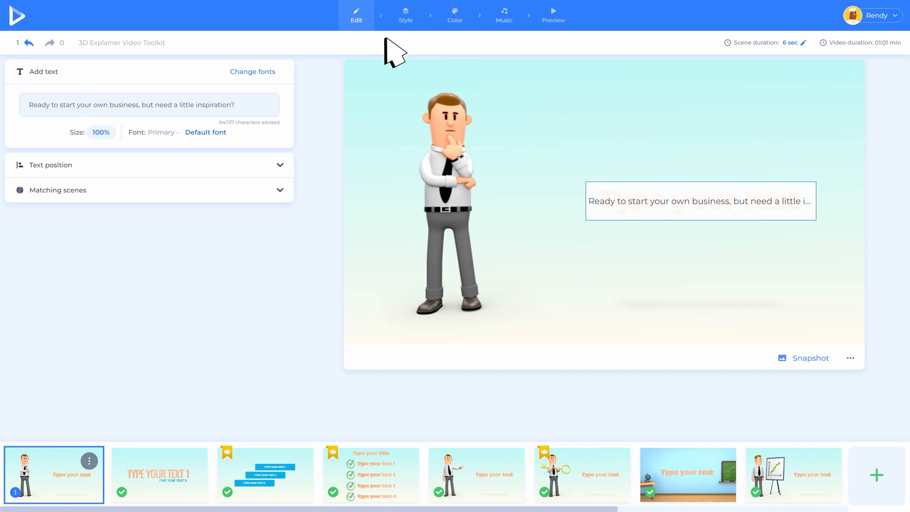
{"action": "left_click", "coordinate": [454, 11]}
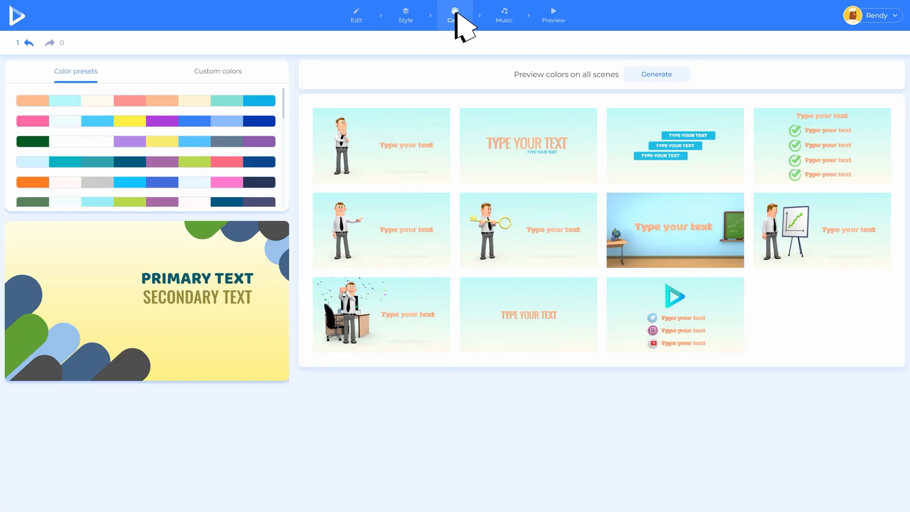
Step: Return to the Edit step of the 3D Explainer project
{"action": "left_click", "coordinate": [551, 15]}
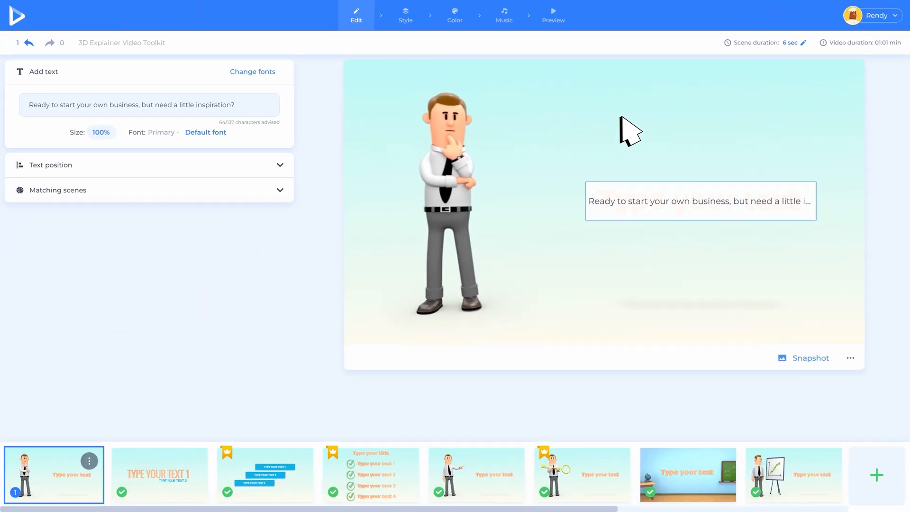
Step: Set the first scene to 9 seconds and its text size to 108%
{"action": "left_click", "coordinate": [803, 43]}
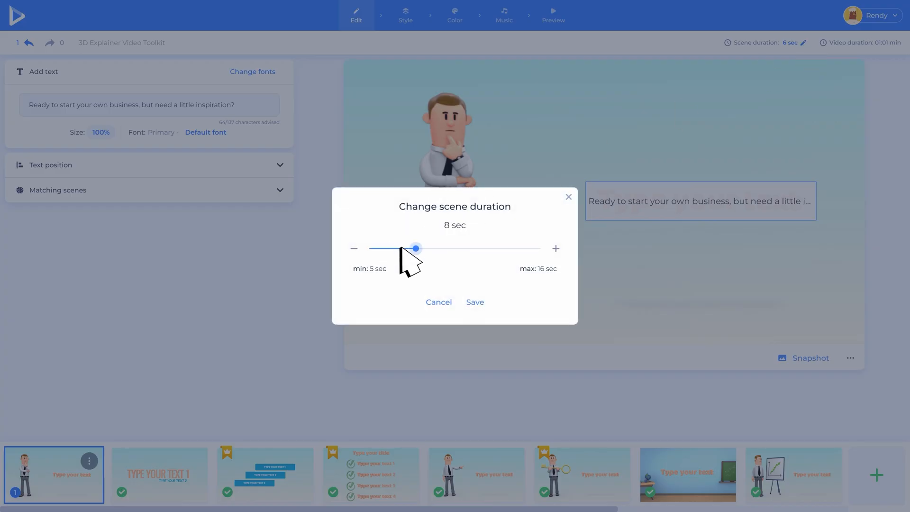
{"action": "left_click", "coordinate": [474, 301]}
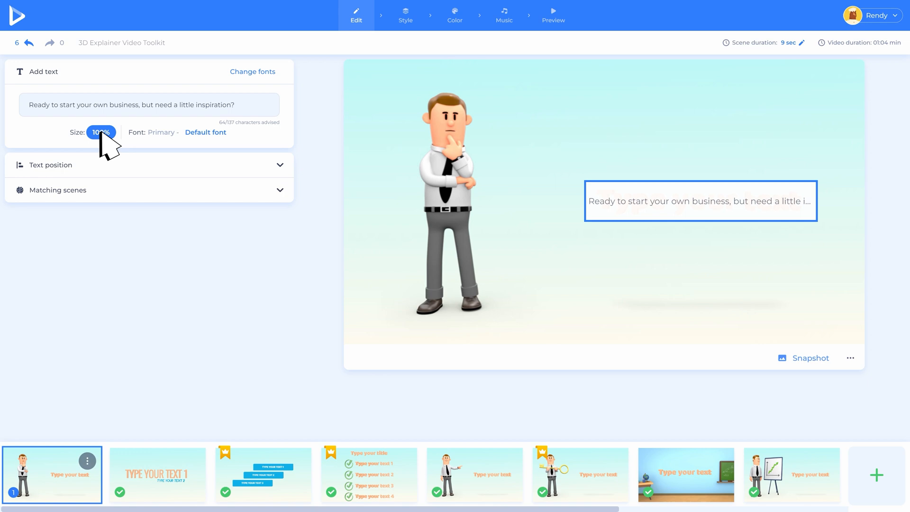
{"action": "left_click", "coordinate": [99, 133]}
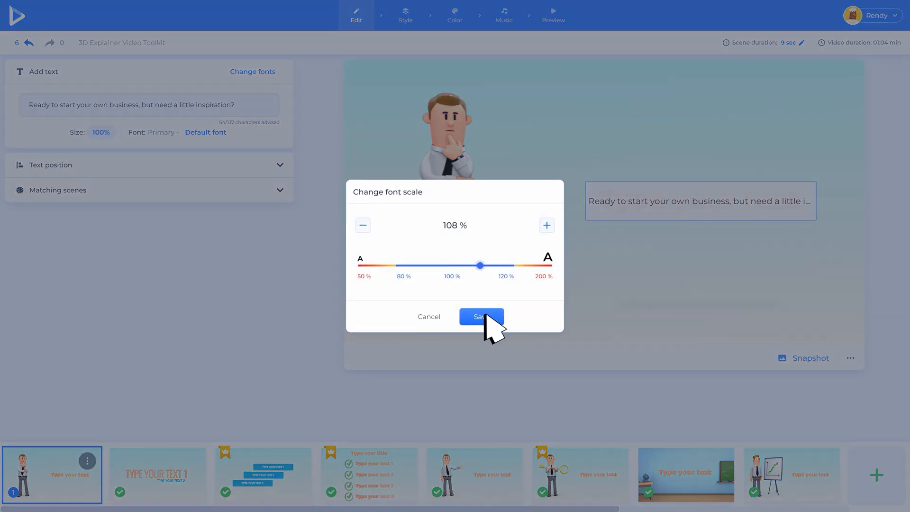
{"action": "left_click", "coordinate": [480, 317]}
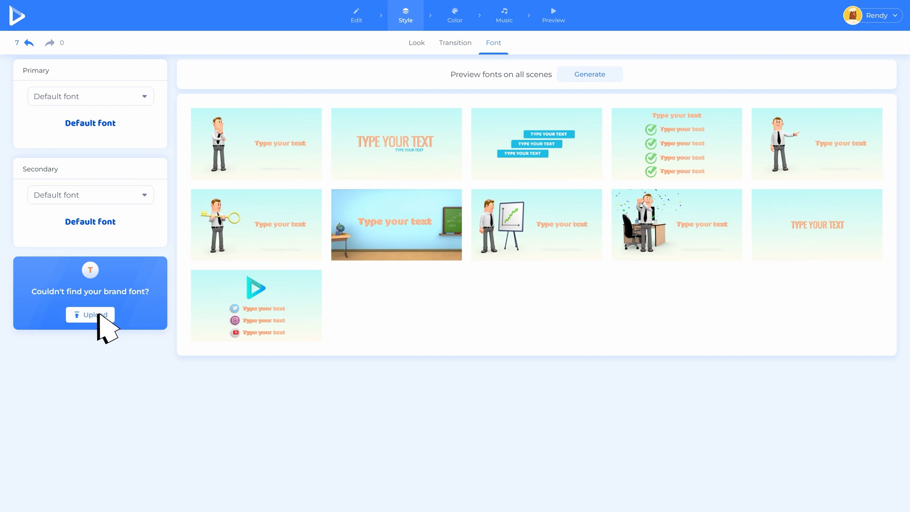
Step: Position the first scene's text on the right, beside the character, and return to the scene library
{"action": "left_click", "coordinate": [355, 15]}
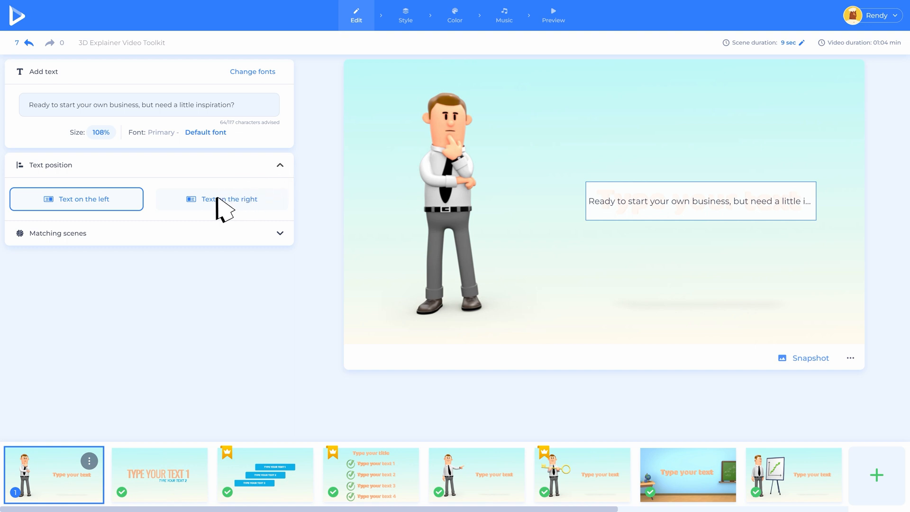
{"action": "left_click", "coordinate": [221, 199]}
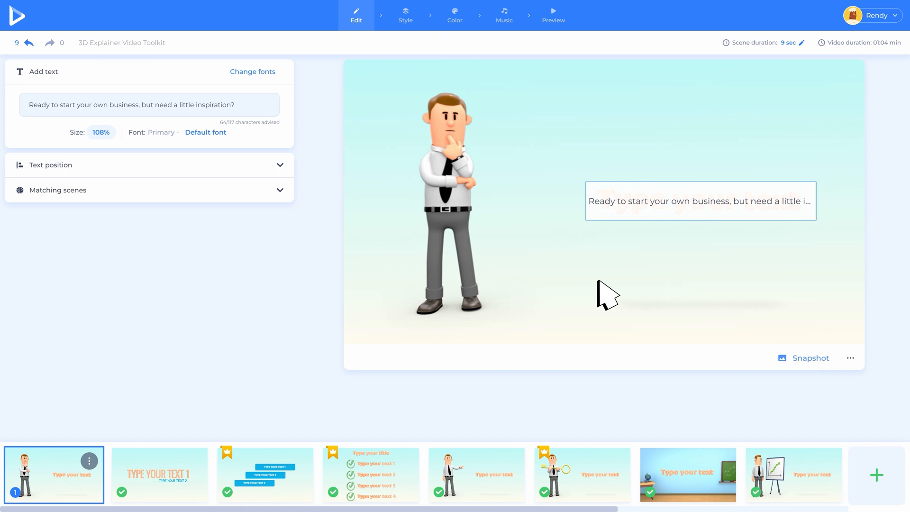
{"action": "left_click", "coordinate": [808, 358]}
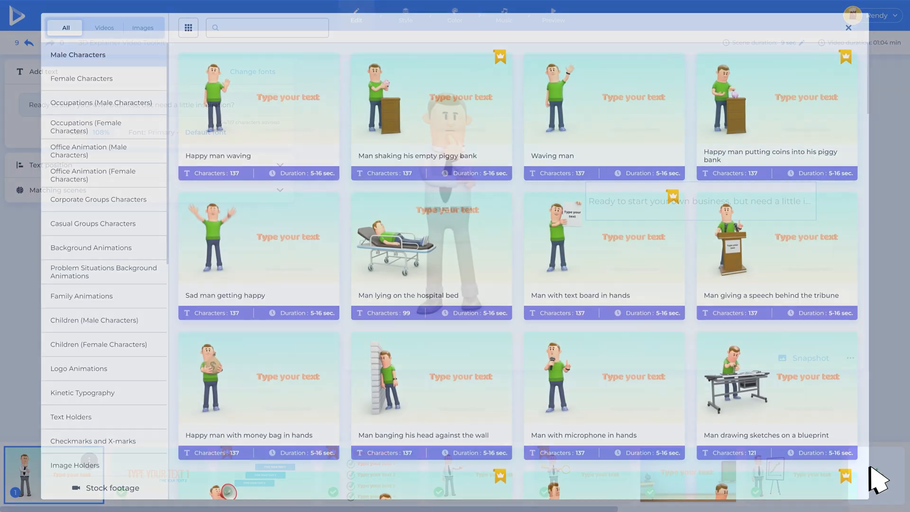
Step: Browse character categories to Office Animation (Male) and pick 'Man counting money with the help of machine' for scene 1
{"action": "left_click", "coordinate": [83, 79]}
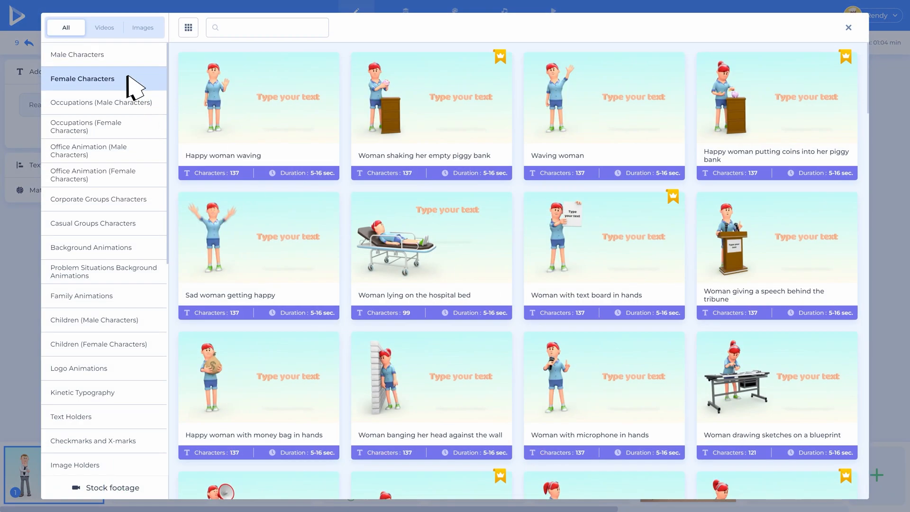
{"action": "left_click", "coordinate": [102, 103]}
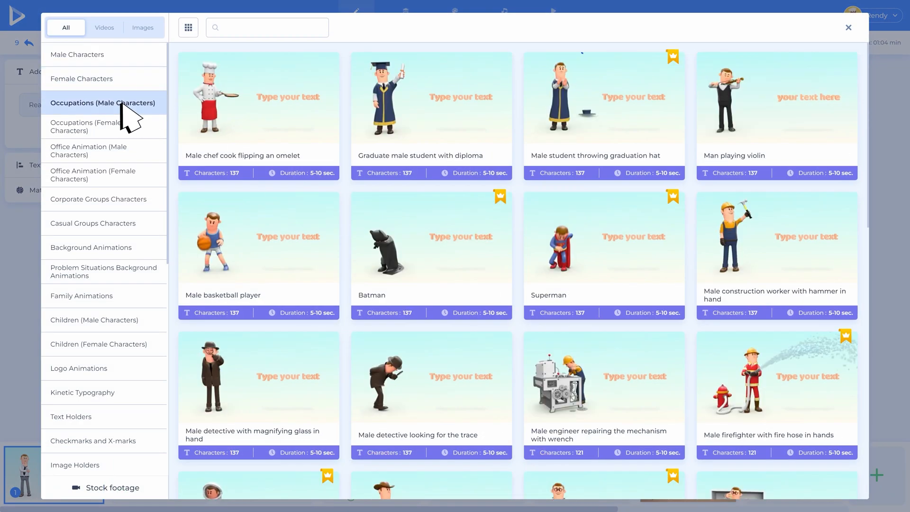
{"action": "left_click", "coordinate": [88, 126]}
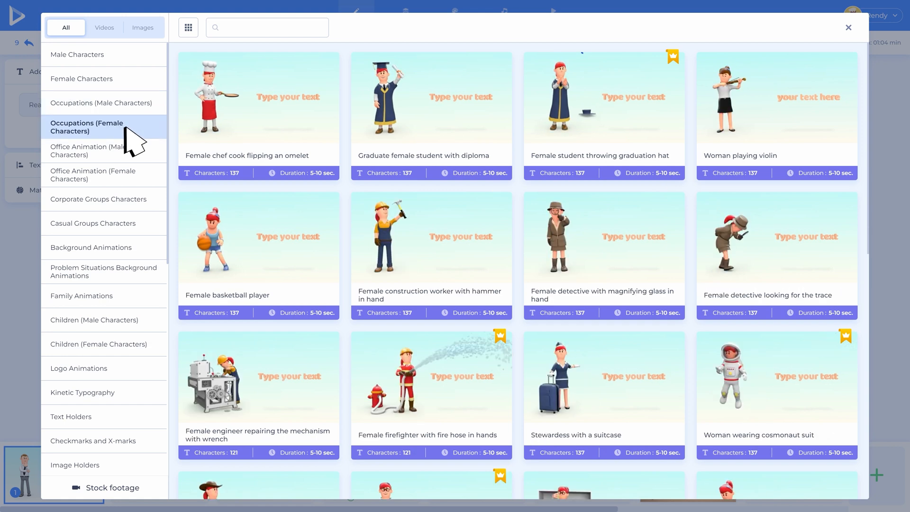
{"action": "left_click", "coordinate": [90, 151]}
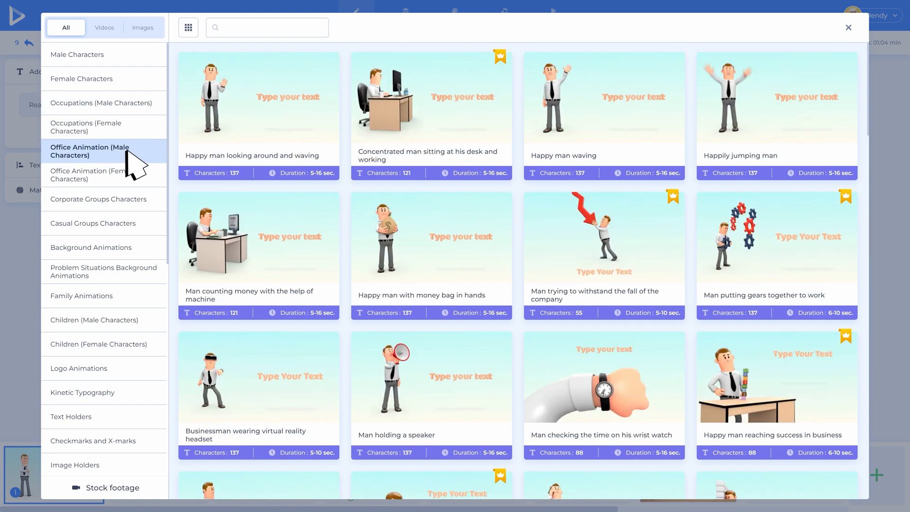
{"action": "left_click", "coordinate": [431, 97]}
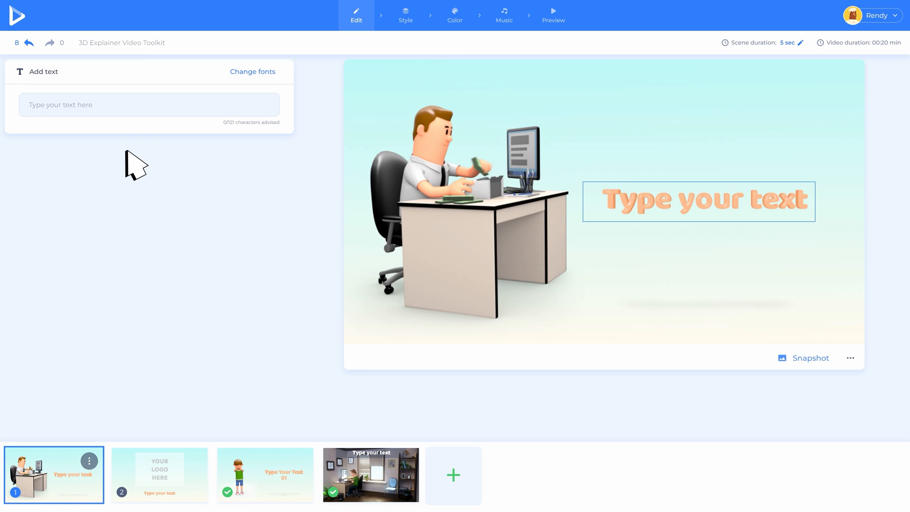
{"action": "mouse_move", "coordinate": [131, 210]}
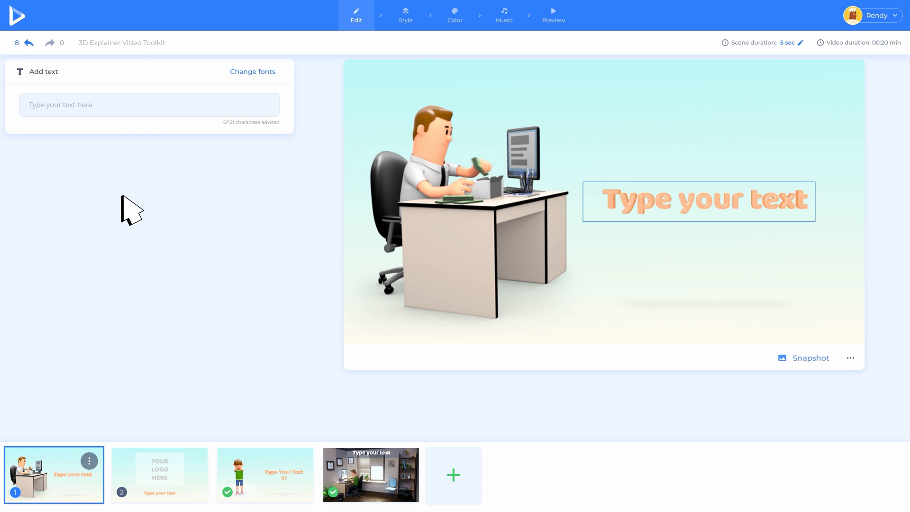
Step: Duplicate the first office desk scene from its three-dot menu and choose Replace on the copy
{"action": "left_click", "coordinate": [89, 461]}
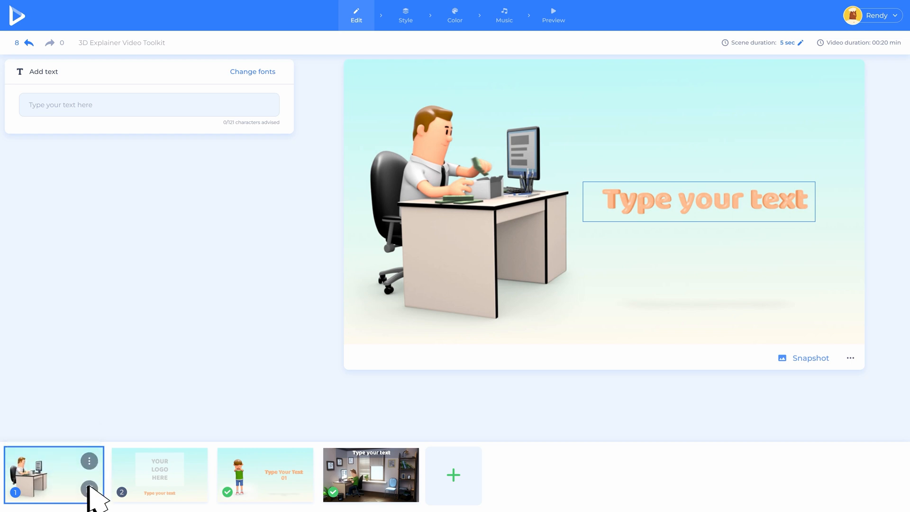
{"action": "left_click", "coordinate": [89, 487]}
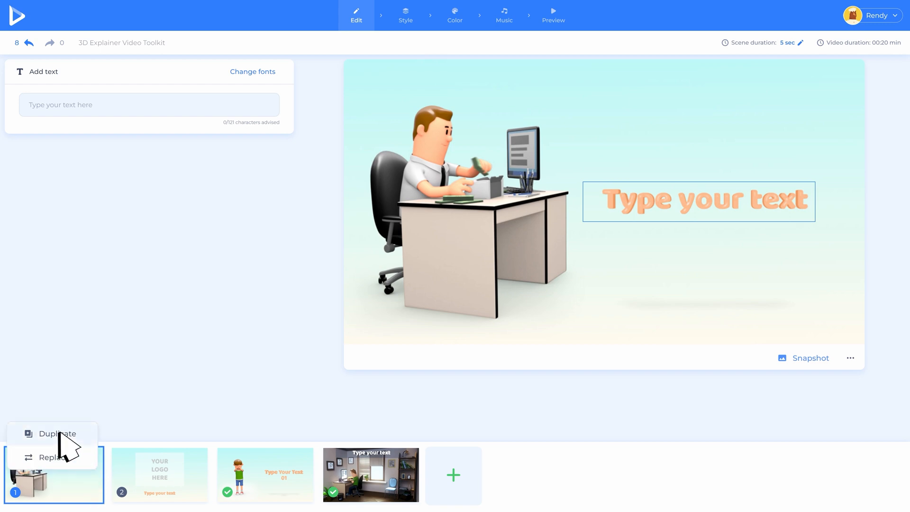
{"action": "left_click", "coordinate": [57, 433]}
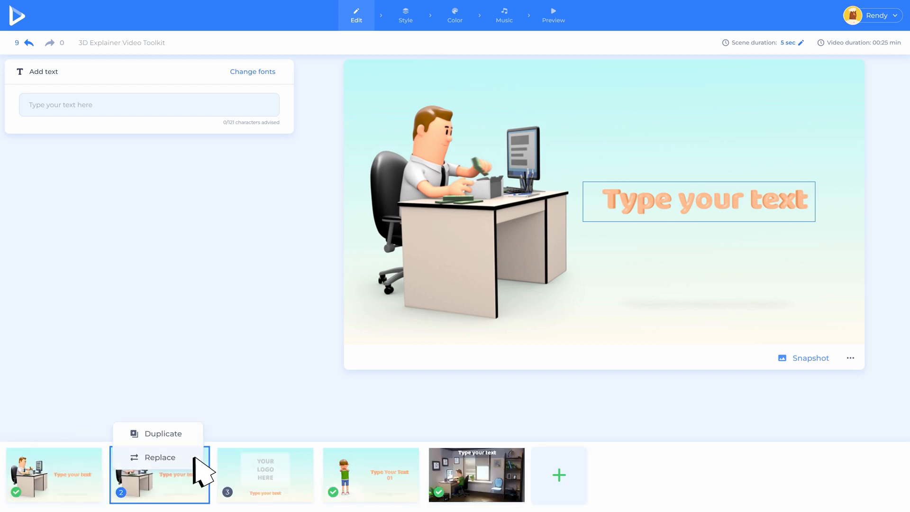
{"action": "left_click", "coordinate": [159, 457]}
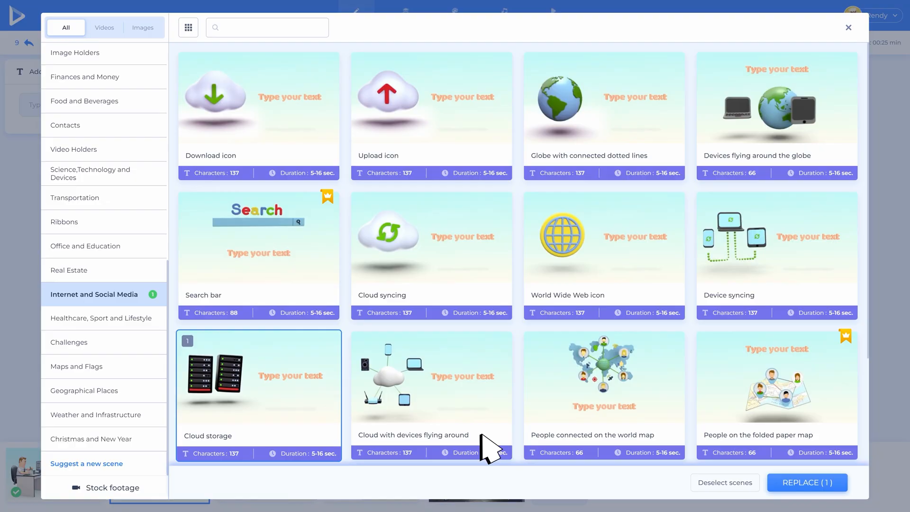
{"action": "left_click", "coordinate": [805, 482]}
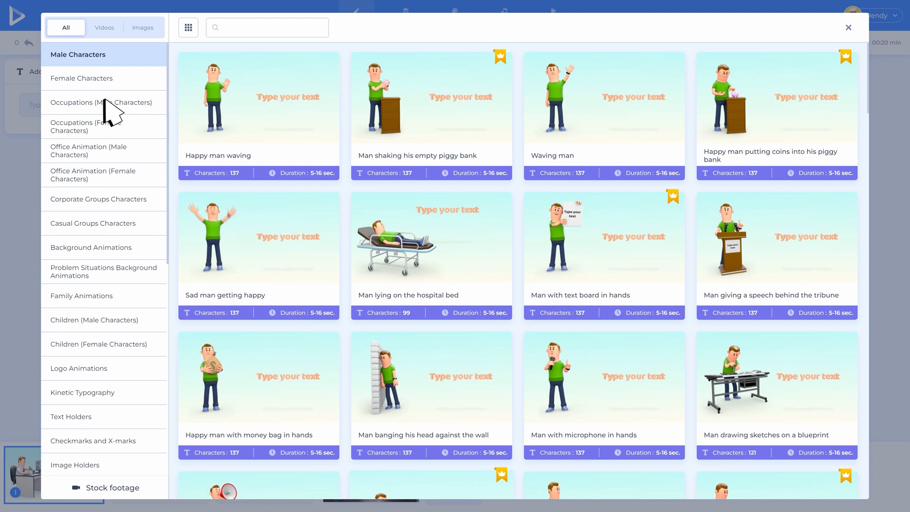
Step: Browse background and male character scenes, toggle the large grid view, and open Stock footage
{"action": "left_click", "coordinate": [92, 247]}
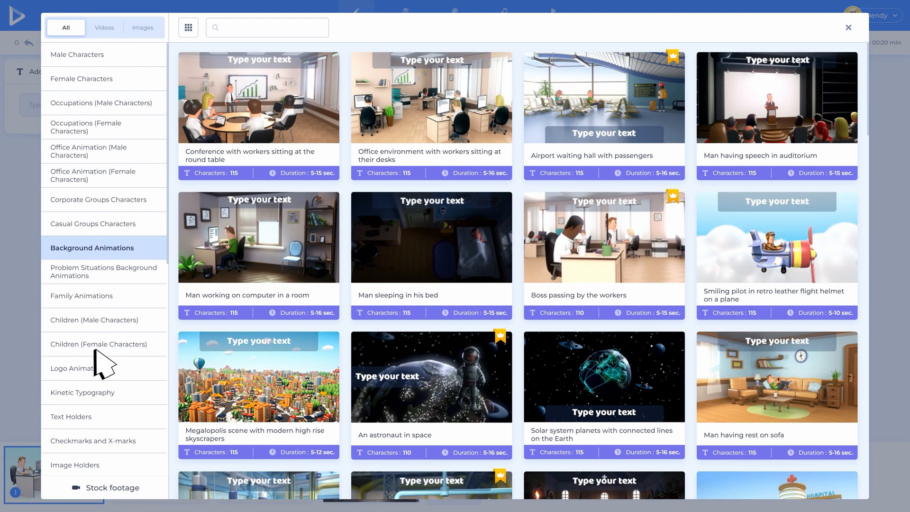
{"action": "left_click", "coordinate": [99, 343]}
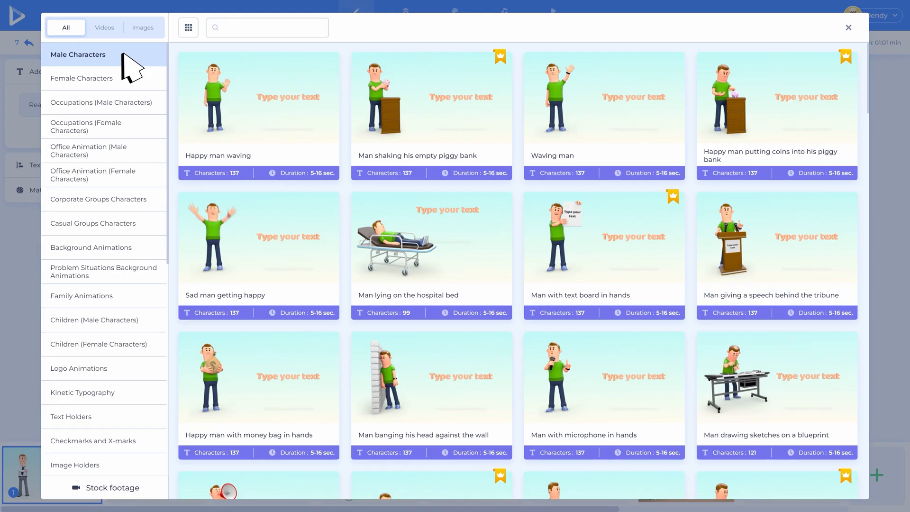
{"action": "left_click", "coordinate": [188, 28]}
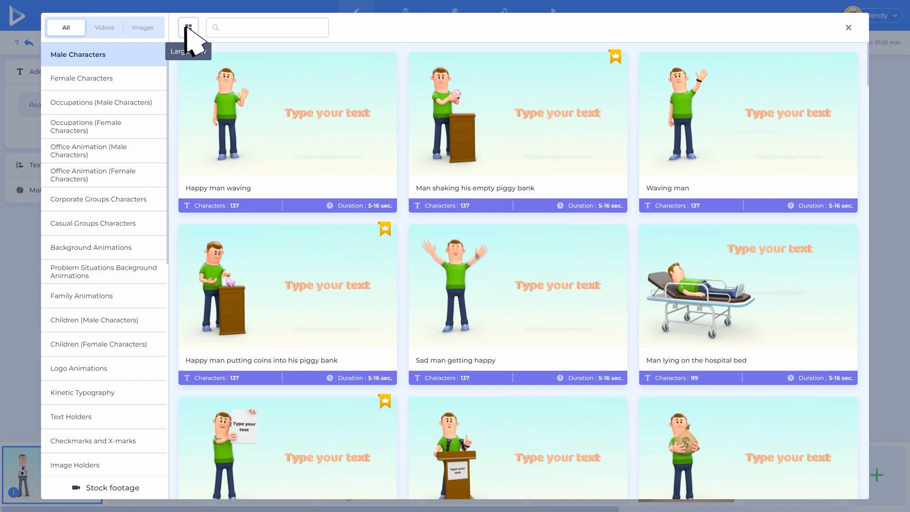
{"action": "left_click", "coordinate": [188, 28]}
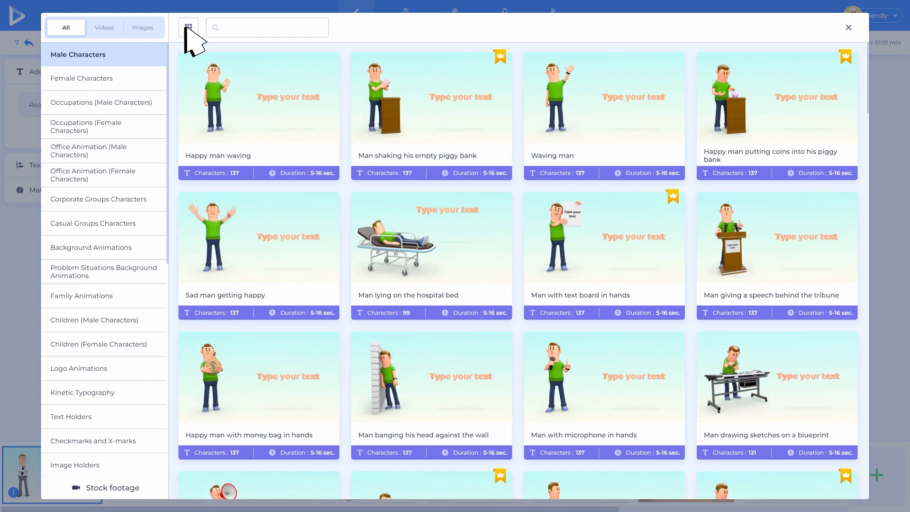
{"action": "mouse_move", "coordinate": [107, 500]}
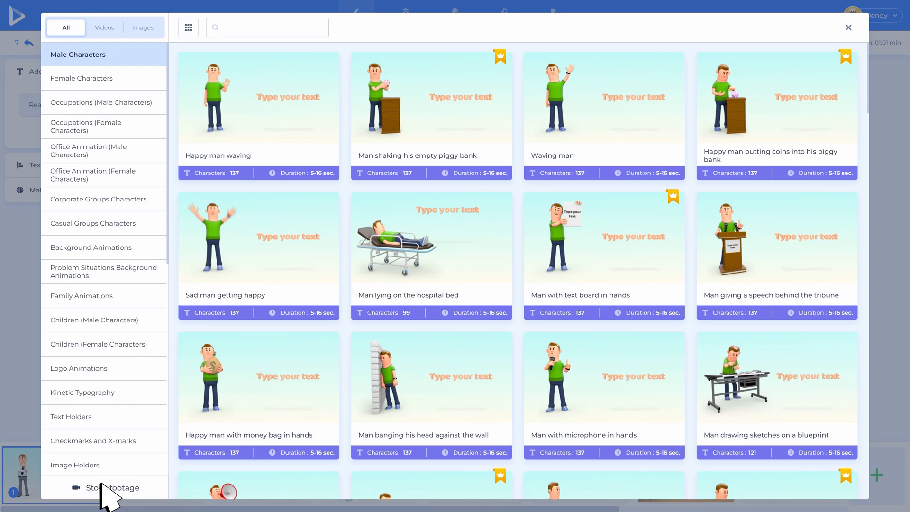
{"action": "left_click", "coordinate": [110, 487]}
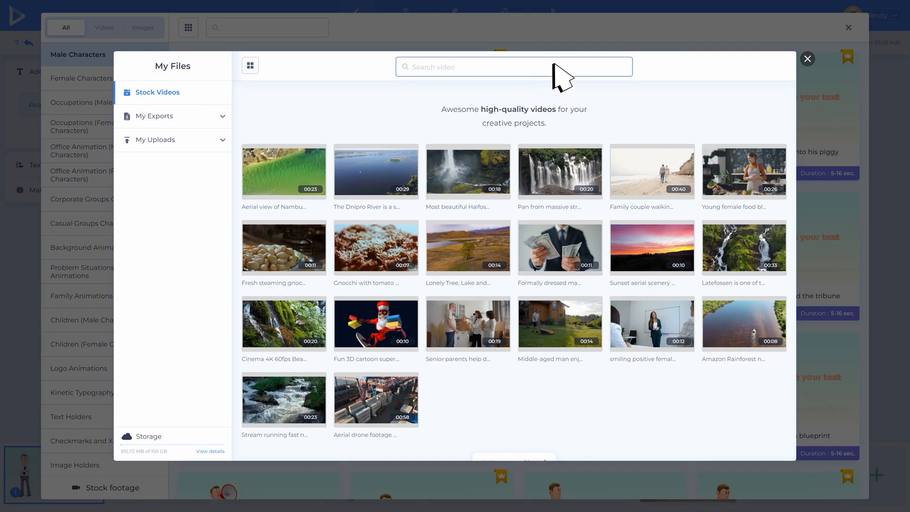
Step: Search stock videos for 'marketing', select a clip, view My Uploads, and close the stock footage browser
{"action": "type", "text": "marketing"}
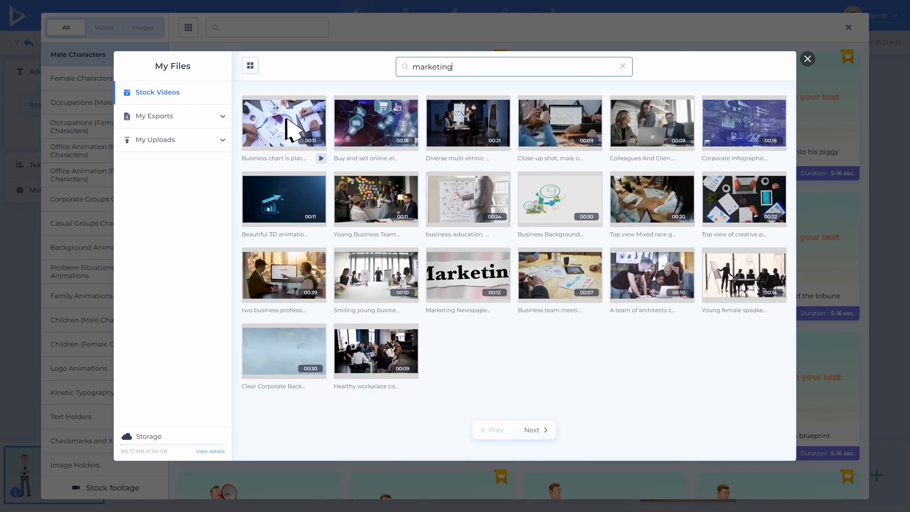
{"action": "left_click", "coordinate": [283, 123]}
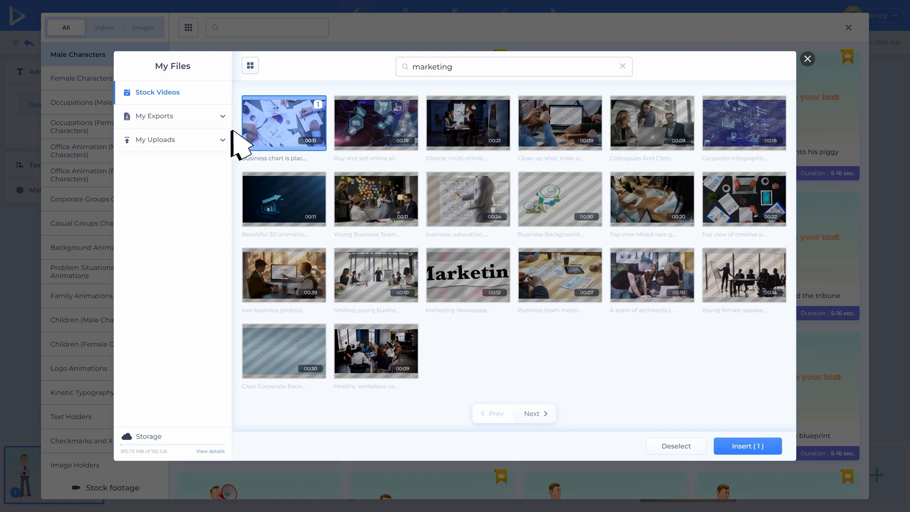
{"action": "left_click", "coordinate": [154, 139]}
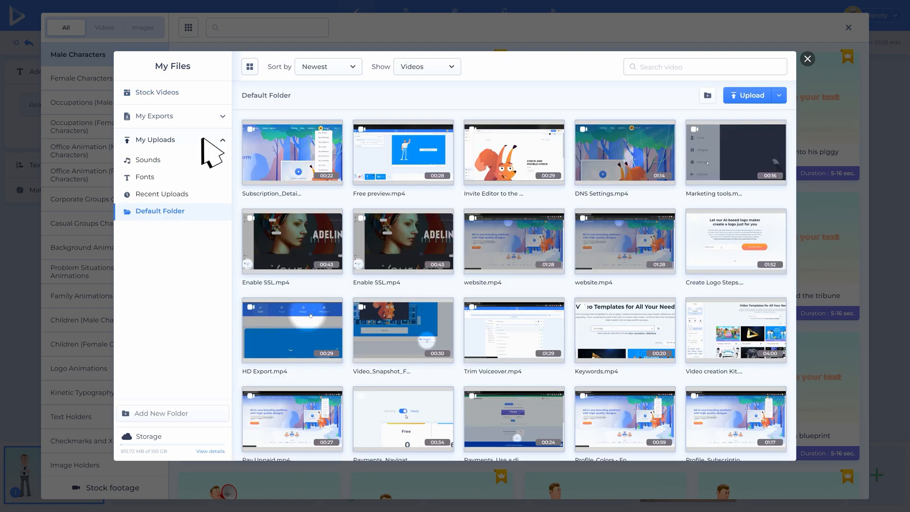
{"action": "left_click", "coordinate": [808, 59]}
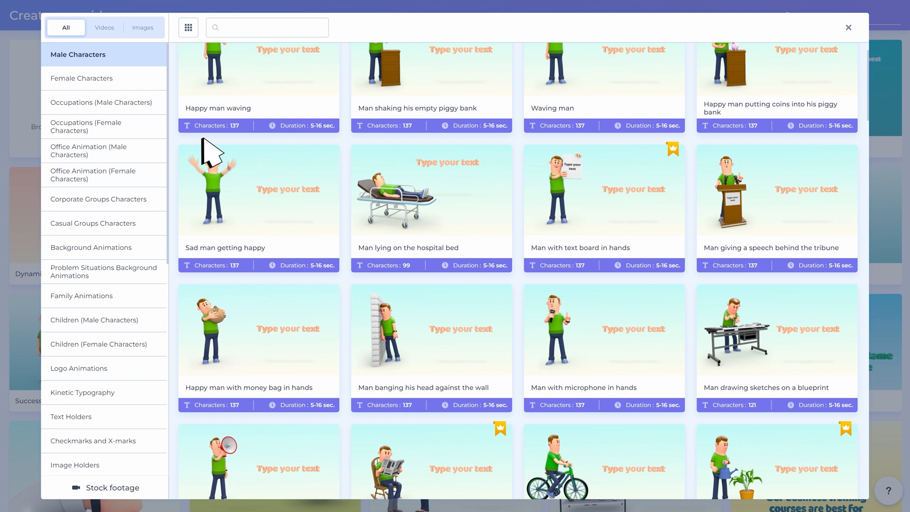
Step: View the Suggest a new scene form, then close the scene library back to the project's scenes
{"action": "scroll", "scroll_direction": "down", "scroll_amount": 3}
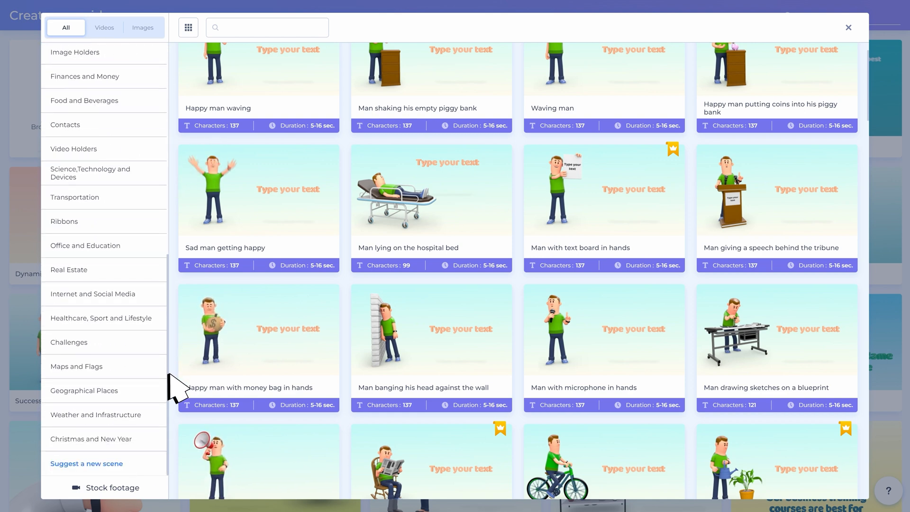
{"action": "left_click", "coordinate": [86, 463]}
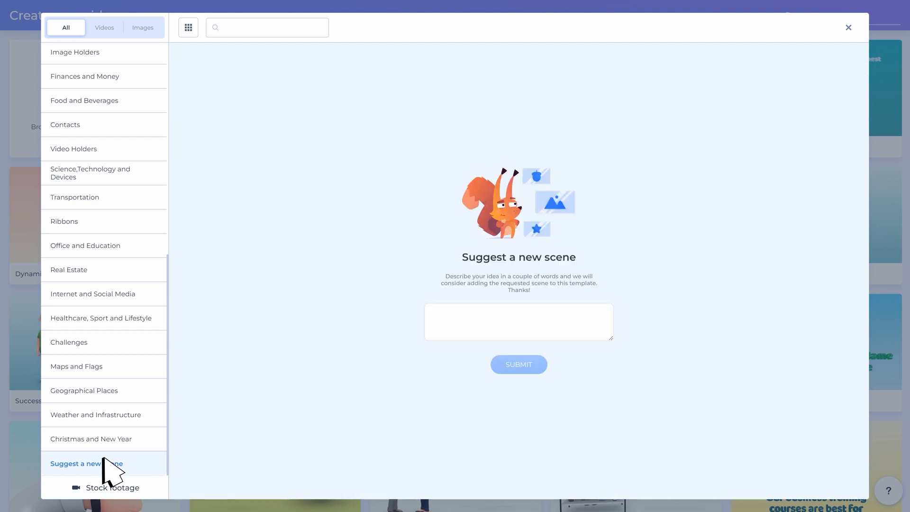
{"action": "left_click", "coordinate": [519, 321]}
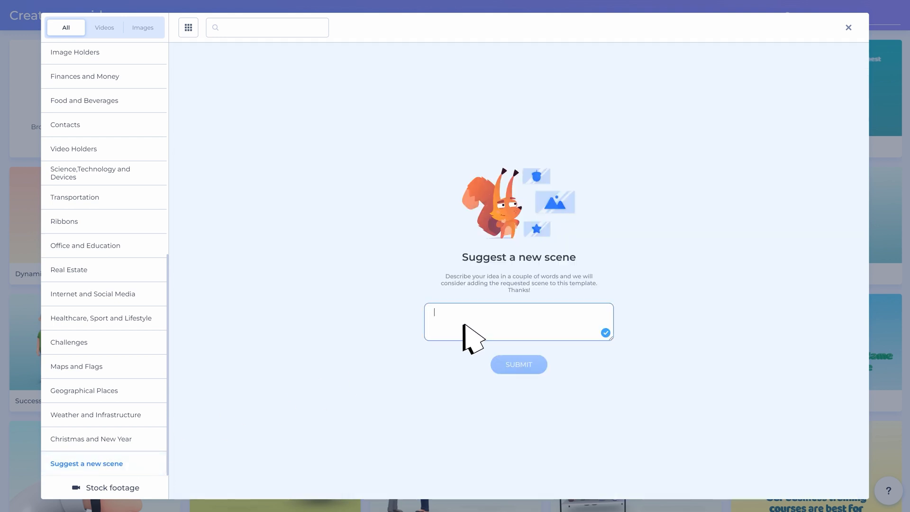
{"action": "left_click", "coordinate": [847, 28]}
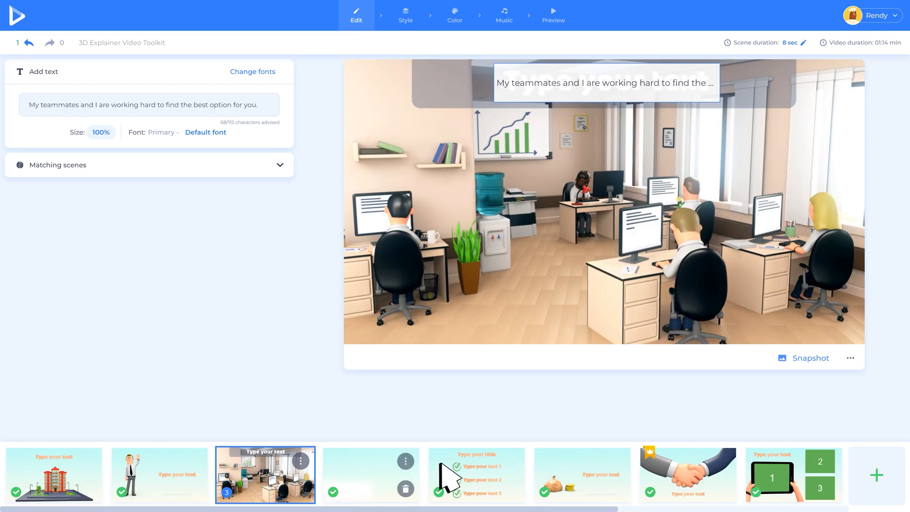
Step: Review scene captions in the timeline, select scene 1, and move to the Style step
{"action": "left_click", "coordinate": [370, 475]}
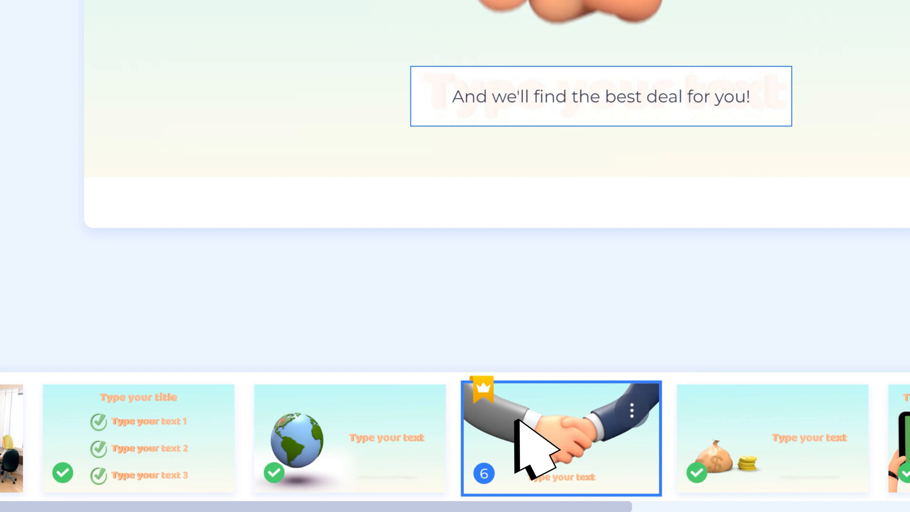
{"action": "left_click", "coordinate": [53, 474]}
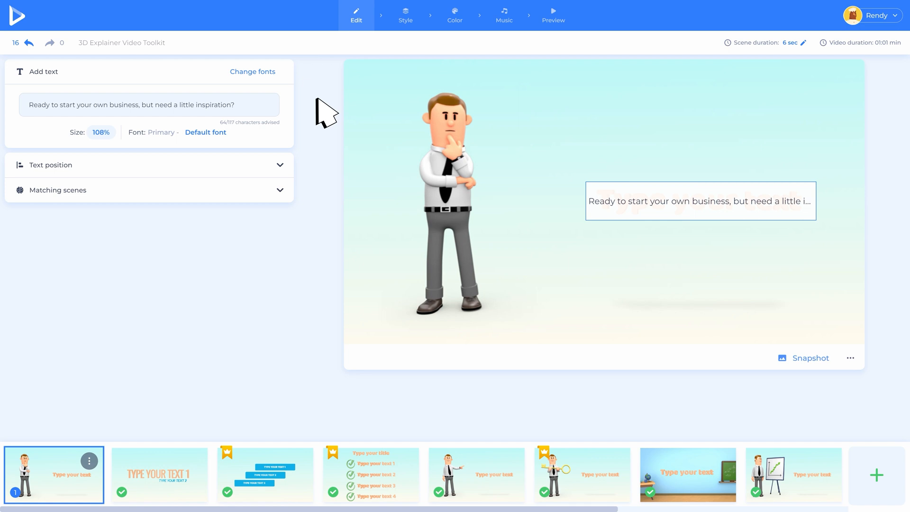
{"action": "left_click", "coordinate": [405, 16]}
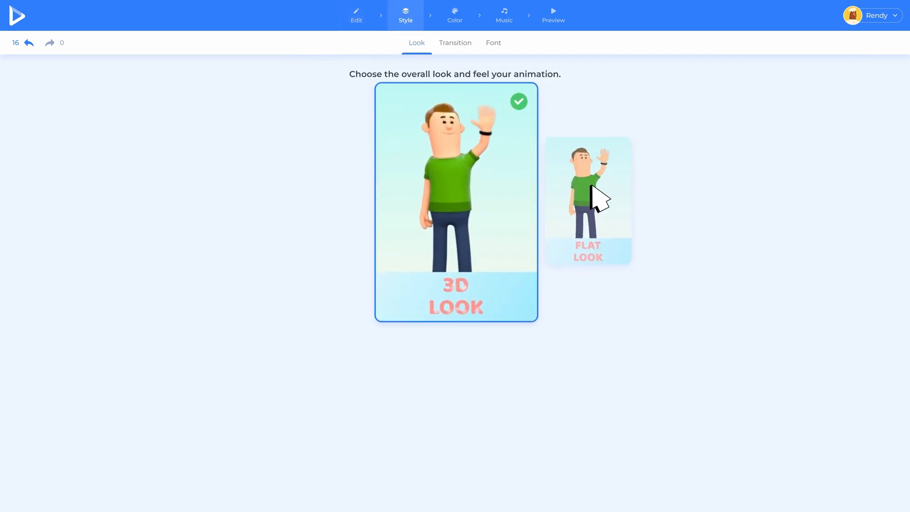
Step: Choose Liquid Transitions between scenes in the Transition settings, then show Font settings
{"action": "left_click", "coordinate": [455, 43]}
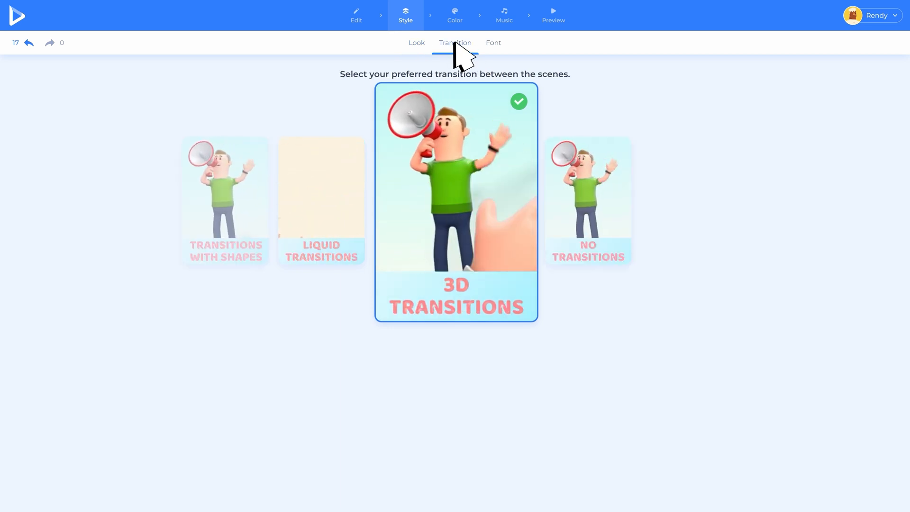
{"action": "left_click", "coordinate": [322, 200]}
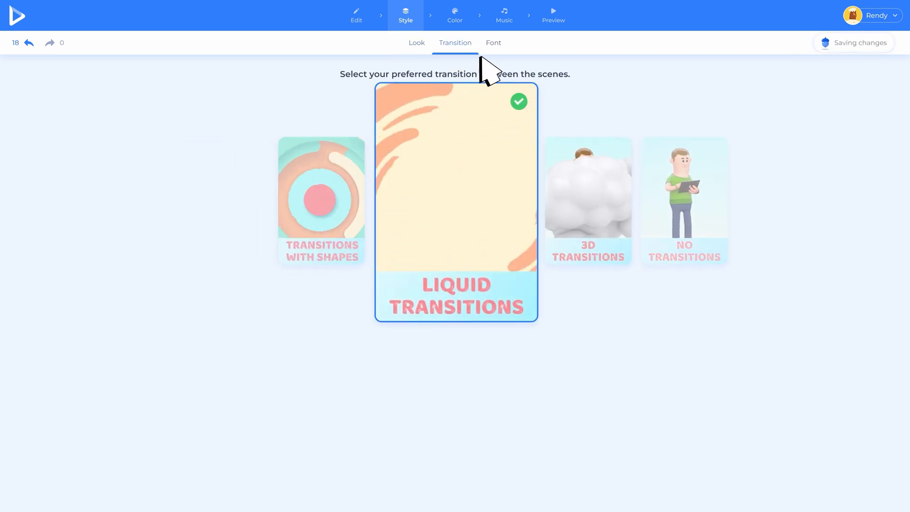
{"action": "left_click", "coordinate": [493, 42]}
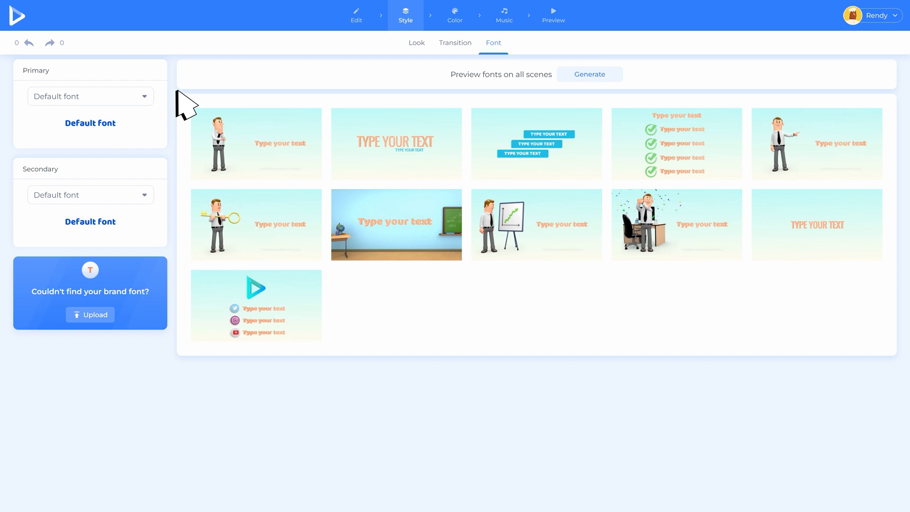
Step: Set Jockey One as the primary font and Lilita One as the secondary font
{"action": "left_click", "coordinate": [90, 97]}
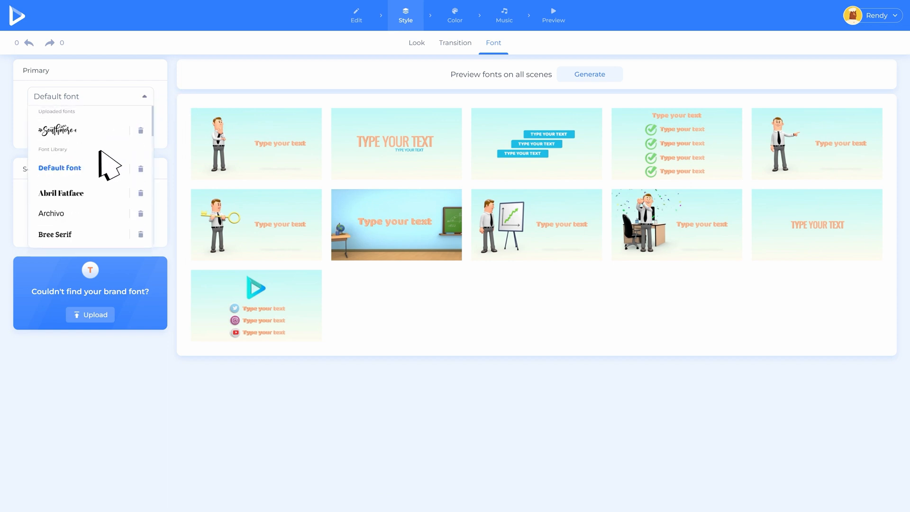
{"action": "scroll", "scroll_direction": "down", "scroll_amount": 3}
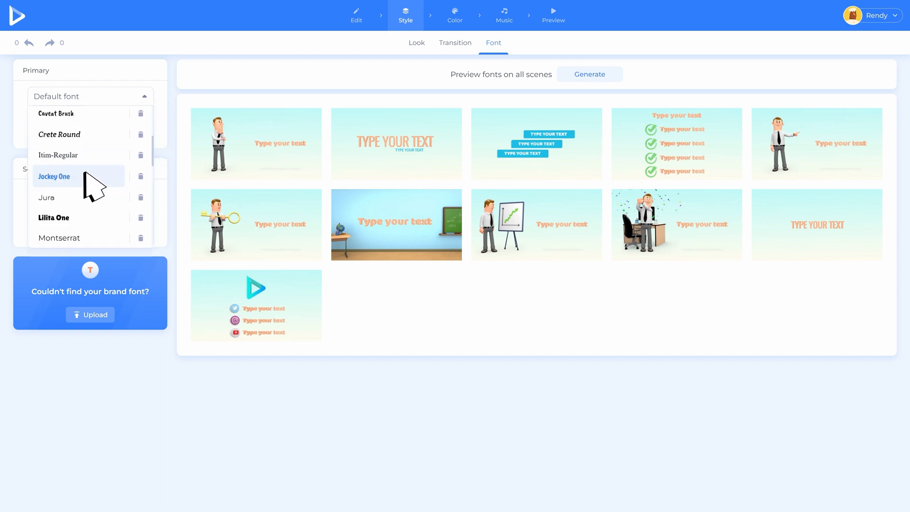
{"action": "left_click", "coordinate": [54, 177]}
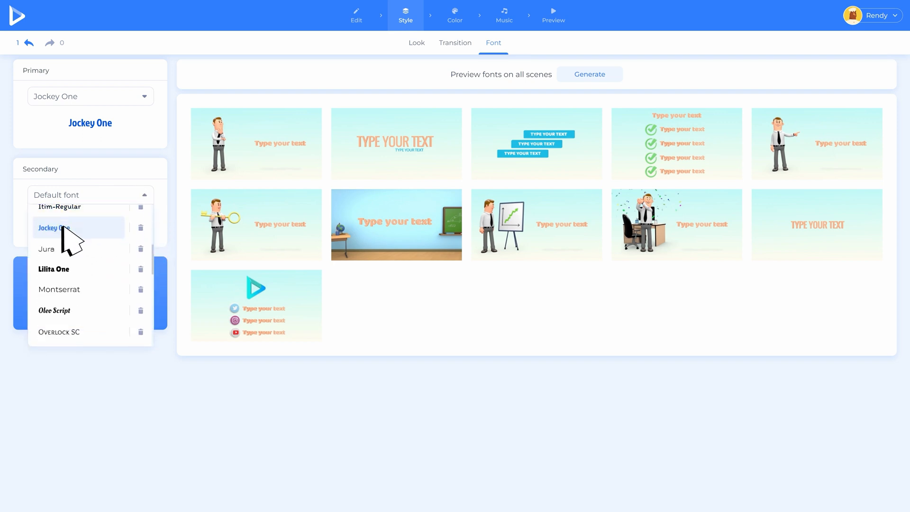
{"action": "left_click", "coordinate": [53, 269]}
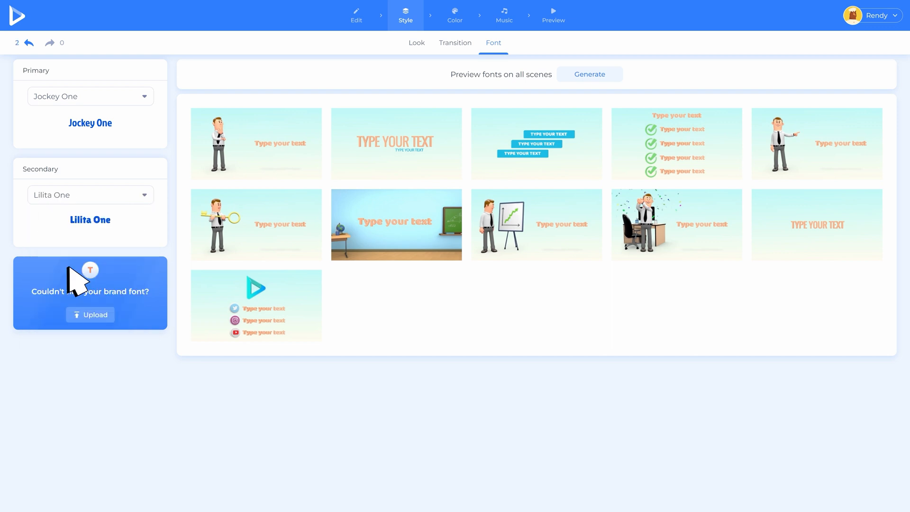
Step: Upload the custom bellania brand font and move on to the Color step
{"action": "left_click", "coordinate": [90, 314]}
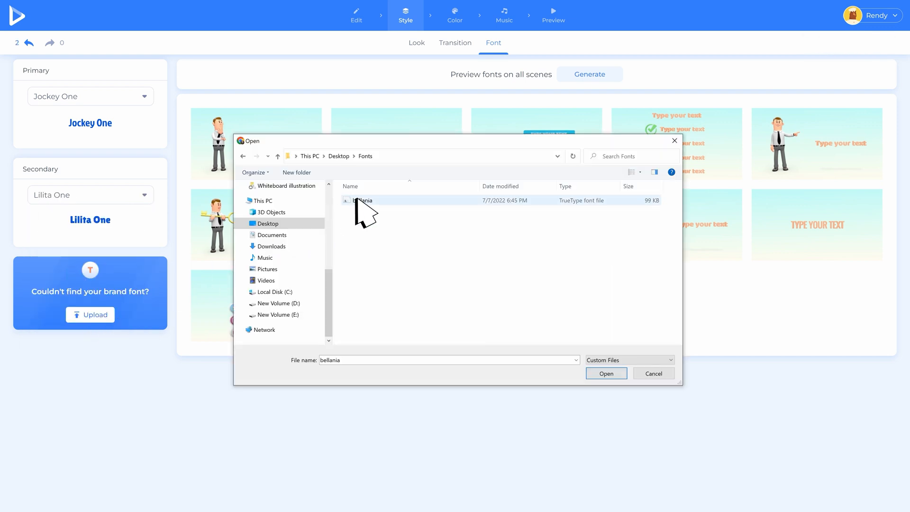
{"action": "left_click", "coordinate": [606, 374]}
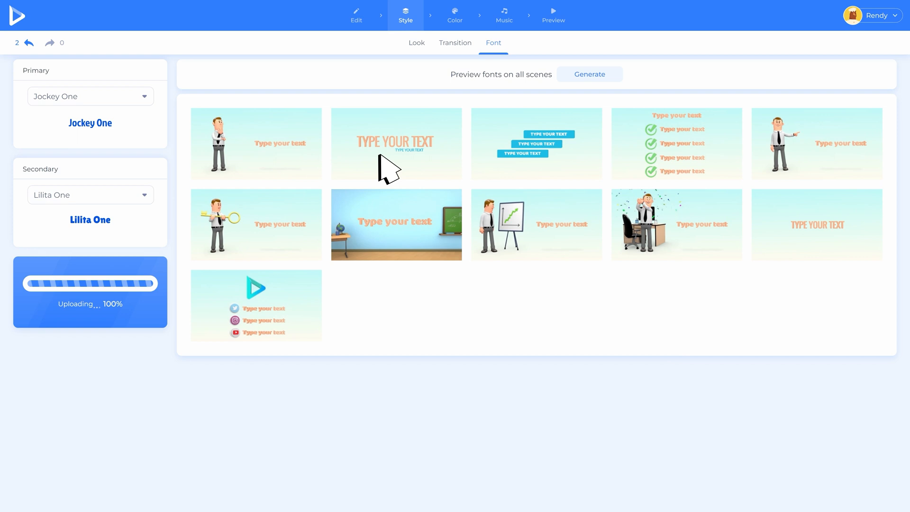
{"action": "left_click", "coordinate": [454, 15]}
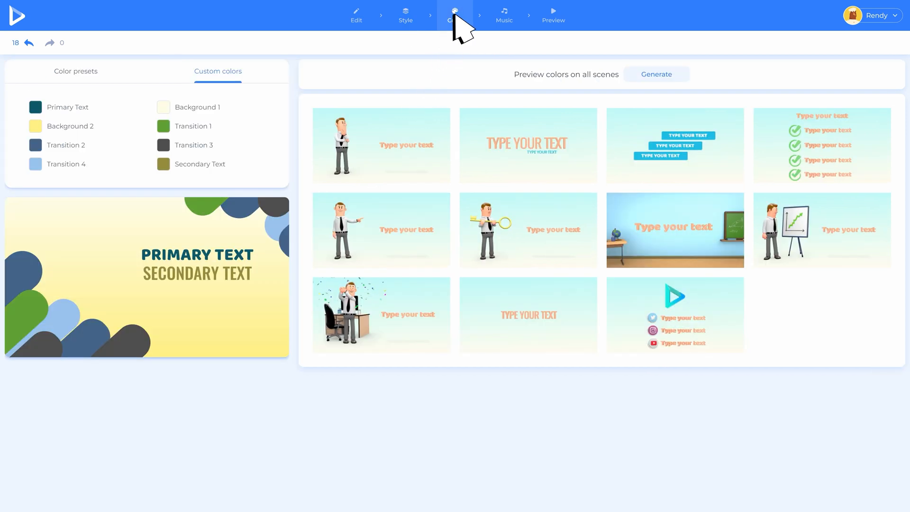
Step: Set Background 2 to light green, then apply the preset palette with dark green primary and purple secondary text
{"action": "left_click", "coordinate": [35, 126]}
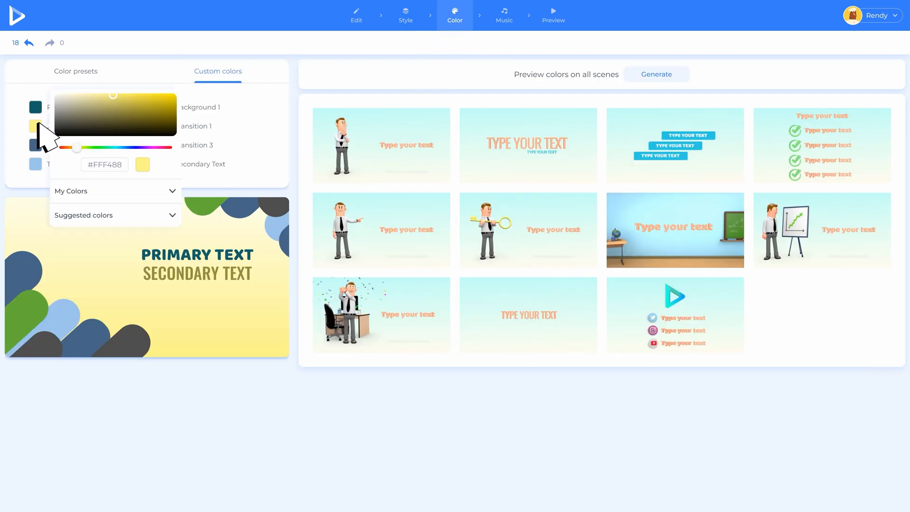
{"action": "left_click", "coordinate": [255, 153]}
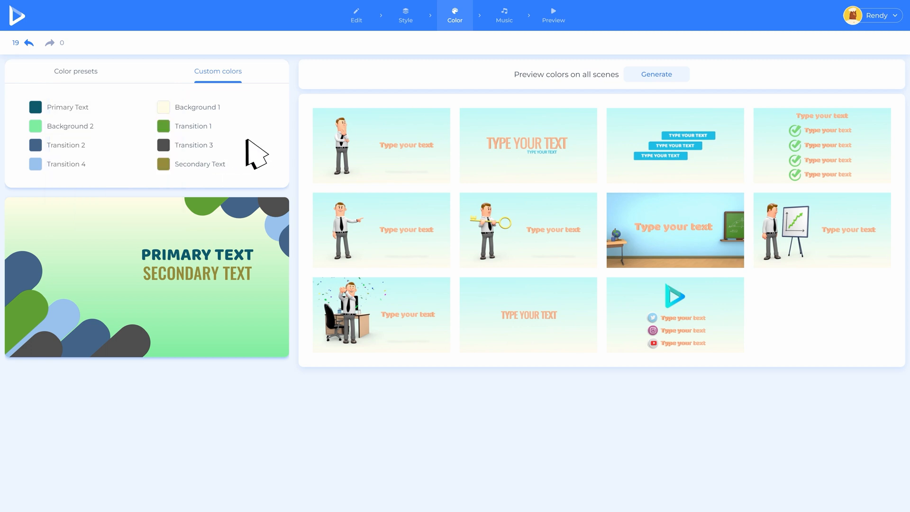
{"action": "left_click", "coordinate": [76, 71]}
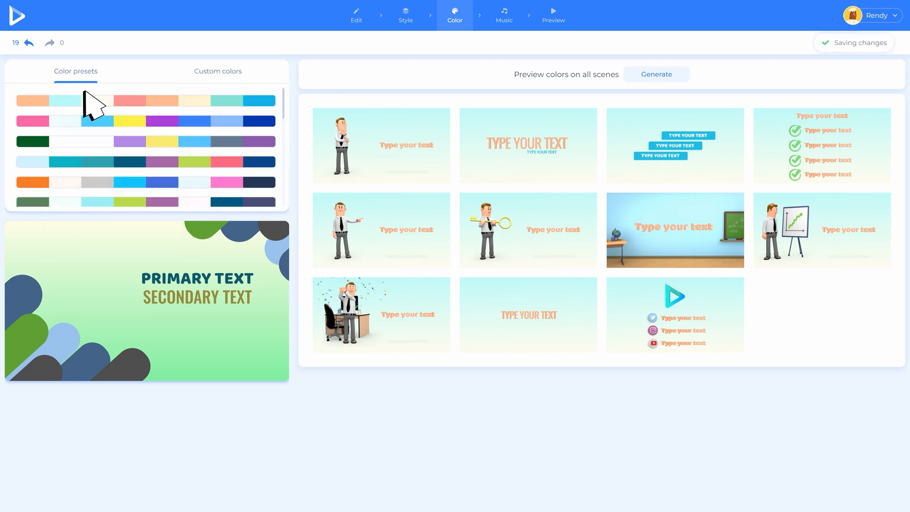
{"action": "left_click", "coordinate": [145, 120]}
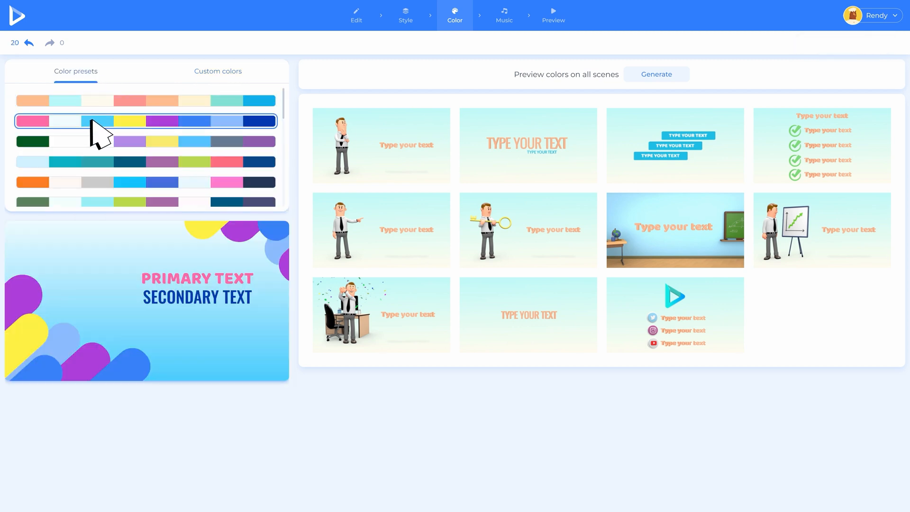
{"action": "left_click", "coordinate": [145, 141]}
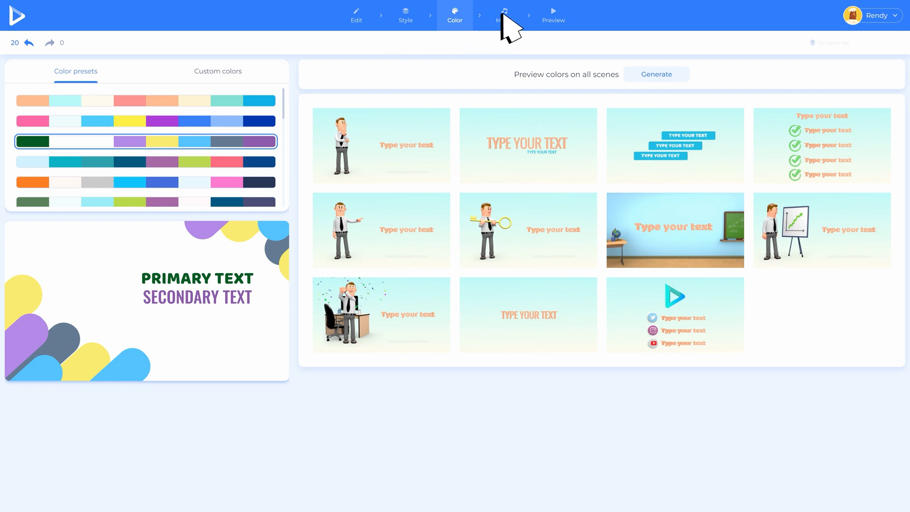
{"action": "left_click", "coordinate": [503, 16]}
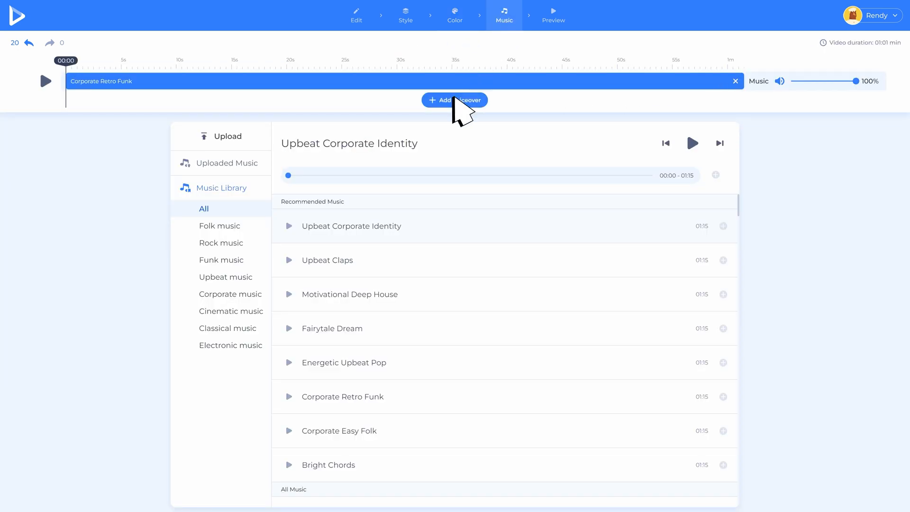
Step: Browse the Record and Upload voiceover options and attach the first saved recording to scene 3
{"action": "left_click", "coordinate": [454, 100]}
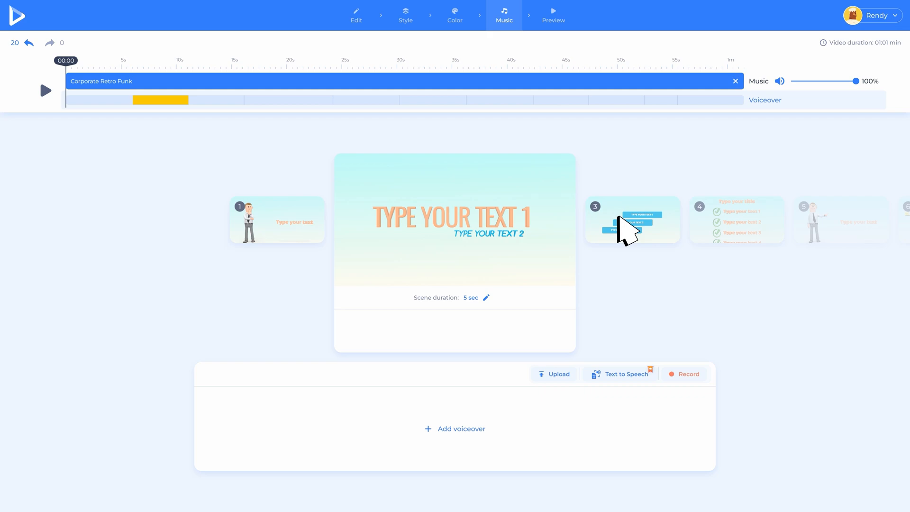
{"action": "left_click", "coordinate": [688, 373]}
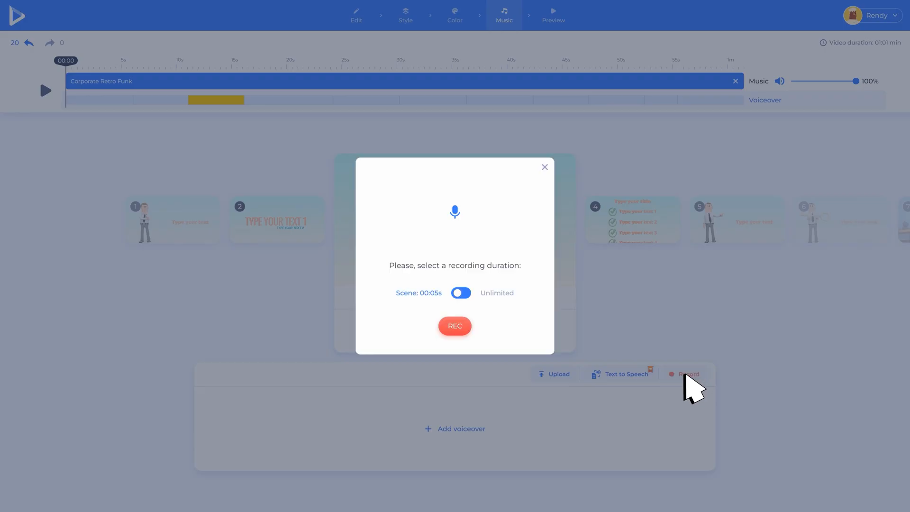
{"action": "left_click", "coordinate": [544, 167]}
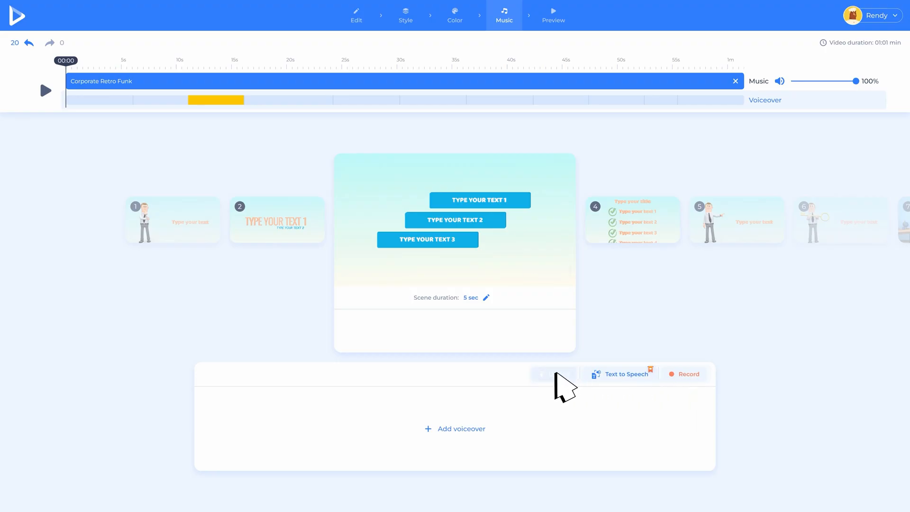
{"action": "left_click", "coordinate": [557, 373]}
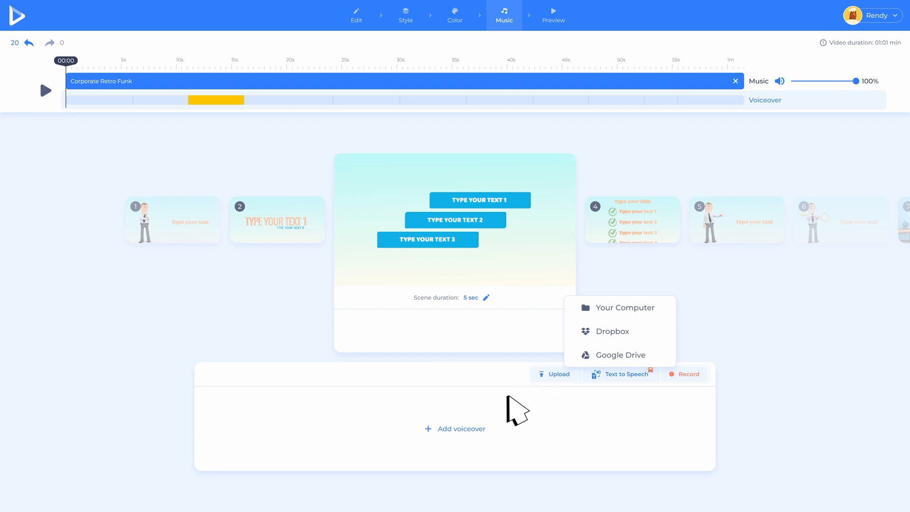
{"action": "left_click", "coordinate": [619, 373]}
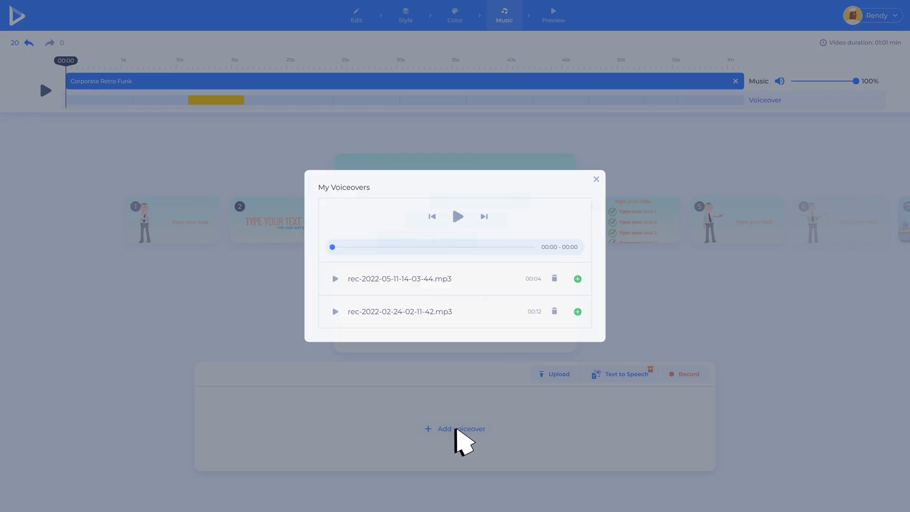
{"action": "left_click", "coordinate": [577, 279]}
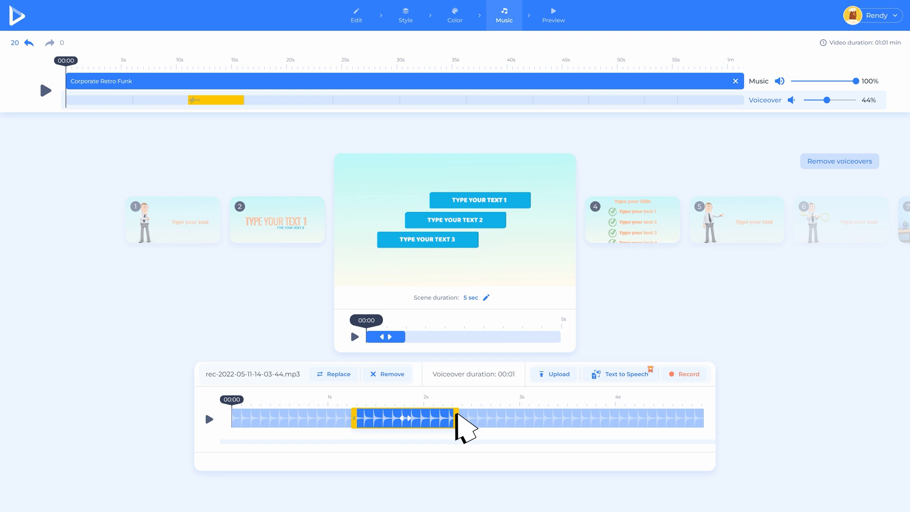
Step: Choose the male voice Ahmad in the text-to-speech voiceover form
{"action": "left_click", "coordinate": [618, 374]}
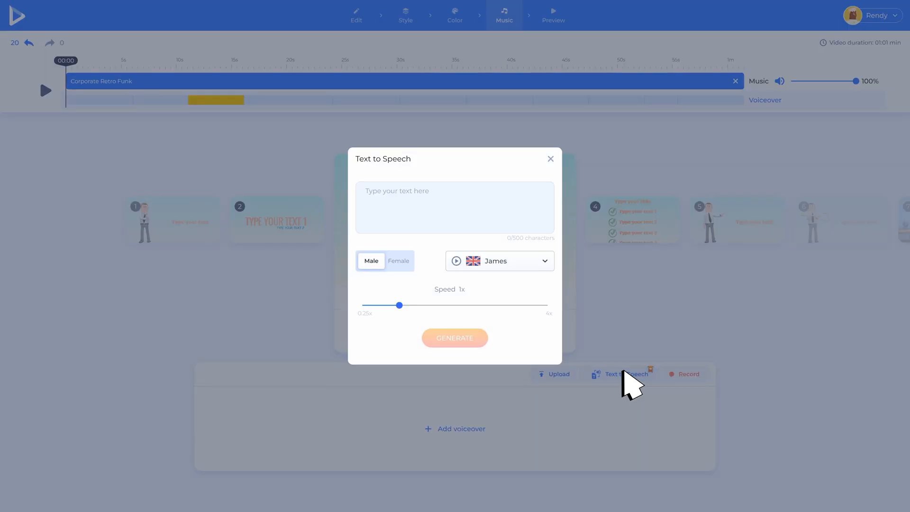
{"action": "left_click", "coordinate": [497, 260]}
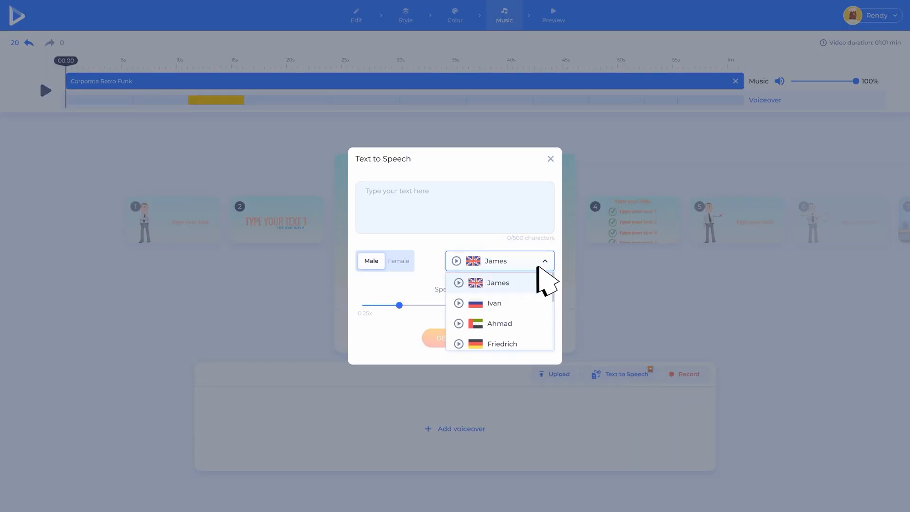
{"action": "left_click", "coordinate": [499, 324]}
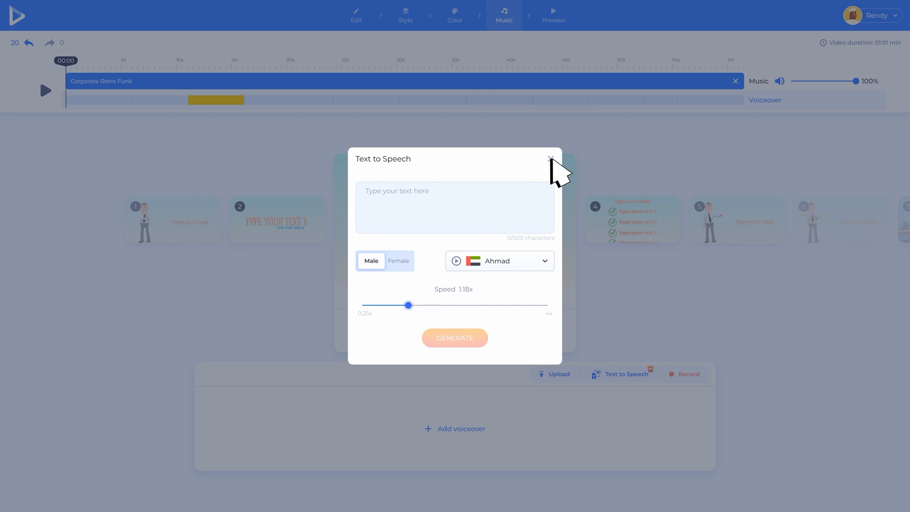
Step: Leave the text-to-speech form and remove the Bouncy Tunes background track
{"action": "left_click", "coordinate": [548, 158]}
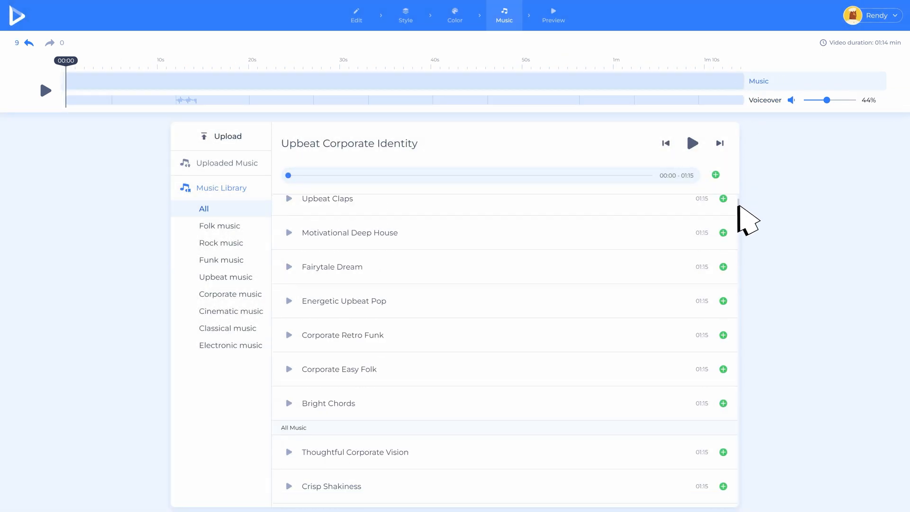
{"action": "scroll", "scroll_direction": "down", "scroll_amount": 3}
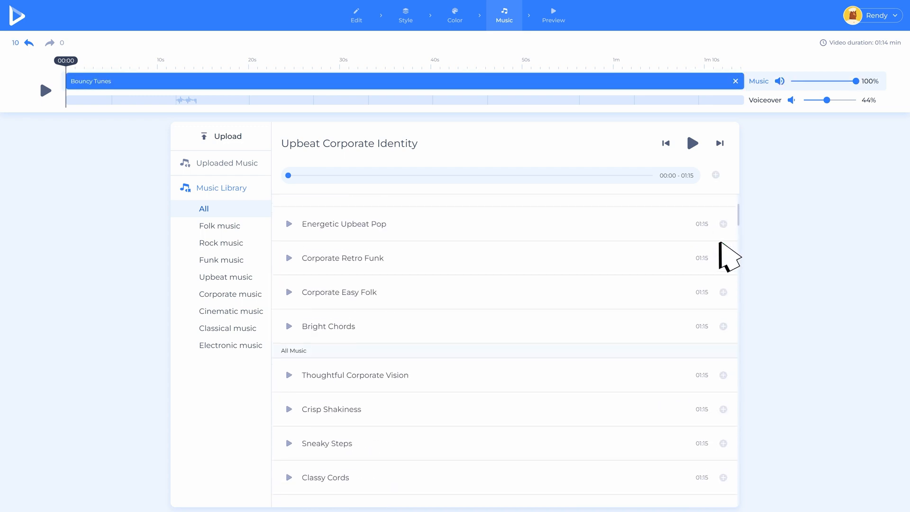
{"action": "left_click", "coordinate": [735, 80]}
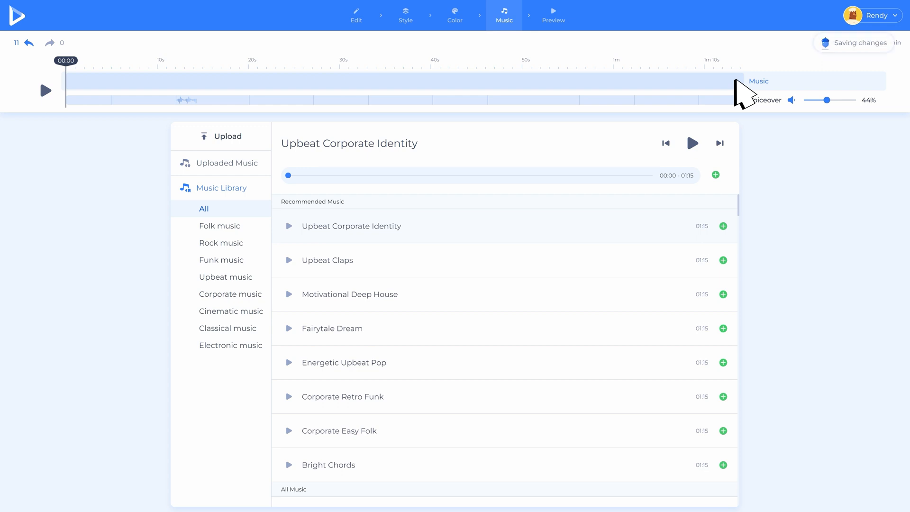
{"action": "mouse_move", "coordinate": [686, 116]}
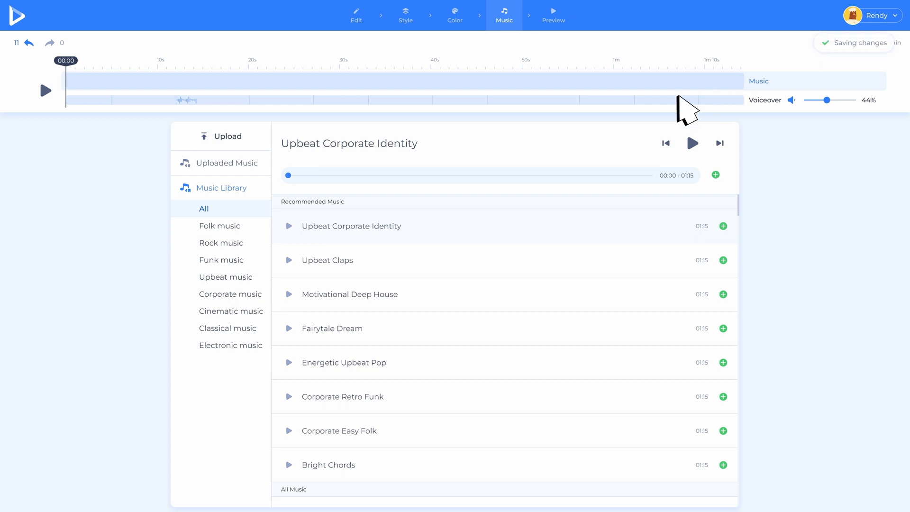
Step: Filter the music library through Folk, Rock and Funk, ending on Upbeat tracks
{"action": "left_click", "coordinate": [219, 226]}
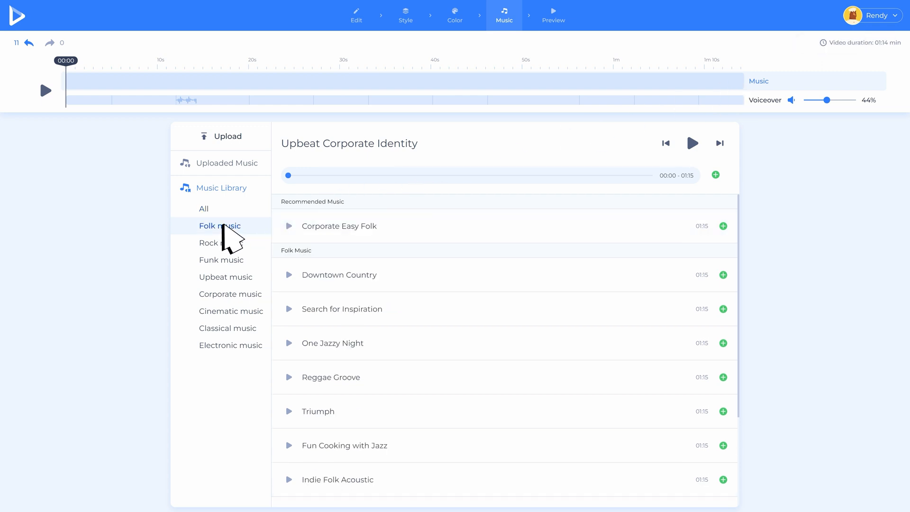
{"action": "left_click", "coordinate": [221, 243]}
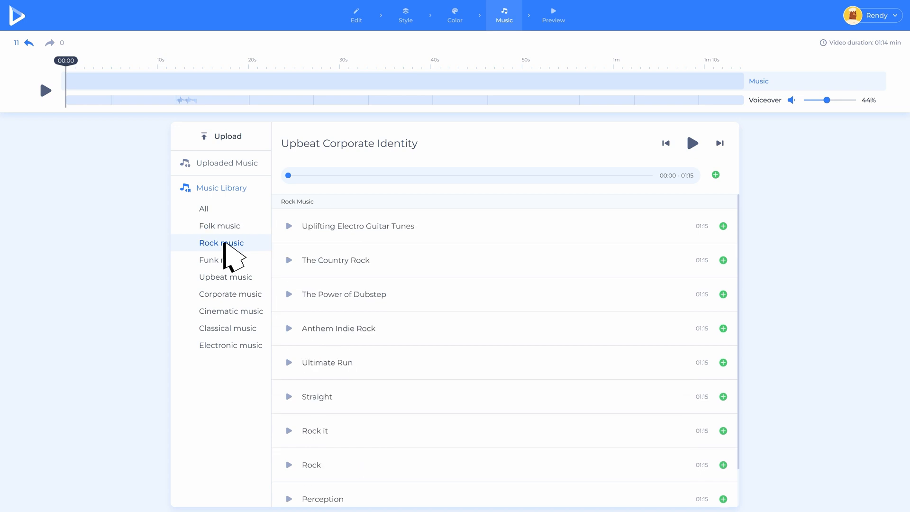
{"action": "left_click", "coordinate": [221, 260]}
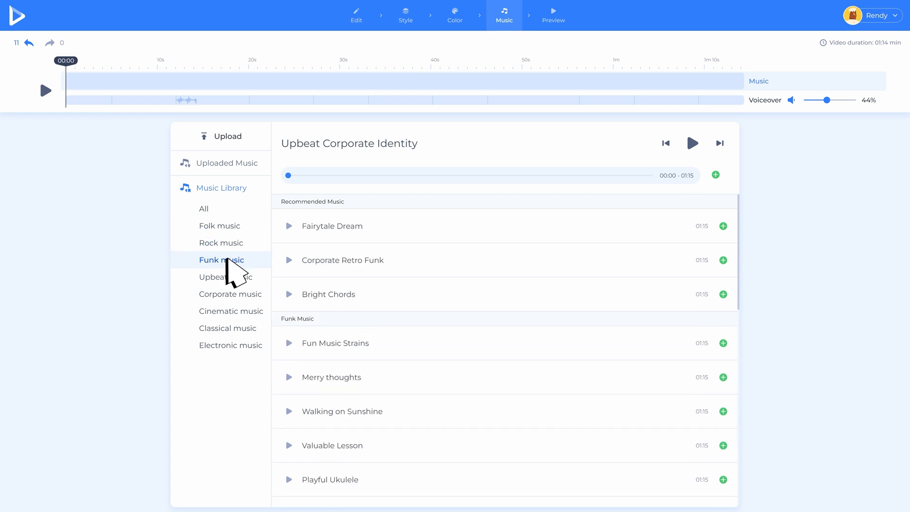
{"action": "left_click", "coordinate": [226, 276]}
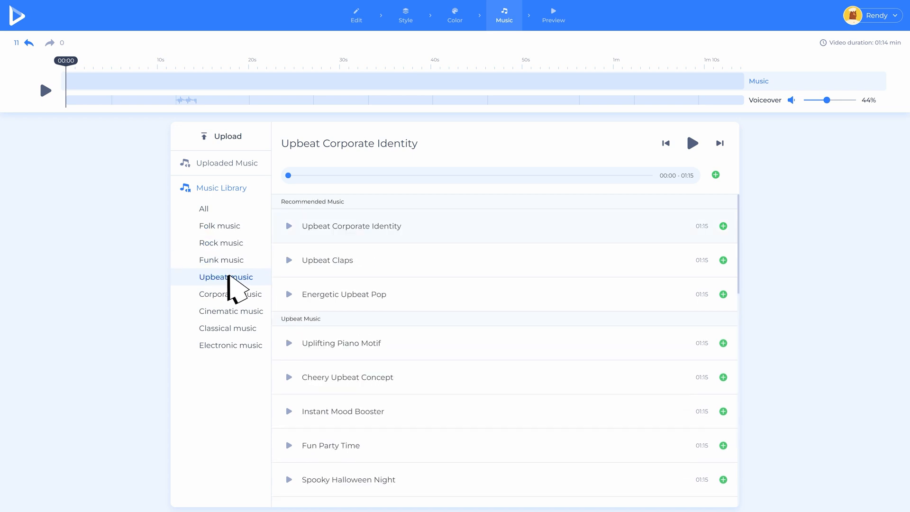
Step: View the uploaded music tracks, then move to the preview step with HD720, HD1080 and 4K exports
{"action": "left_click", "coordinate": [221, 162]}
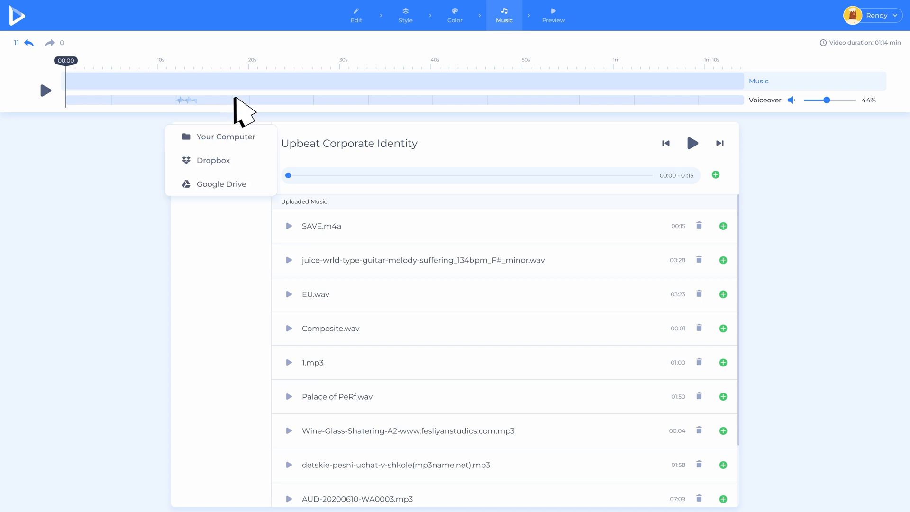
{"action": "mouse_move", "coordinate": [237, 162]}
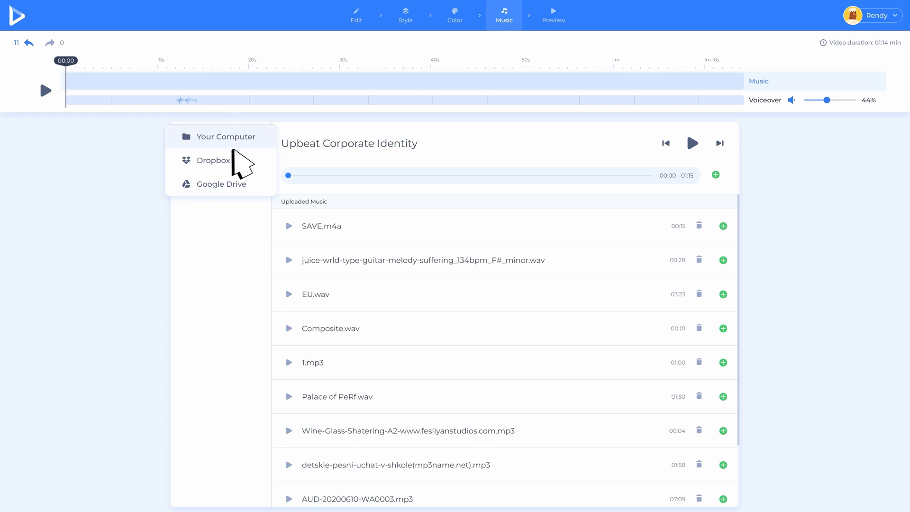
{"action": "mouse_move", "coordinate": [240, 230]}
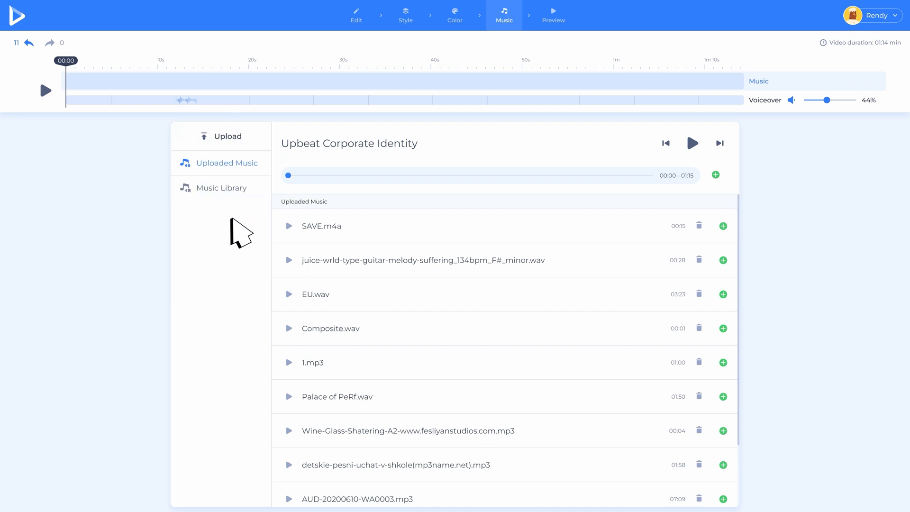
{"action": "left_click", "coordinate": [552, 16]}
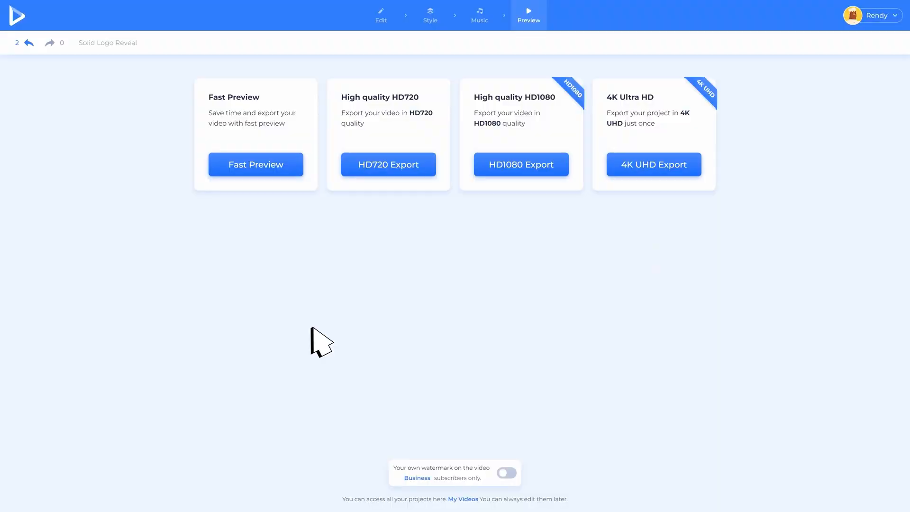
{"action": "left_click", "coordinate": [255, 164]}
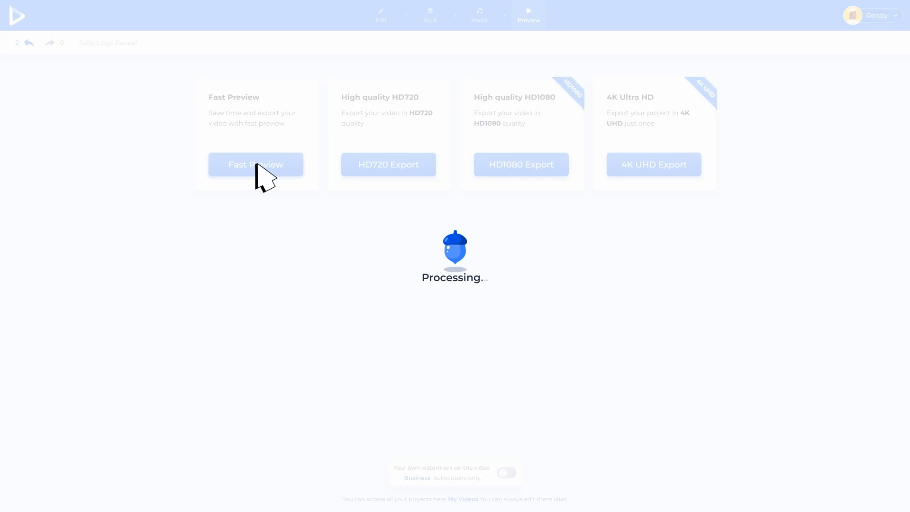
{"action": "left_click", "coordinate": [254, 164]}
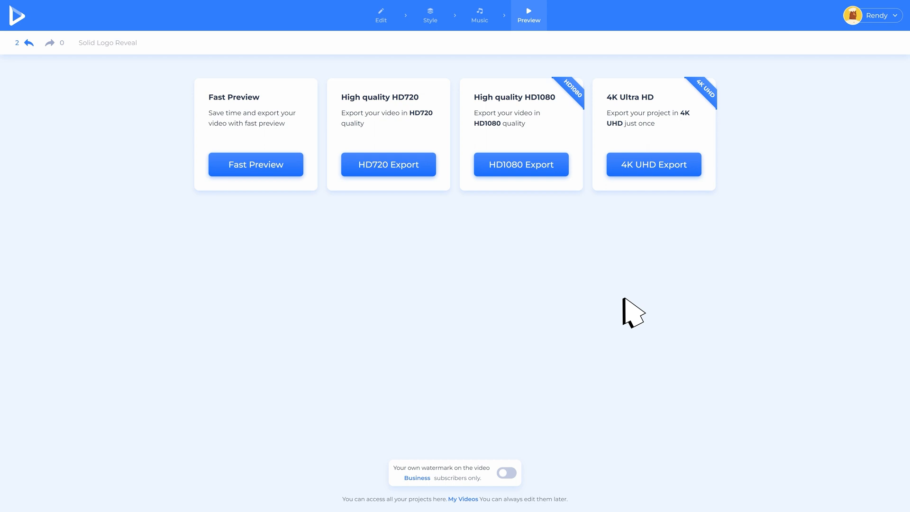
{"action": "mouse_move", "coordinate": [627, 319]}
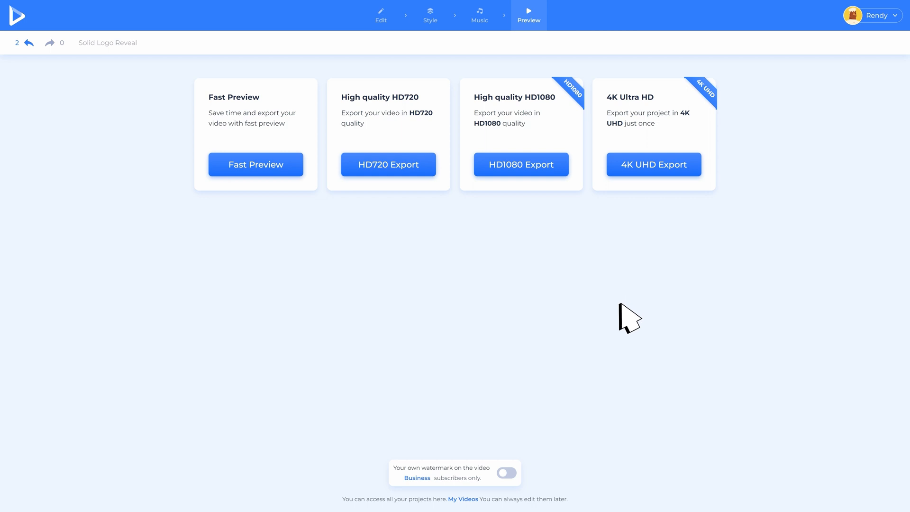
Step: Enable the watermark and generate a text watermark reading 'Renderforest'
{"action": "left_click", "coordinate": [505, 473]}
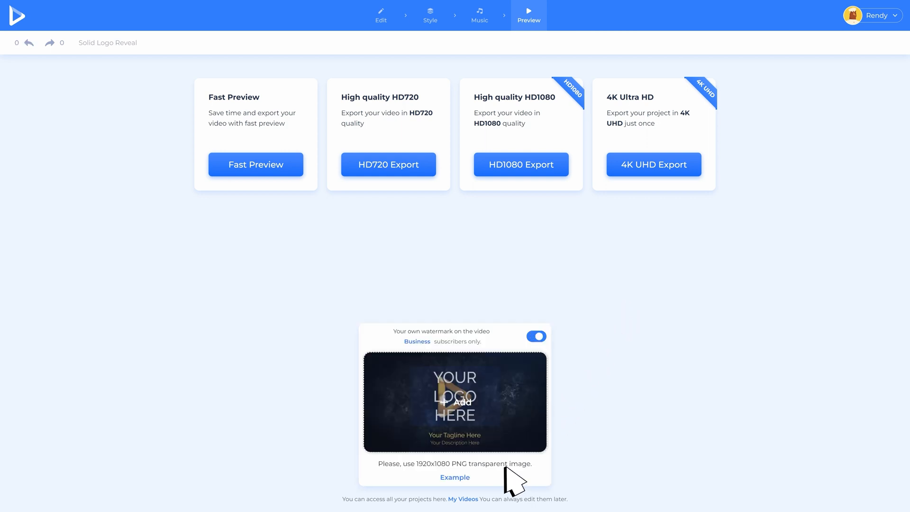
{"action": "left_click", "coordinate": [455, 401]}
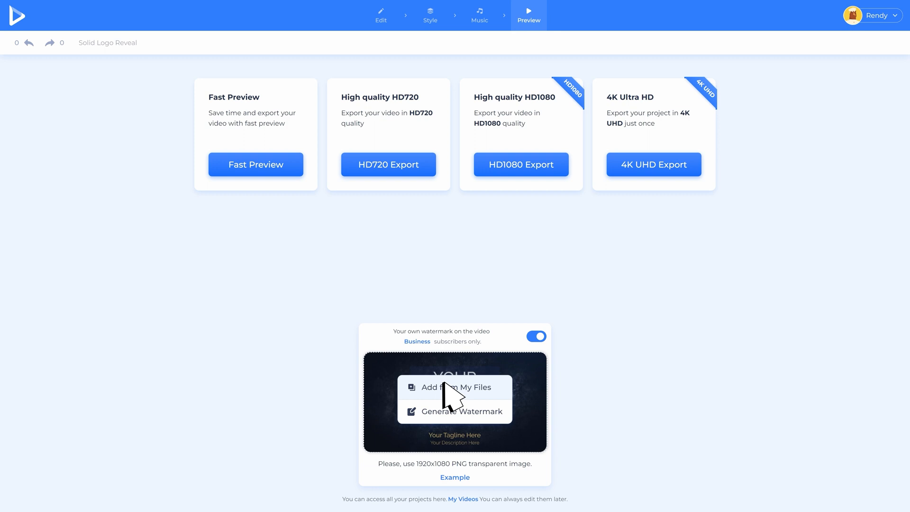
{"action": "mouse_move", "coordinate": [450, 418]}
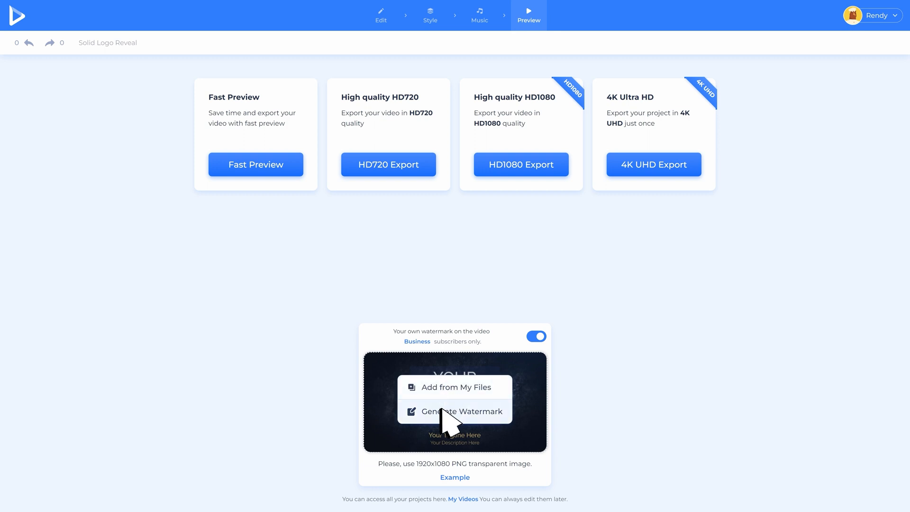
{"action": "left_click", "coordinate": [462, 410]}
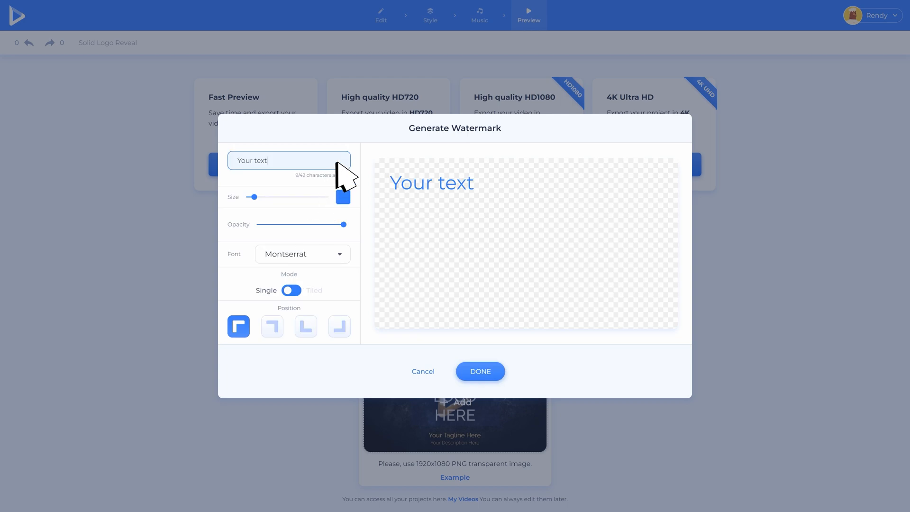
{"action": "type", "text": "Renderforest"}
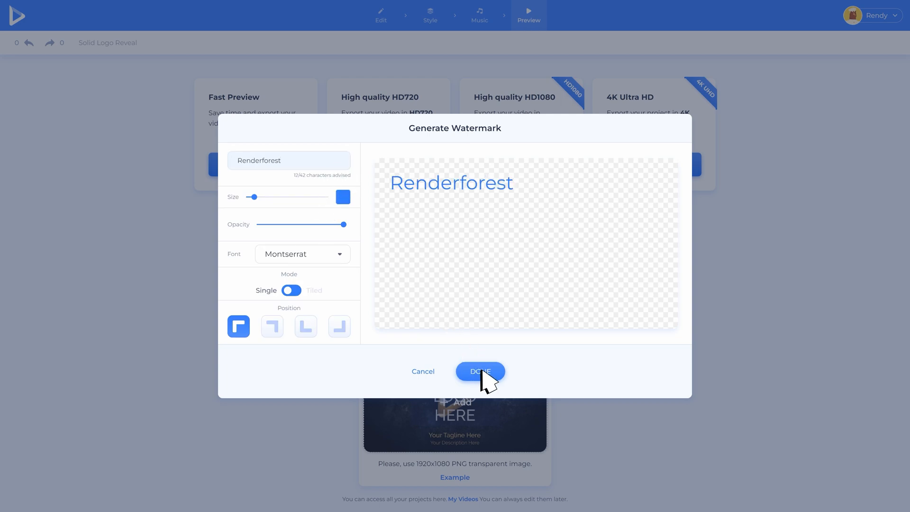
{"action": "left_click", "coordinate": [479, 372]}
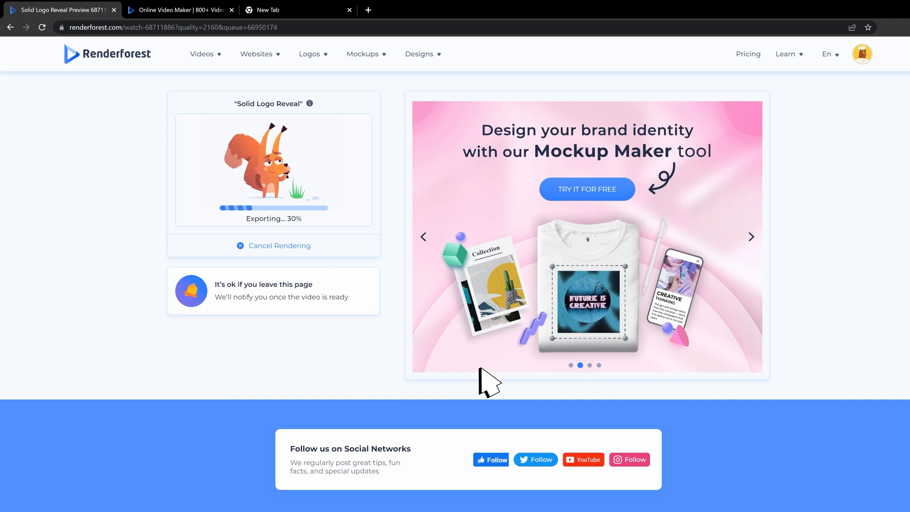
Step: Return to the Renderforest homepage via the logo while the export runs
{"action": "left_click", "coordinate": [180, 9]}
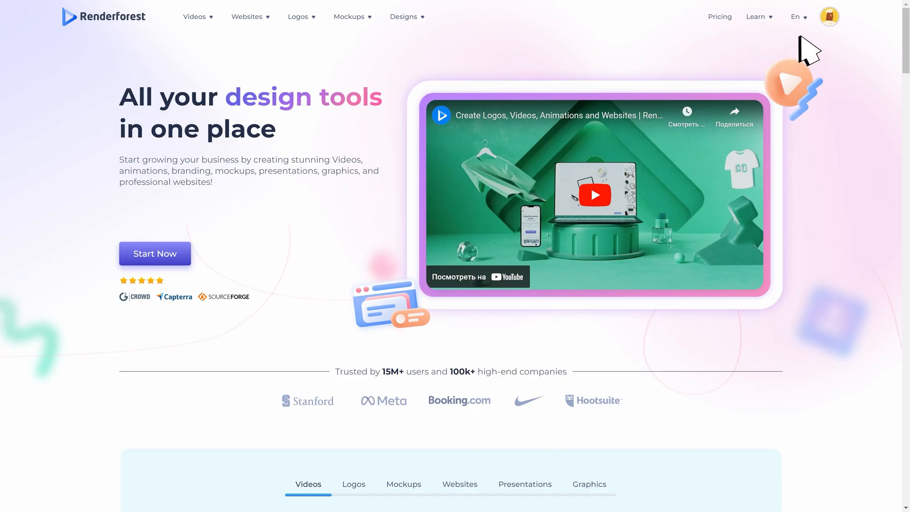
Step: Open My Projects > Videos from the account menu, where Solid Logo Reveal shows its 4K export
{"action": "left_click", "coordinate": [828, 16]}
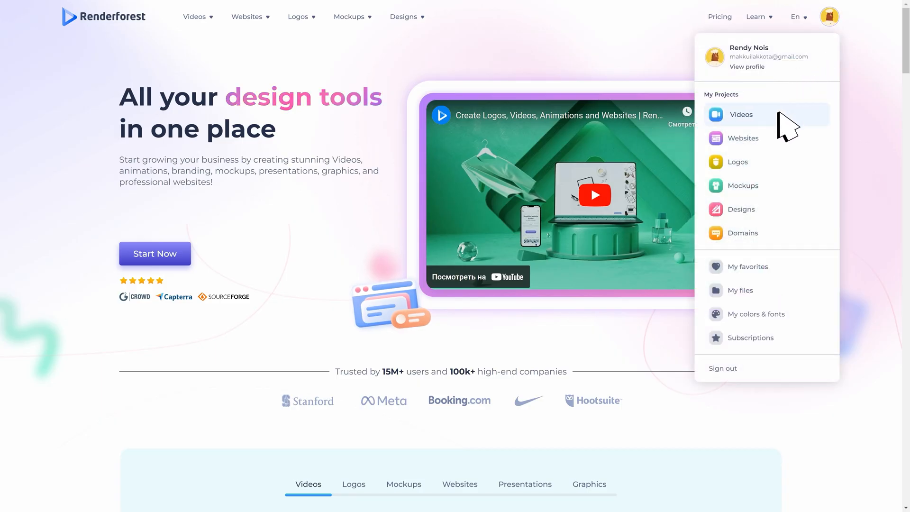
{"action": "left_click", "coordinate": [741, 114]}
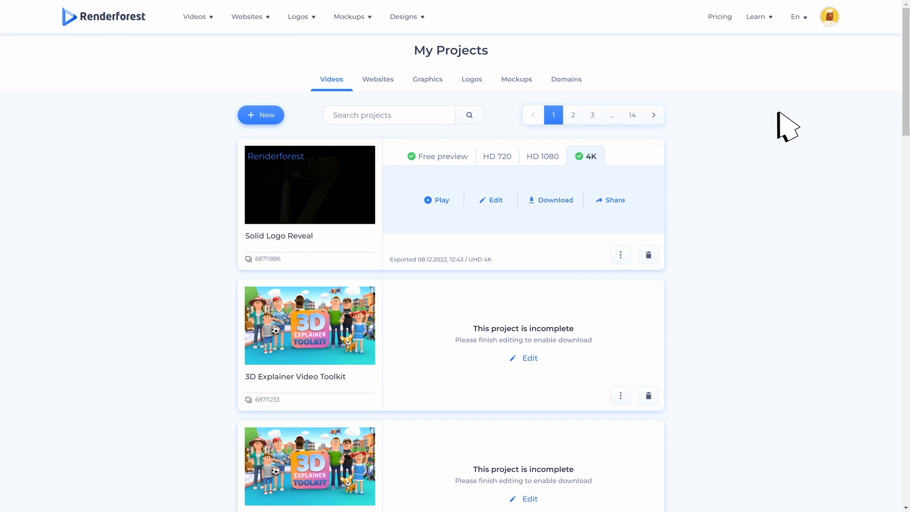
{"action": "mouse_move", "coordinate": [625, 268]}
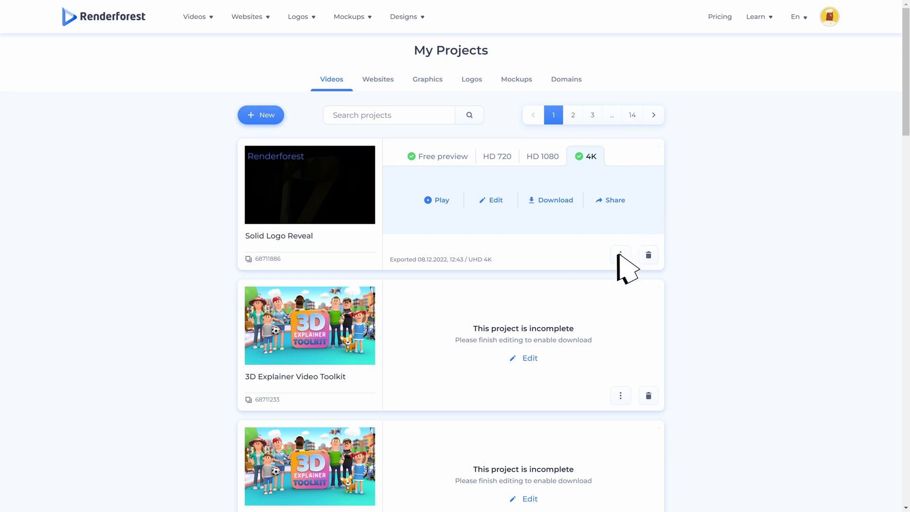
{"action": "left_click", "coordinate": [619, 254]}
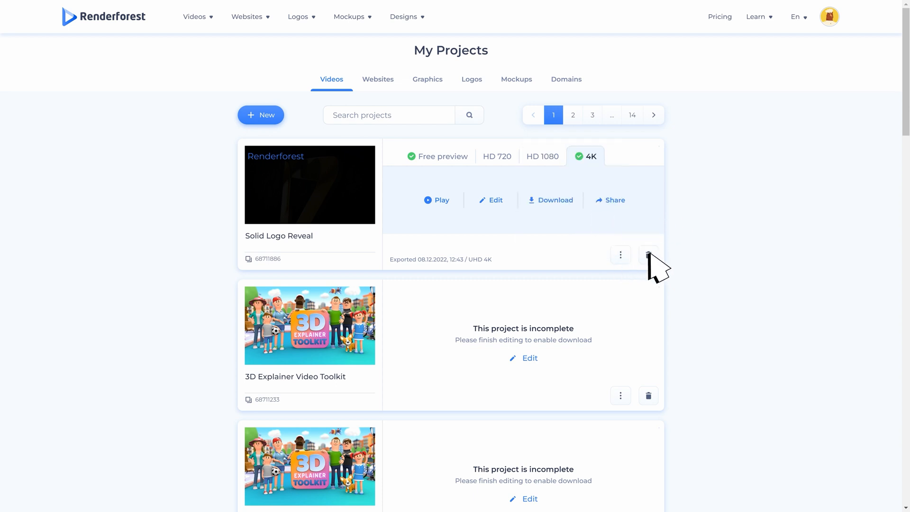
Step: Play back the exported Solid Logo Reveal video and close the player
{"action": "left_click", "coordinate": [435, 200]}
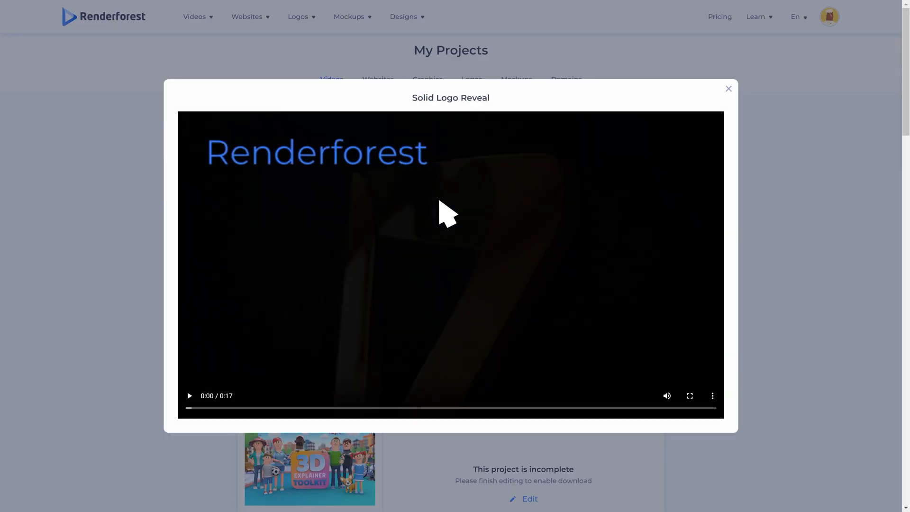
{"action": "left_click", "coordinate": [728, 88]}
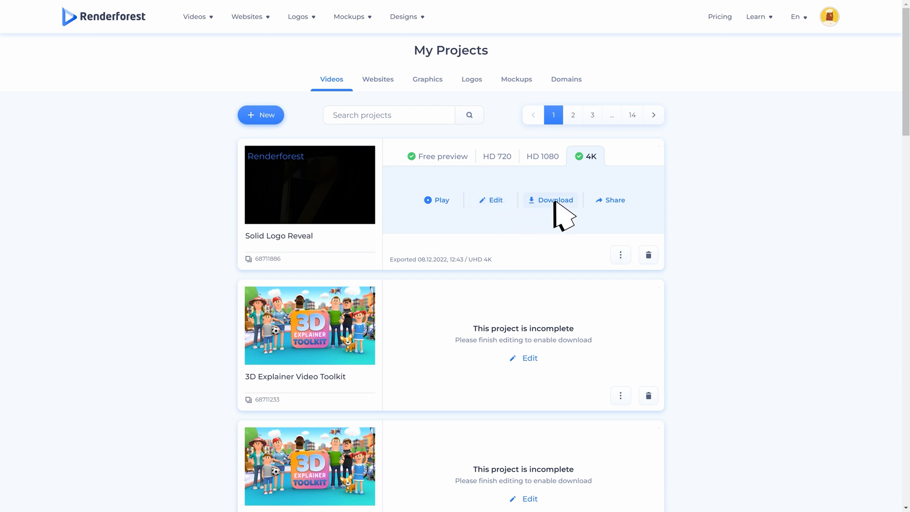
{"action": "mouse_move", "coordinate": [614, 200]}
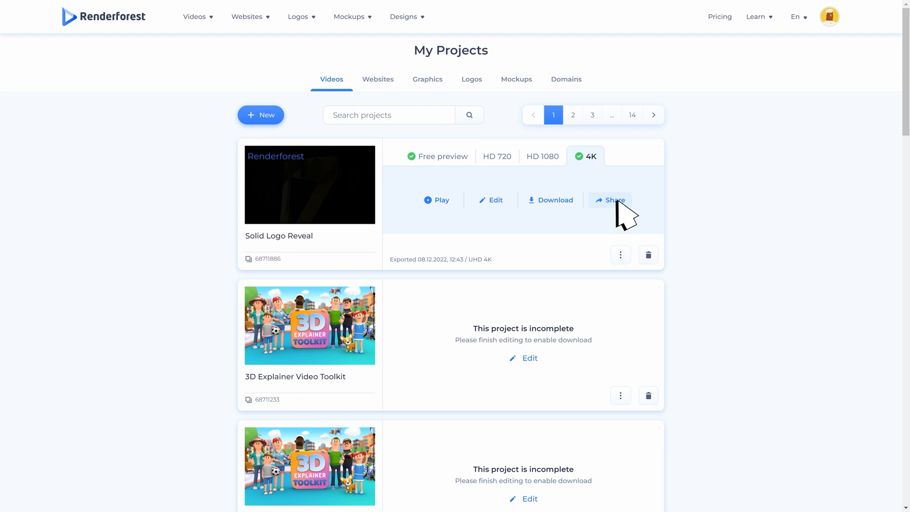
Step: Copy Solid Logo Reveal's share link to the clipboard from the Share dialog
{"action": "left_click", "coordinate": [614, 200]}
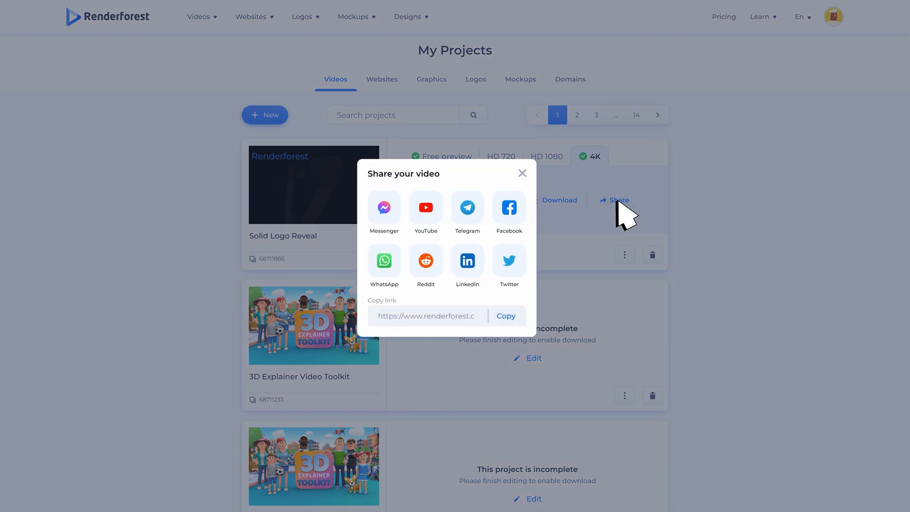
{"action": "left_click", "coordinate": [504, 316]}
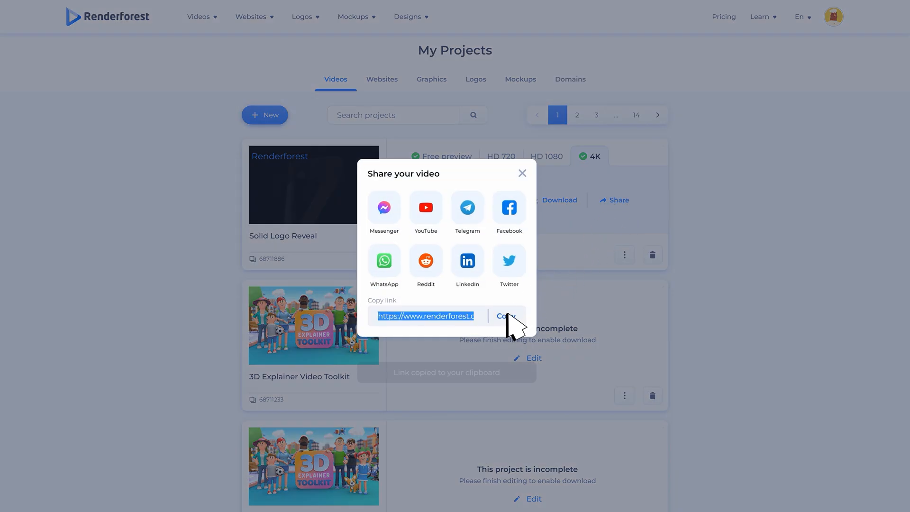
{"action": "left_click", "coordinate": [521, 173]}
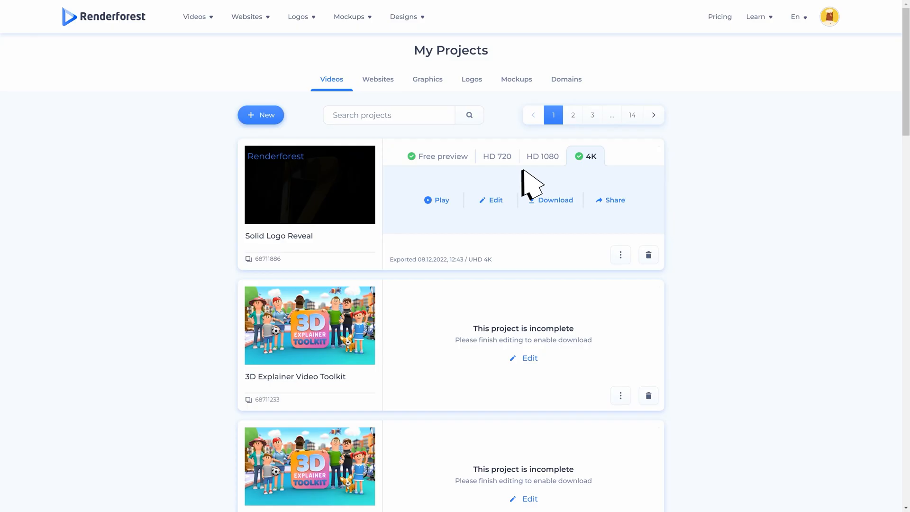